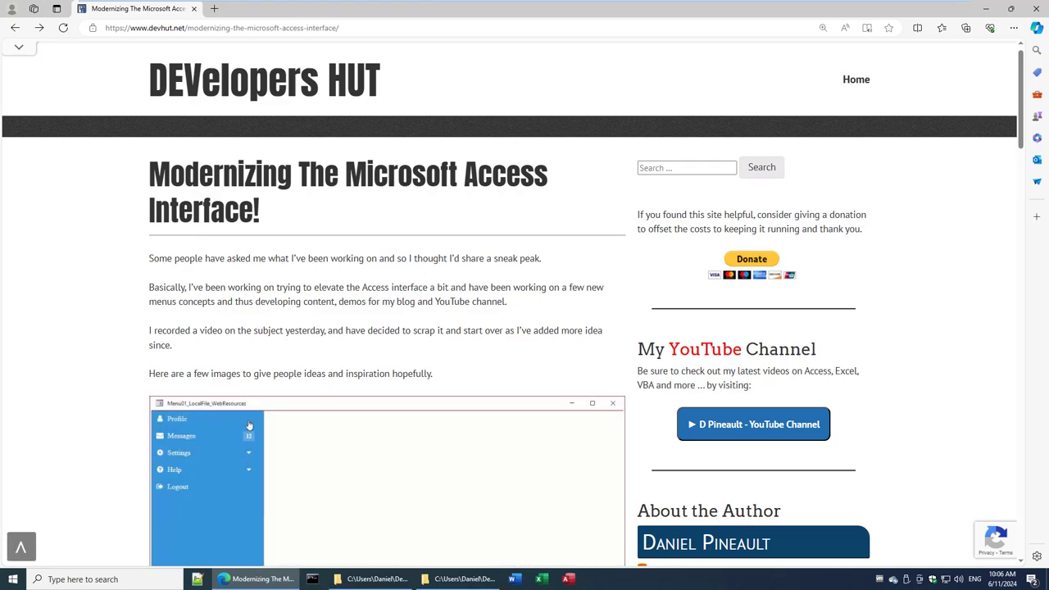
Step: Watch the animated sidebar menu demo on the DEVelopers HUT post, toggling its menu items
click(174, 469)
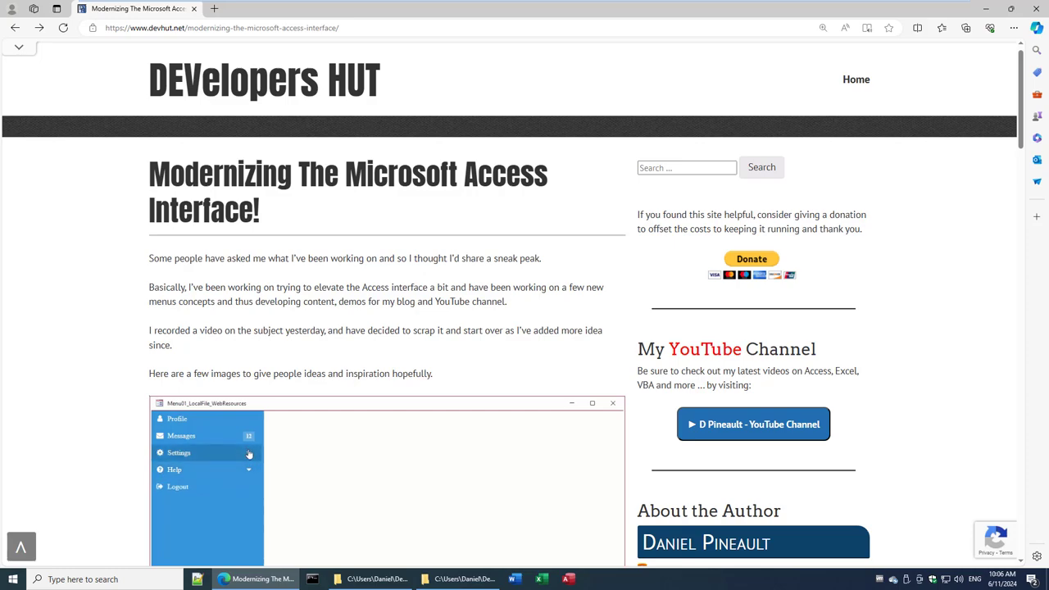
click(179, 453)
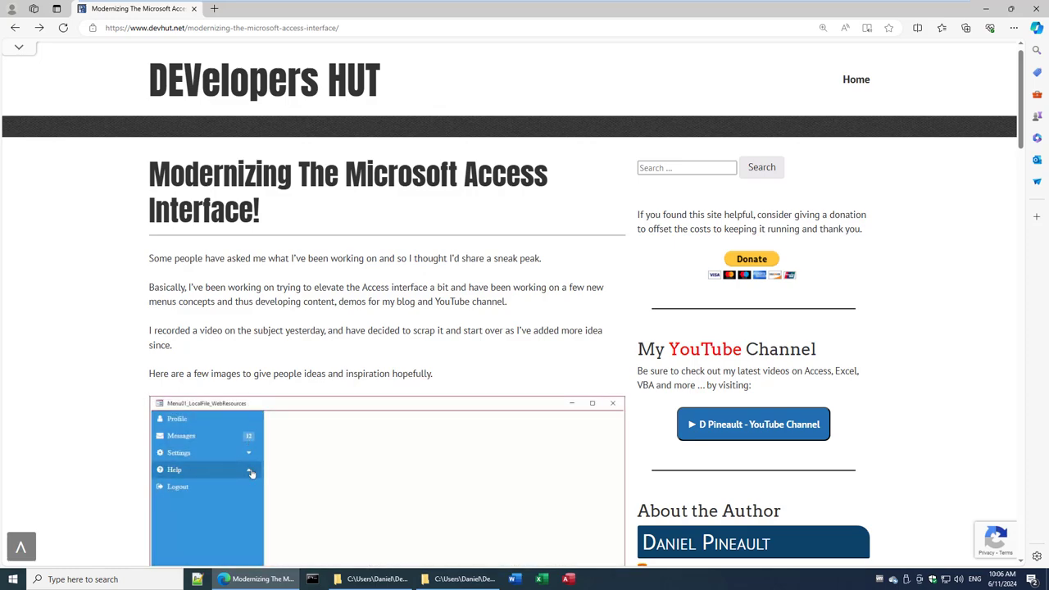
click(174, 469)
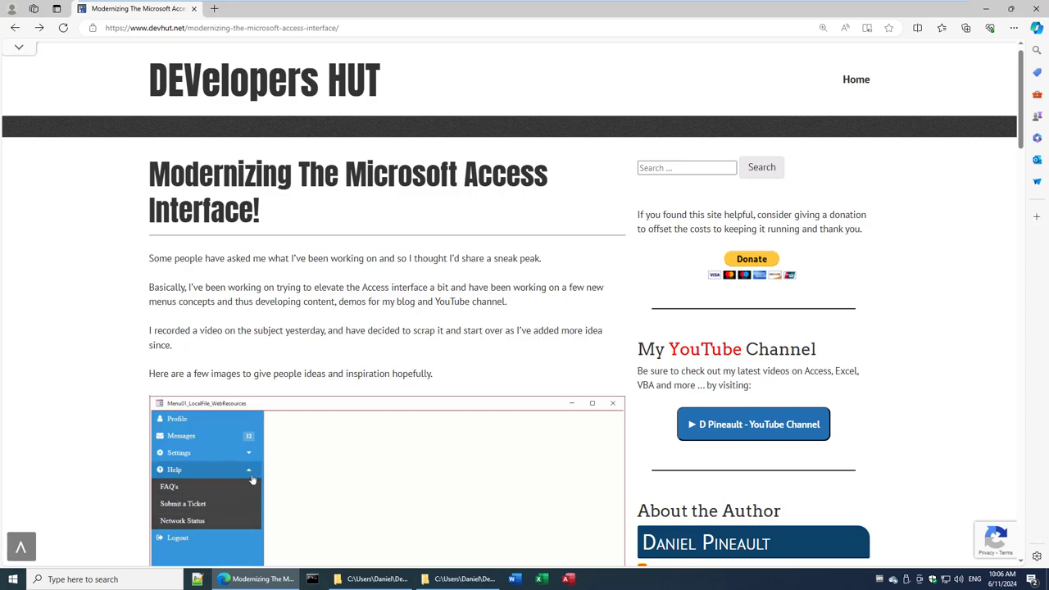
click(178, 452)
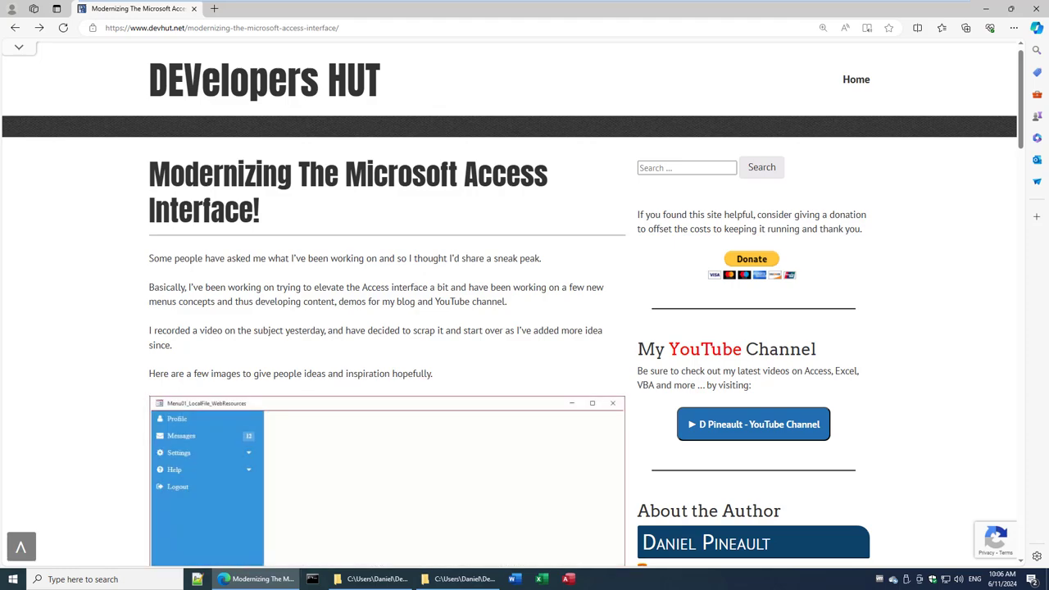
click(173, 469)
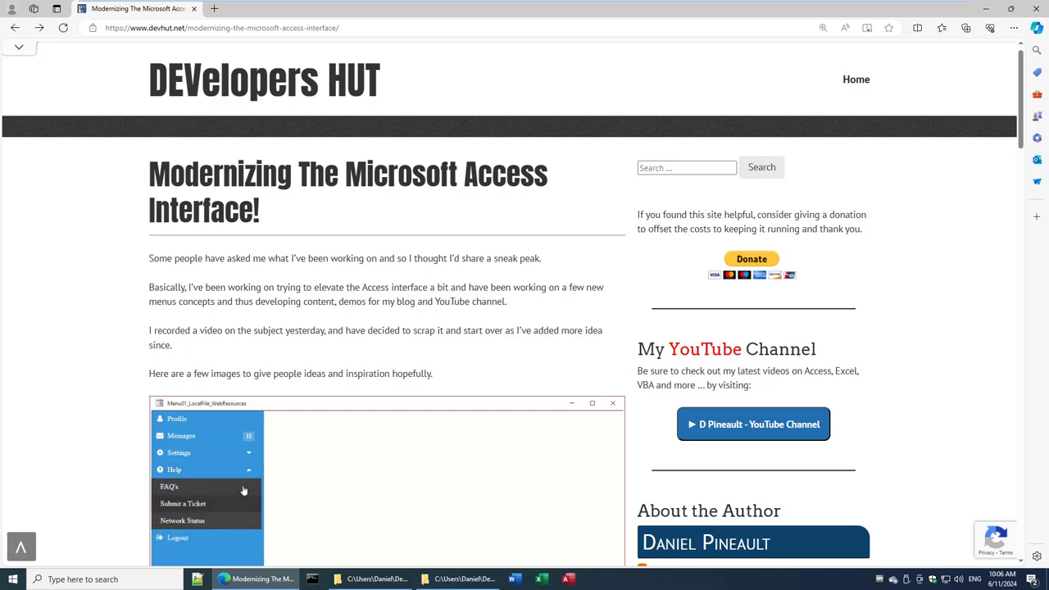
click(177, 453)
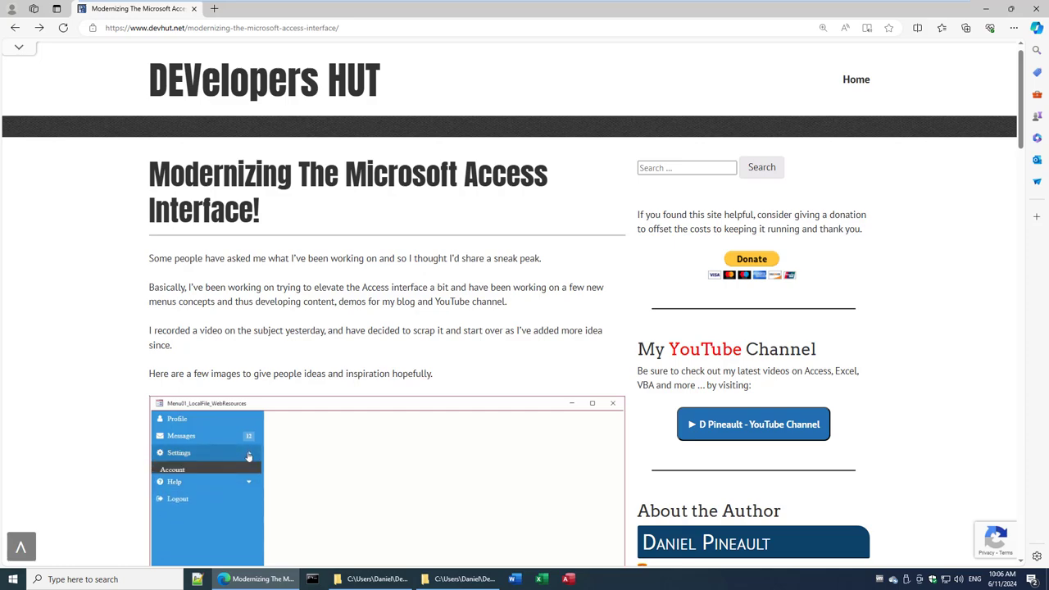
click(179, 452)
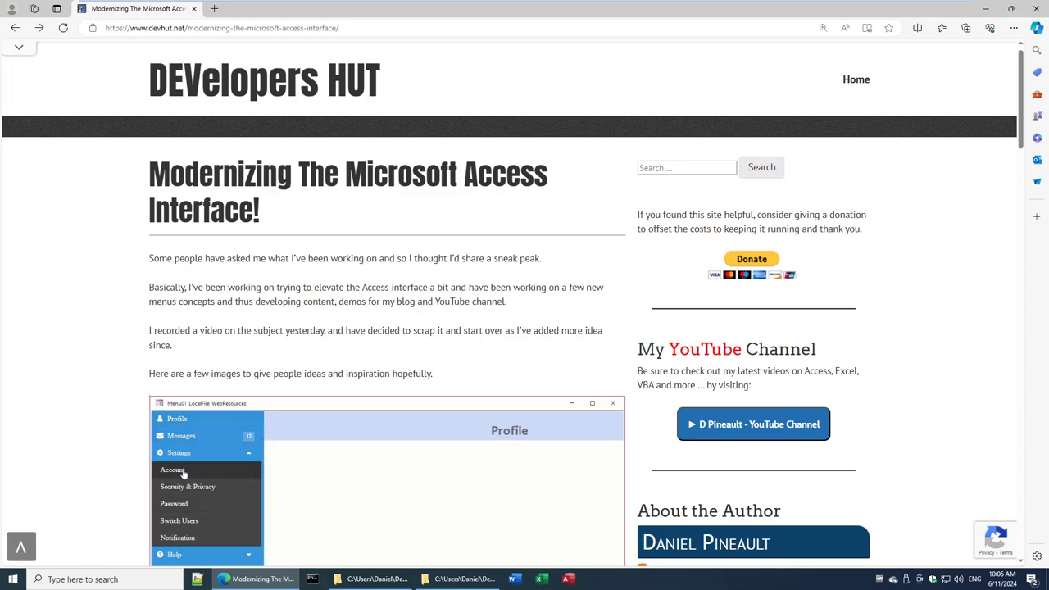
click(179, 452)
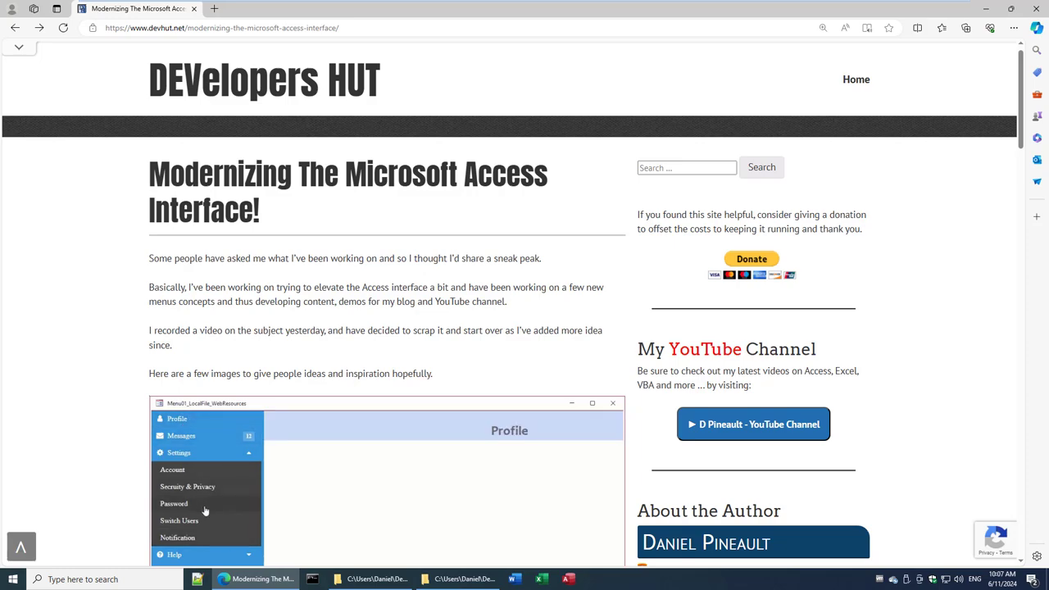
Step: Finish the demo and bring the Menus - Security folder window to the front
click(172, 469)
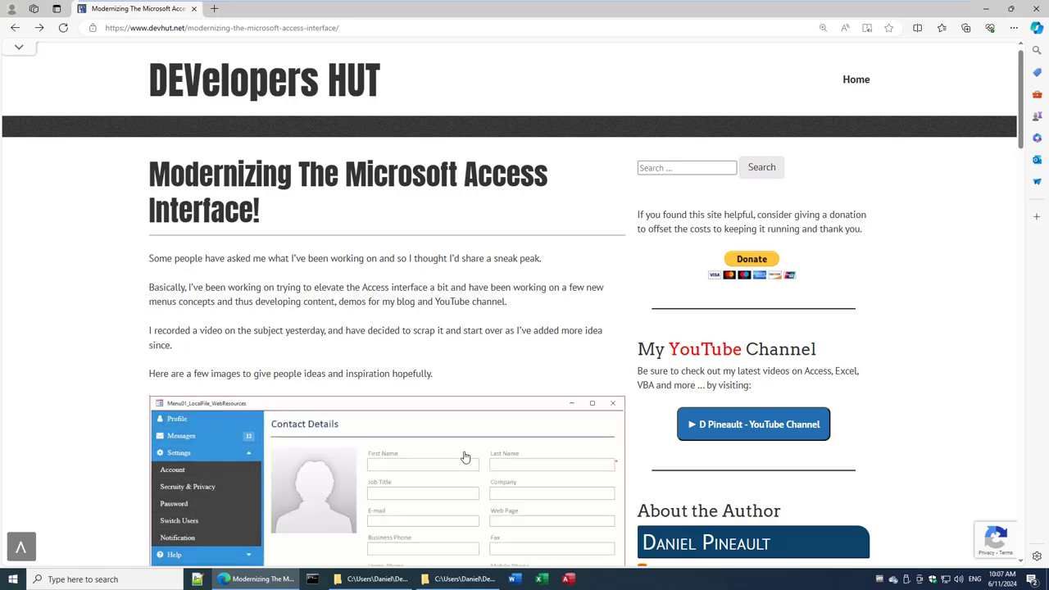
click(178, 452)
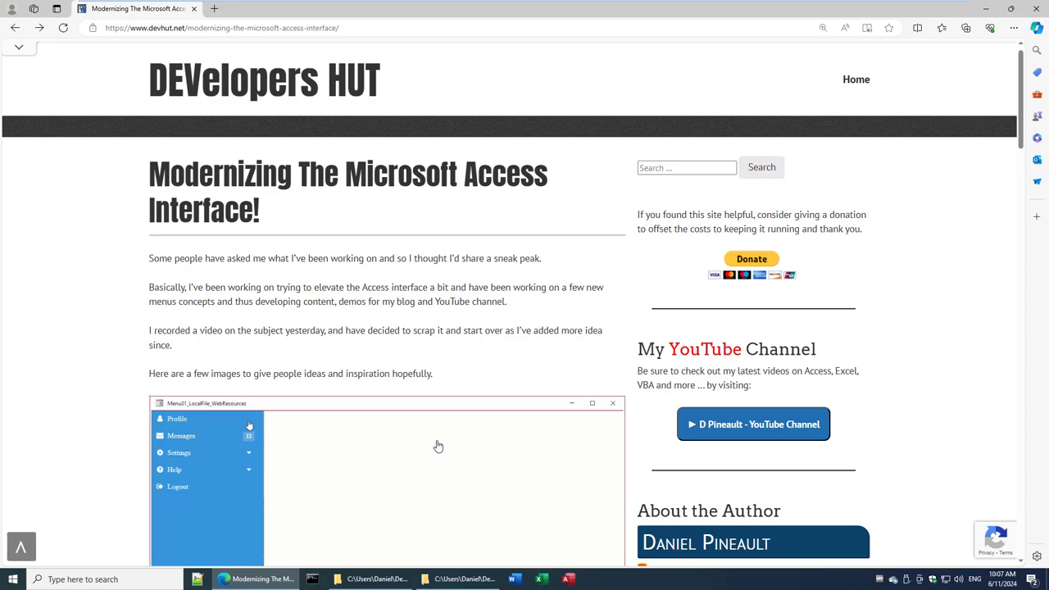
click(174, 469)
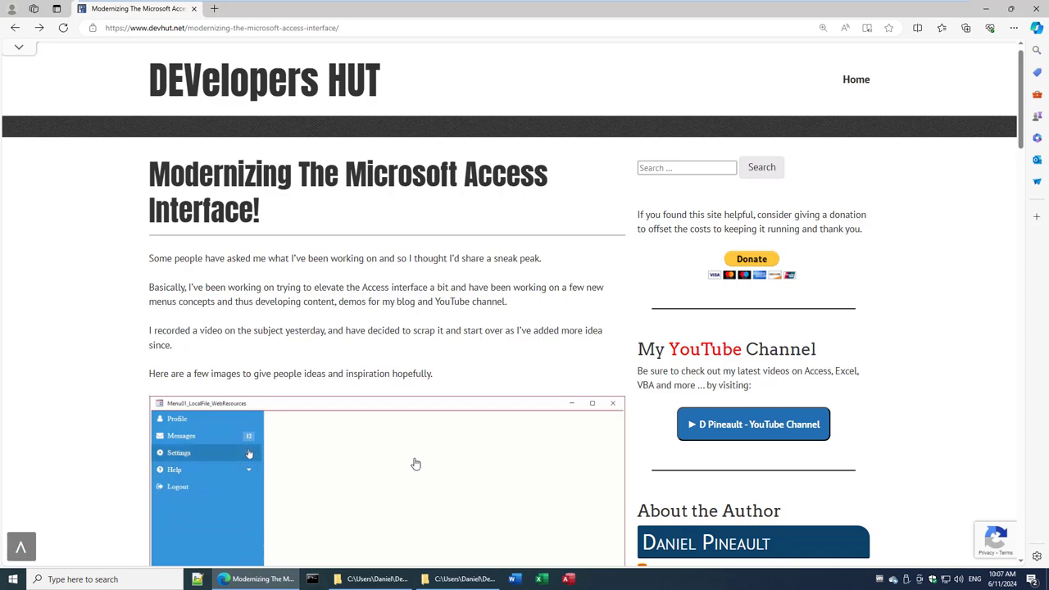
click(178, 452)
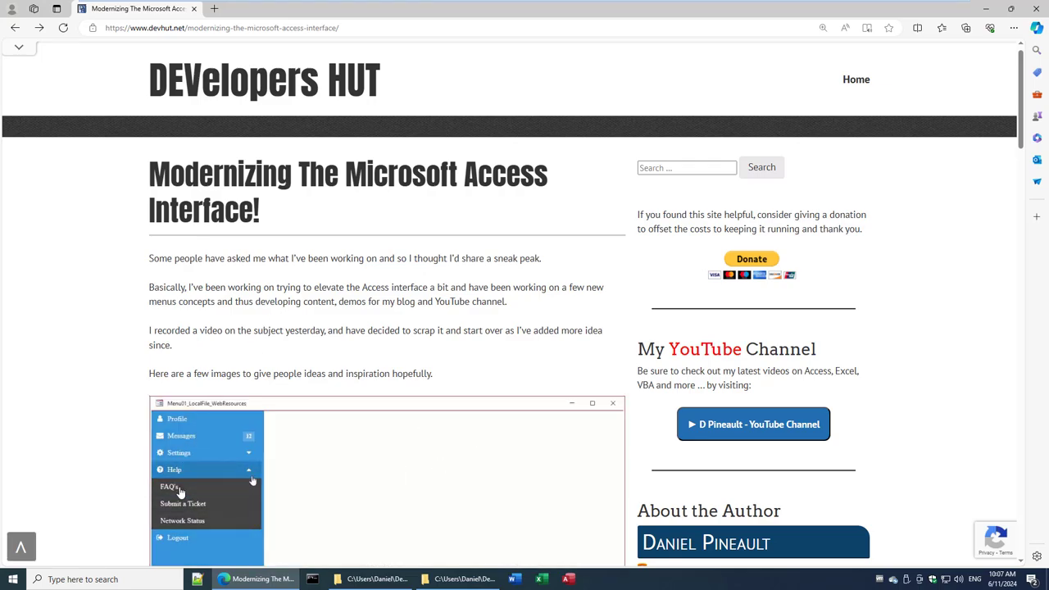
click(179, 452)
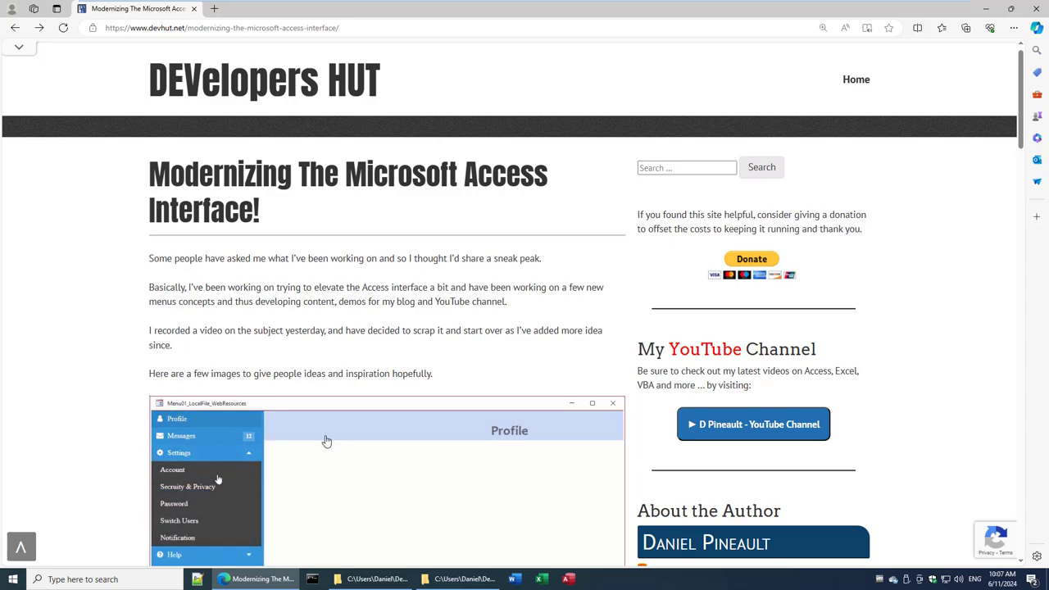
click(172, 468)
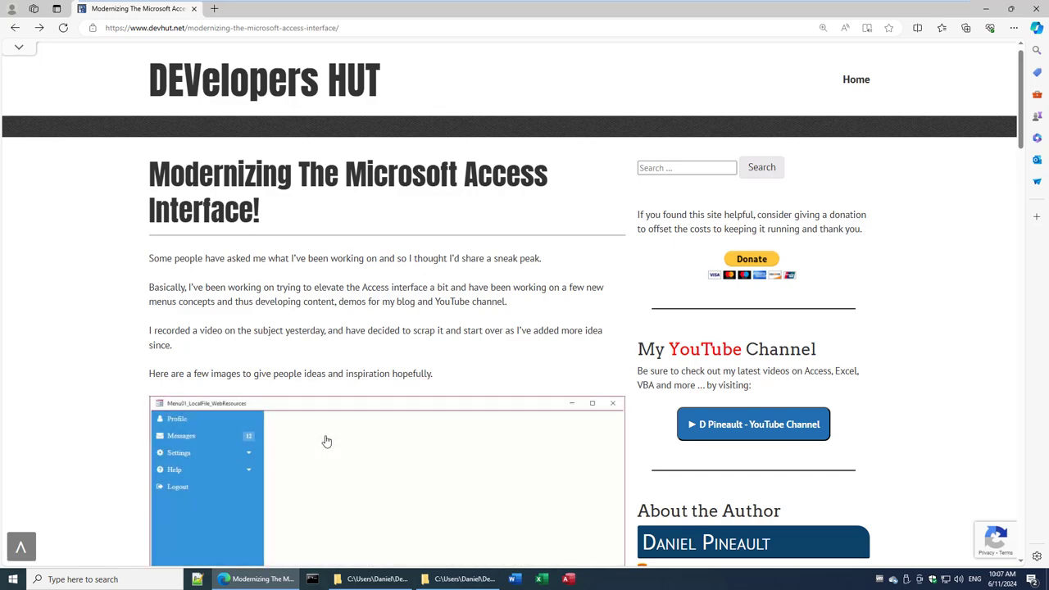
click(174, 469)
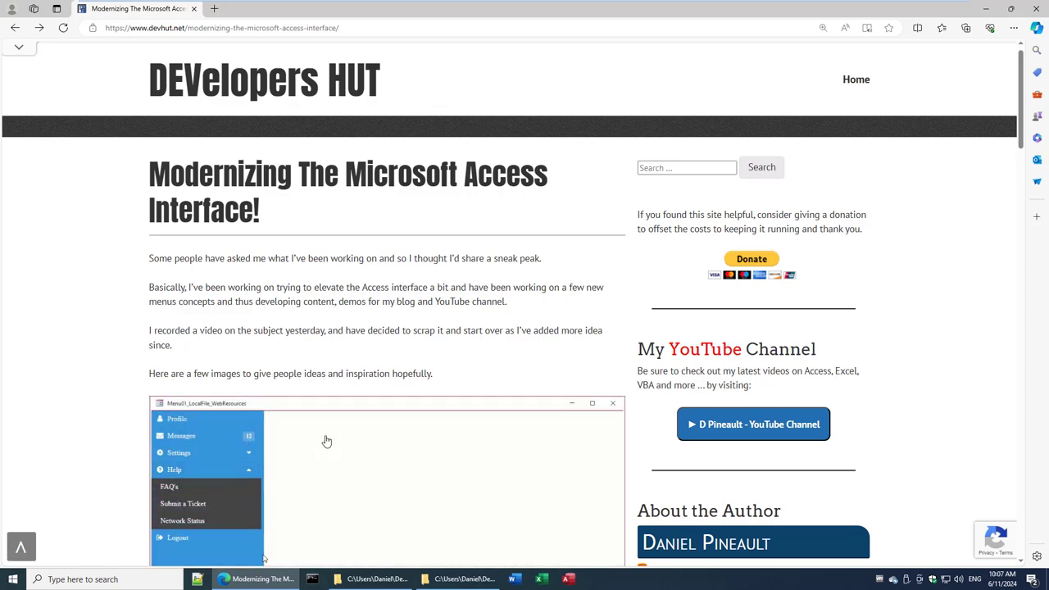
click(174, 469)
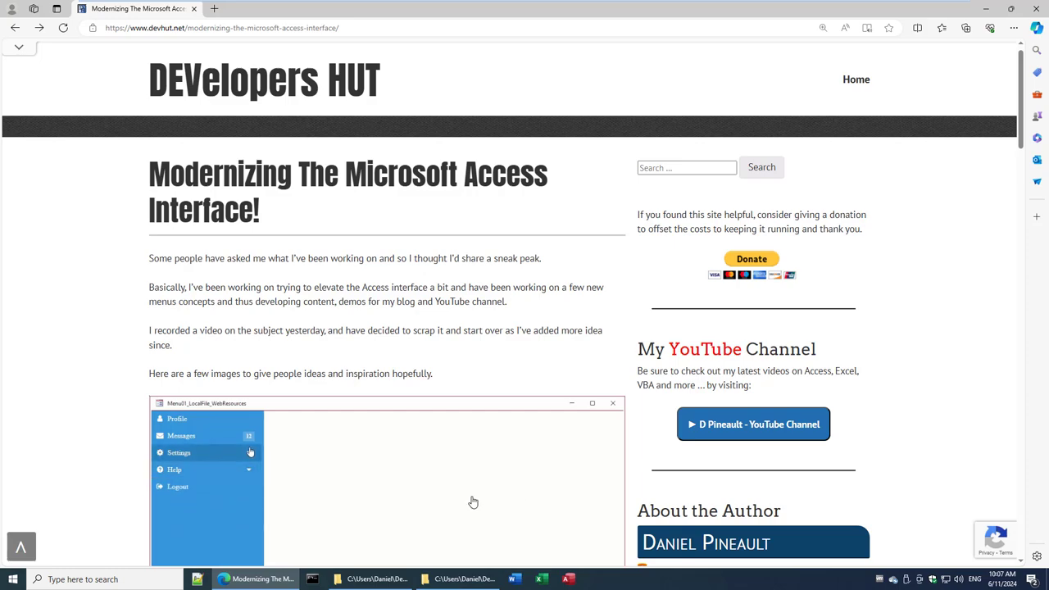
click(179, 452)
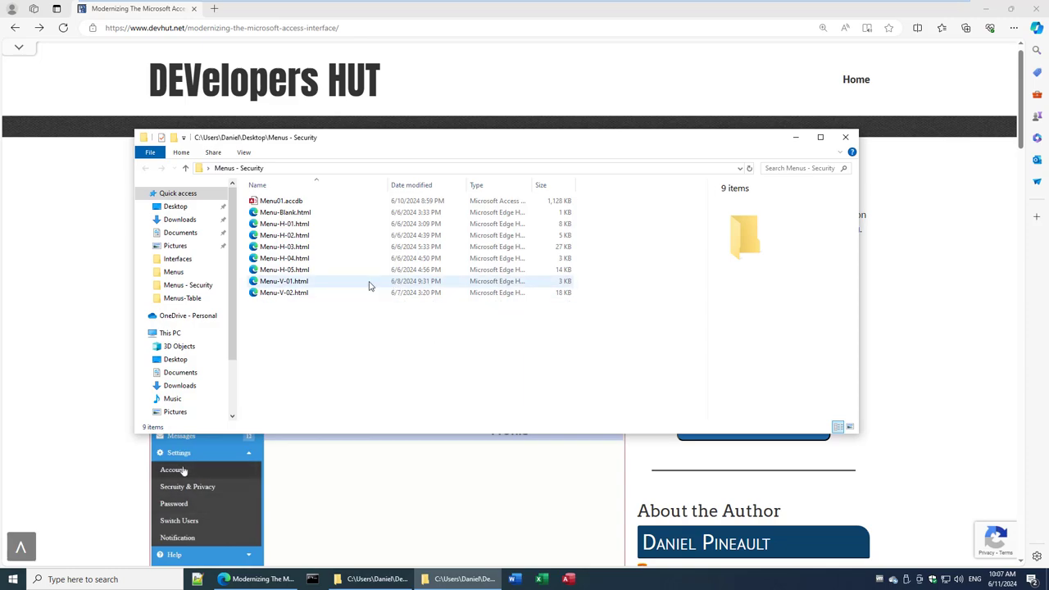
Step: Launch Menu01.accdb from the Menus - Security folder into Access
click(282, 200)
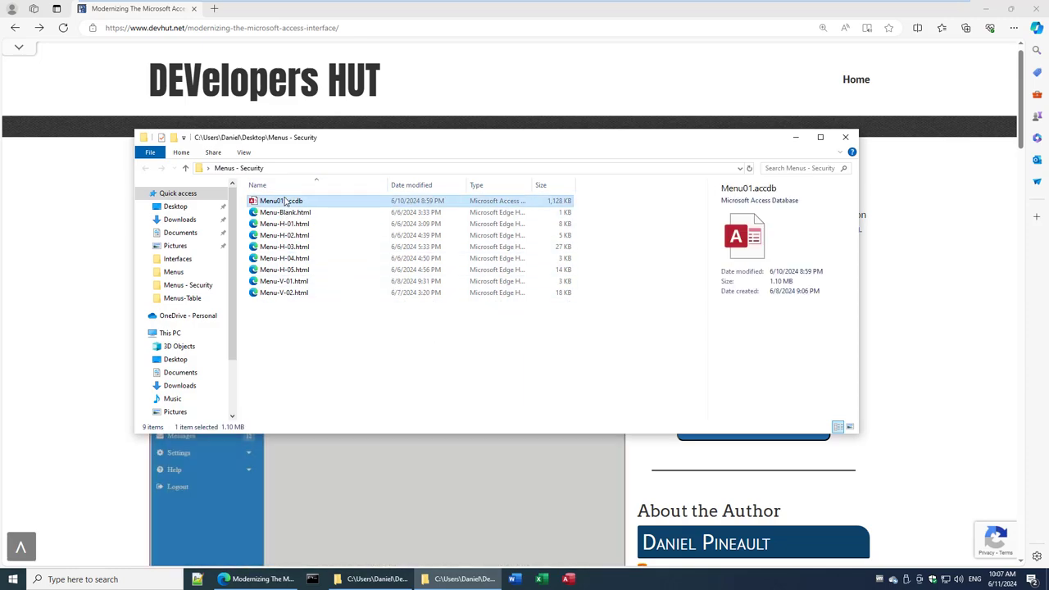
double_click(280, 200)
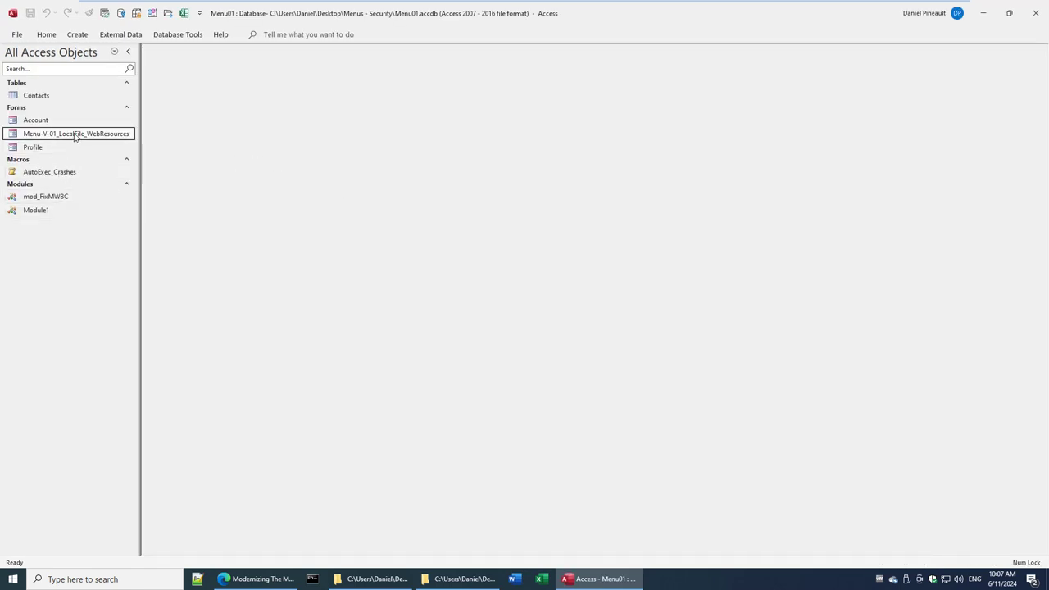
Step: Show the EdgeBrowser0 control's On Document Complete VBA code from the form's Design view
right_click(76, 134)
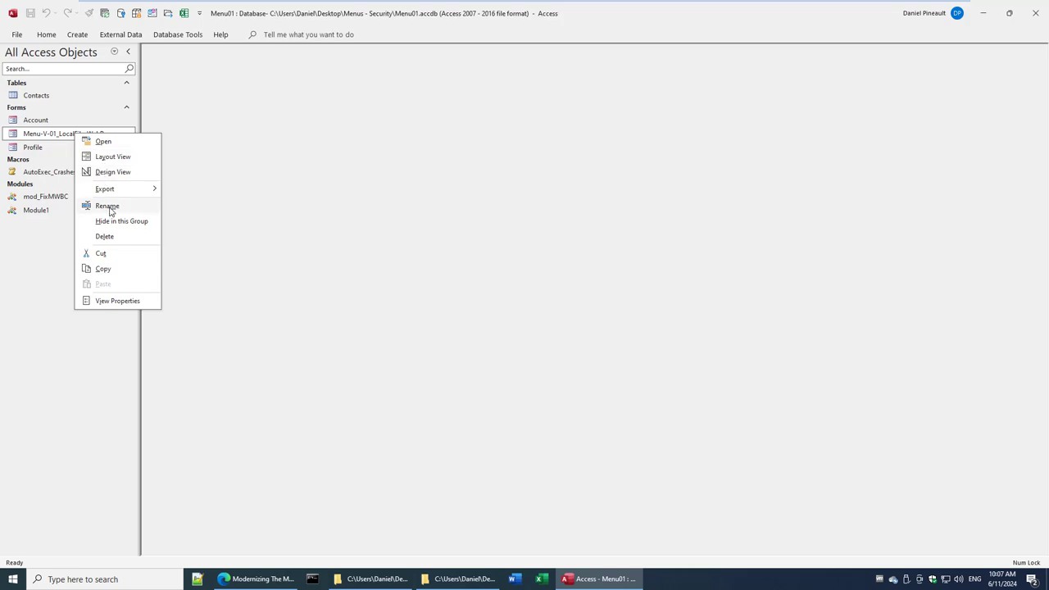
click(112, 172)
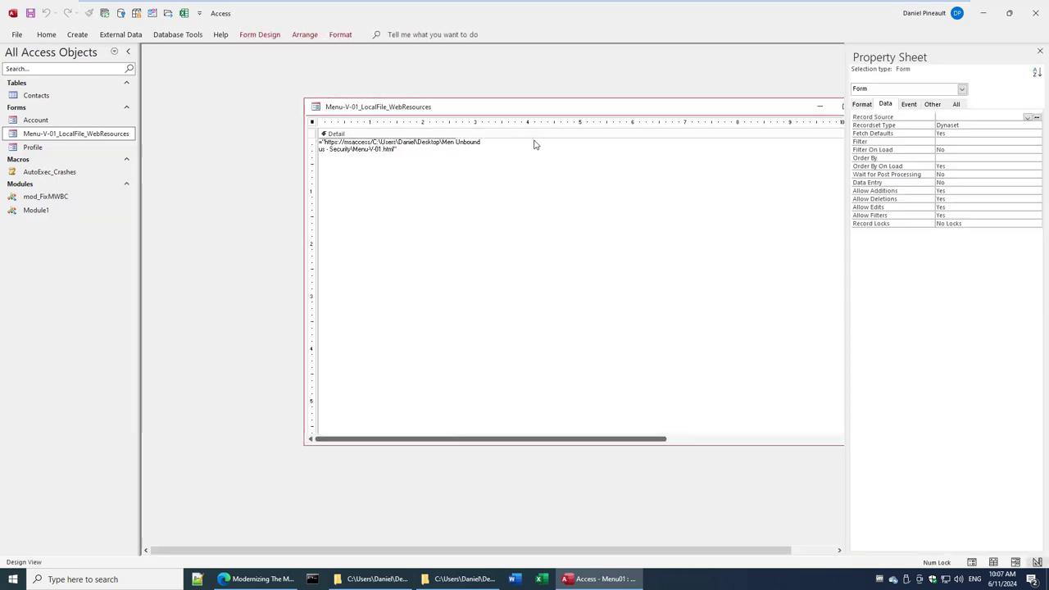
click(842, 107)
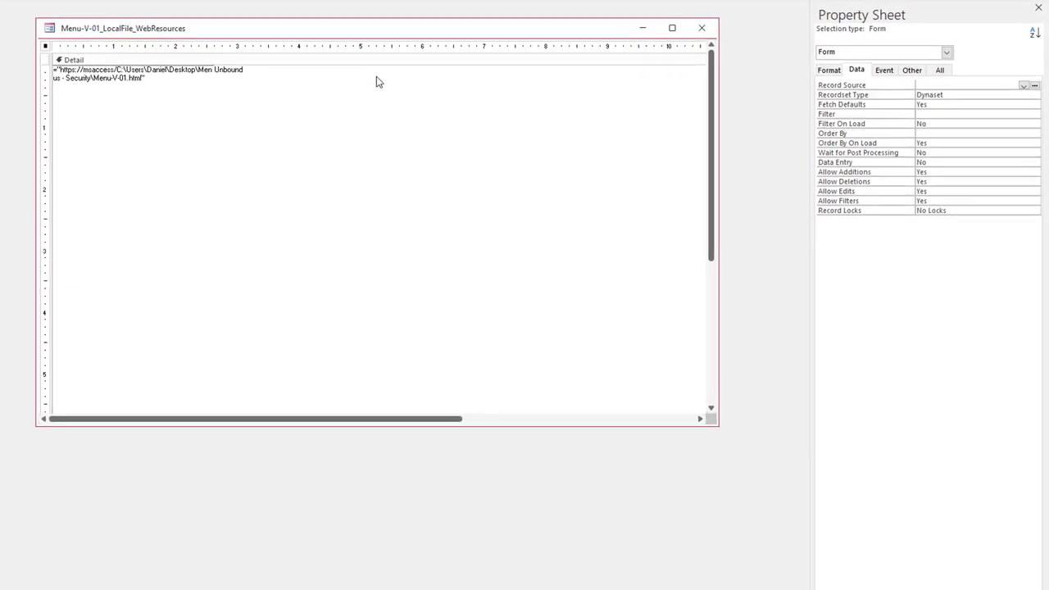
click(878, 69)
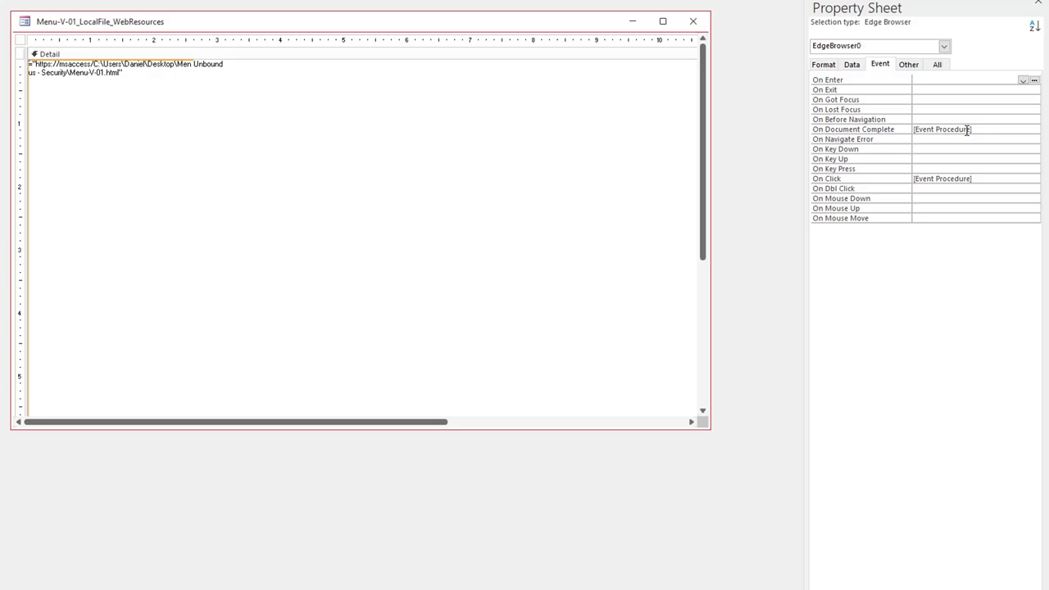
click(943, 128)
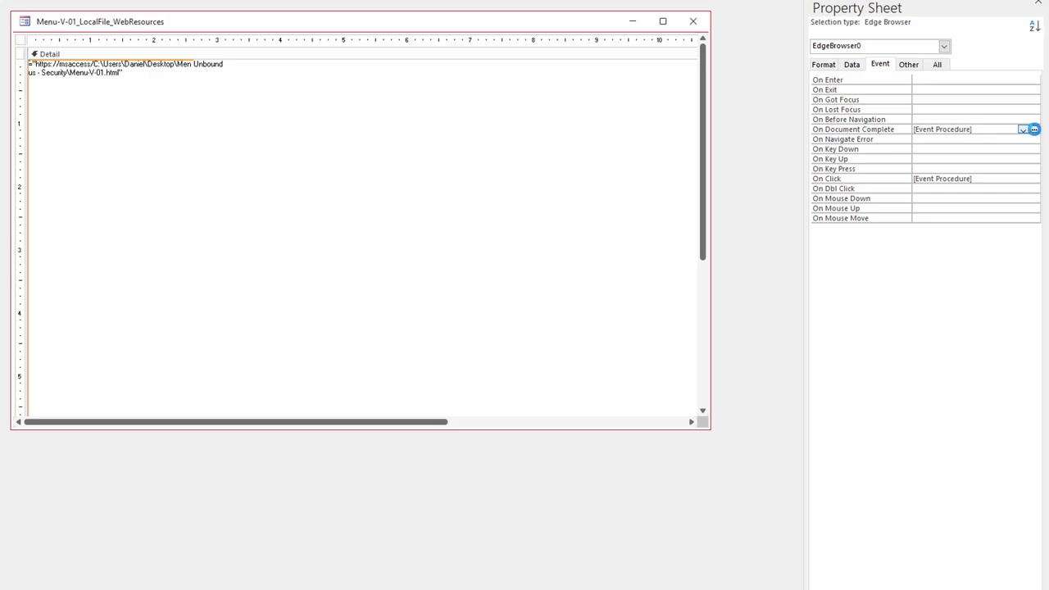
click(1032, 128)
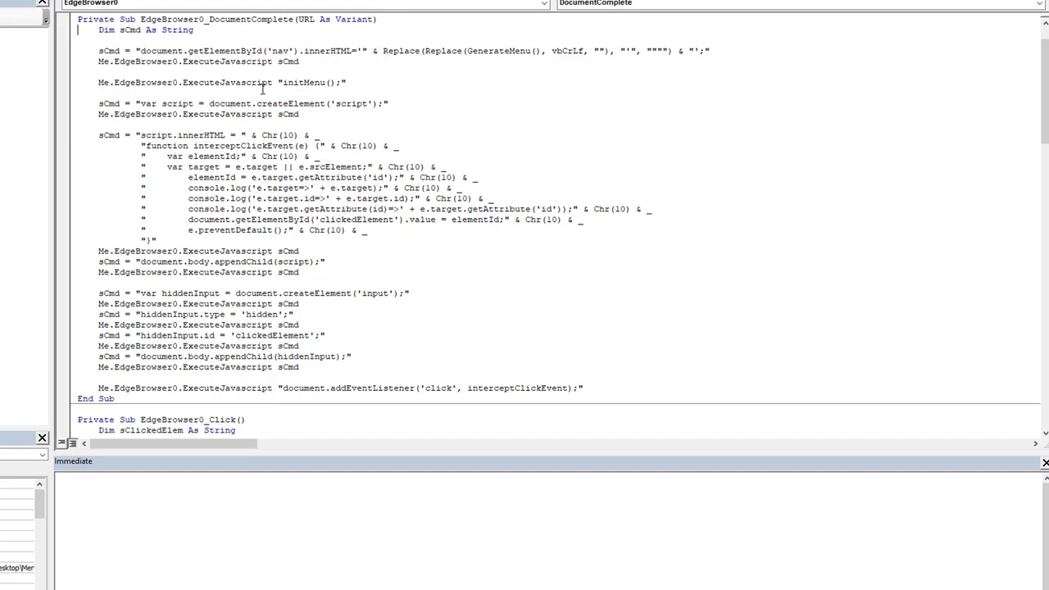
mouse_move(271, 71)
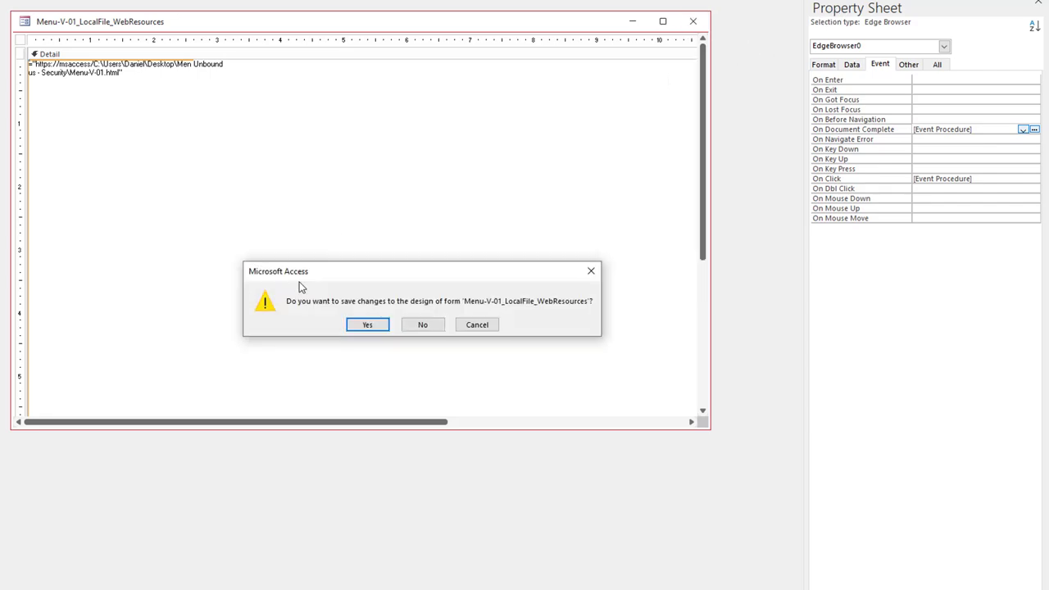
Step: Dismiss the save-design prompt and run the Menu-V-01_LocalFile_WebResources form in Form view
click(367, 324)
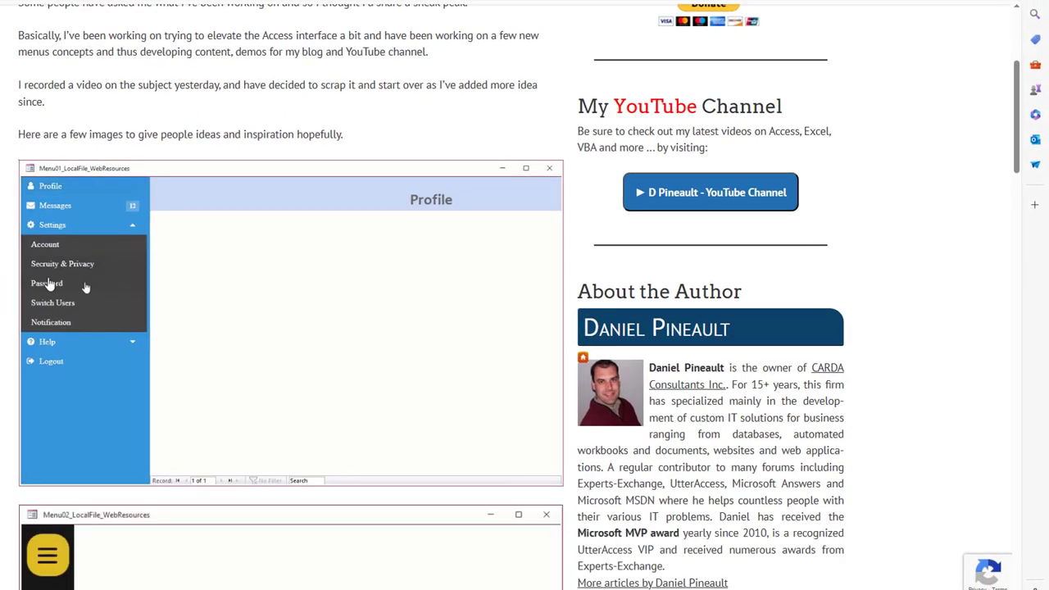
click(49, 185)
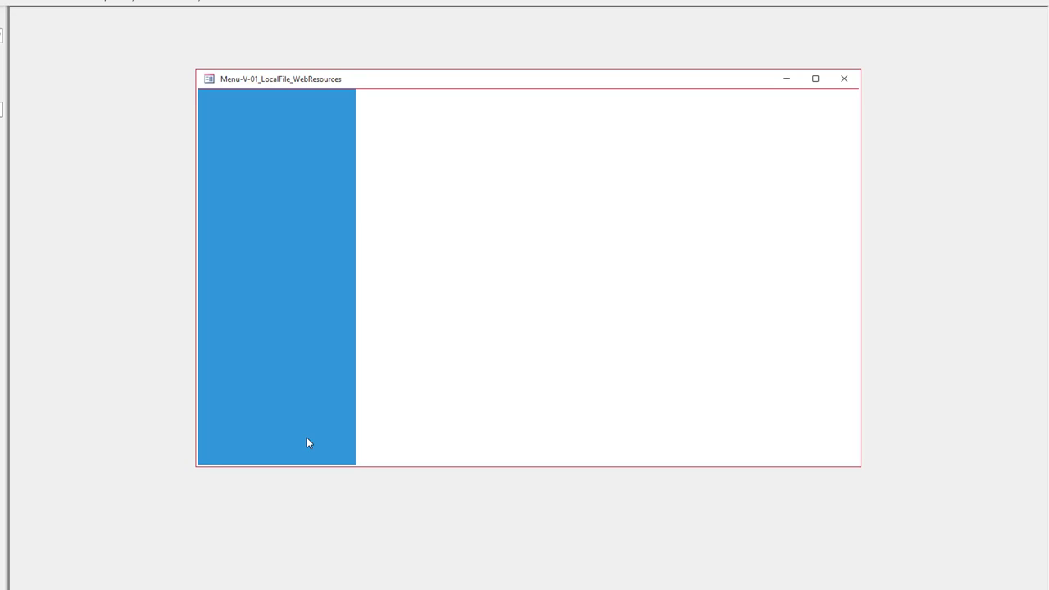
mouse_move(122, 236)
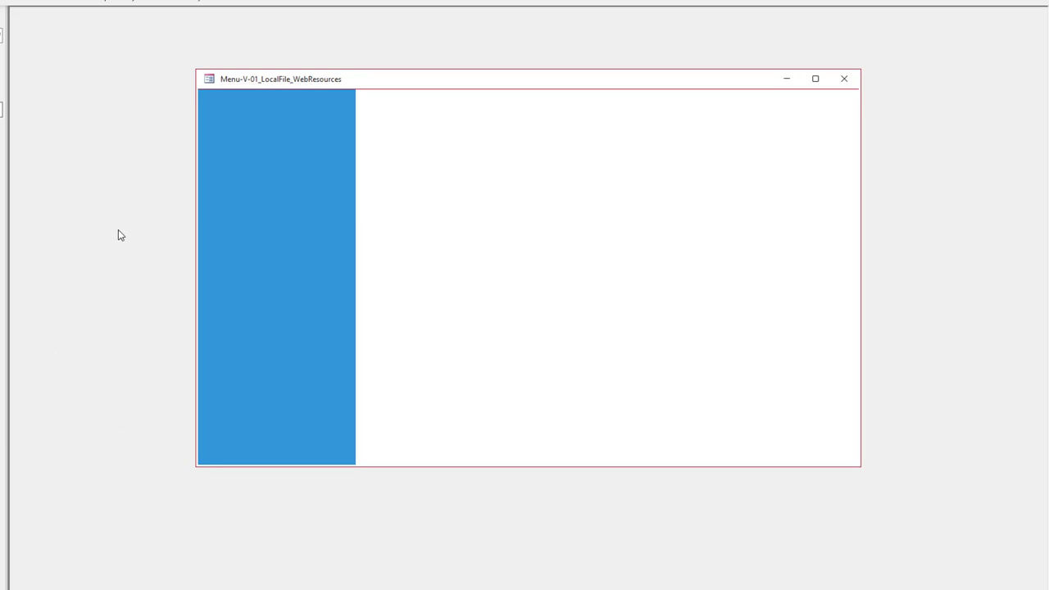
mouse_move(334, 328)
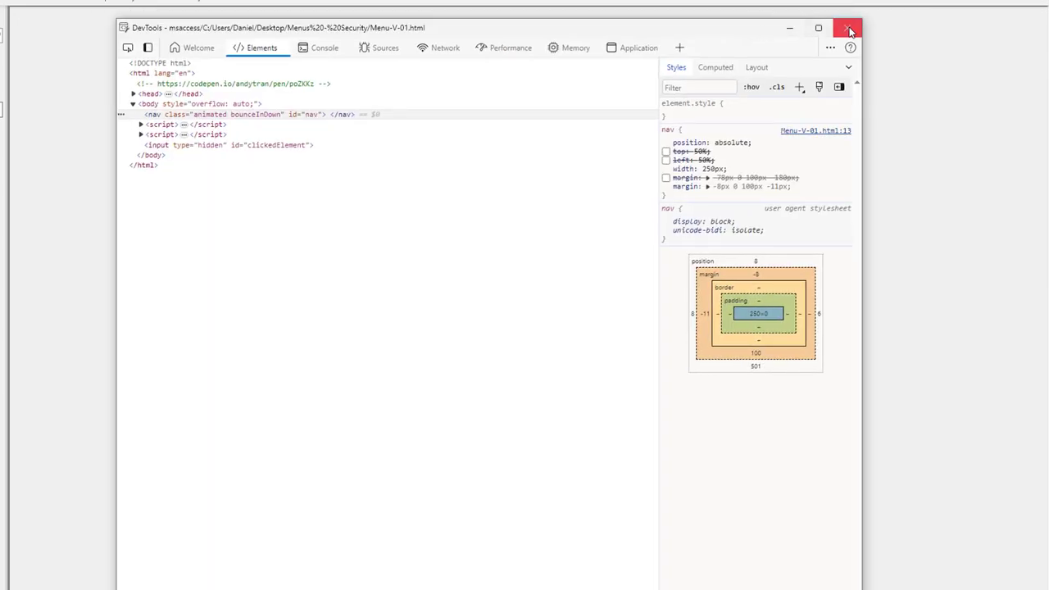
click(849, 28)
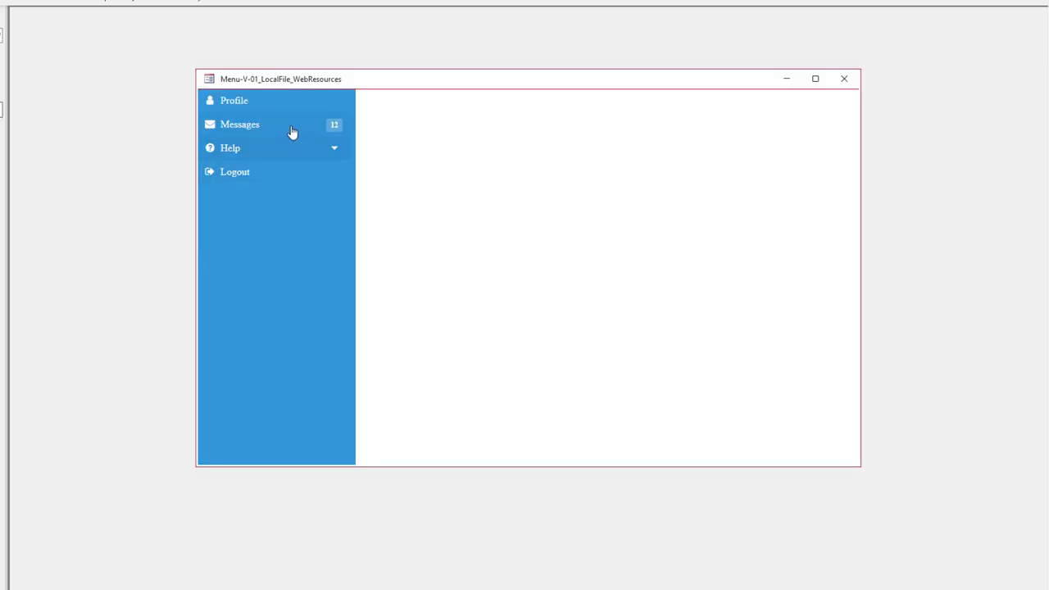
mouse_move(275, 172)
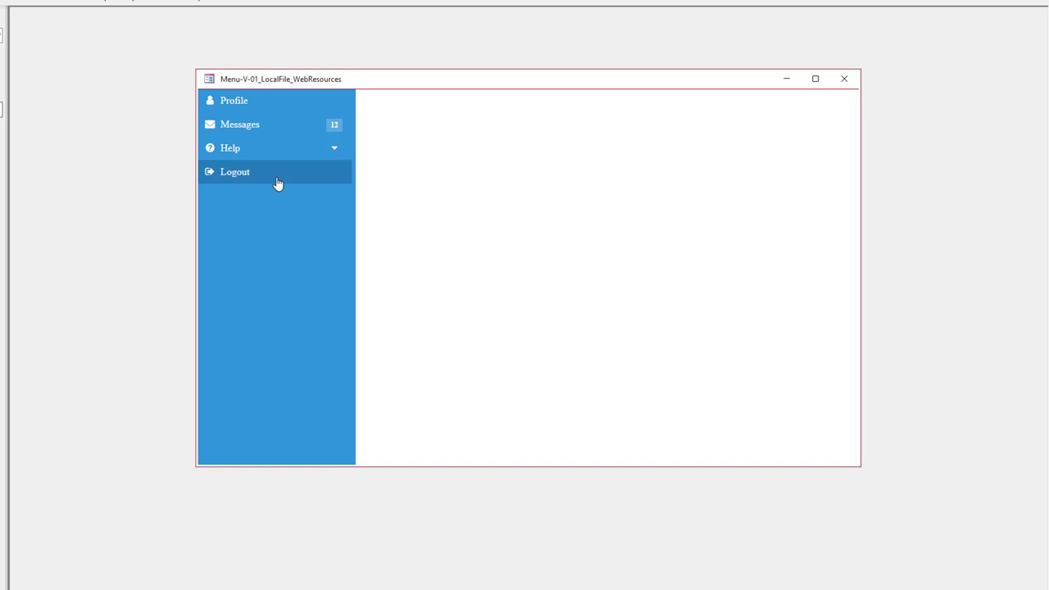
mouse_move(253, 147)
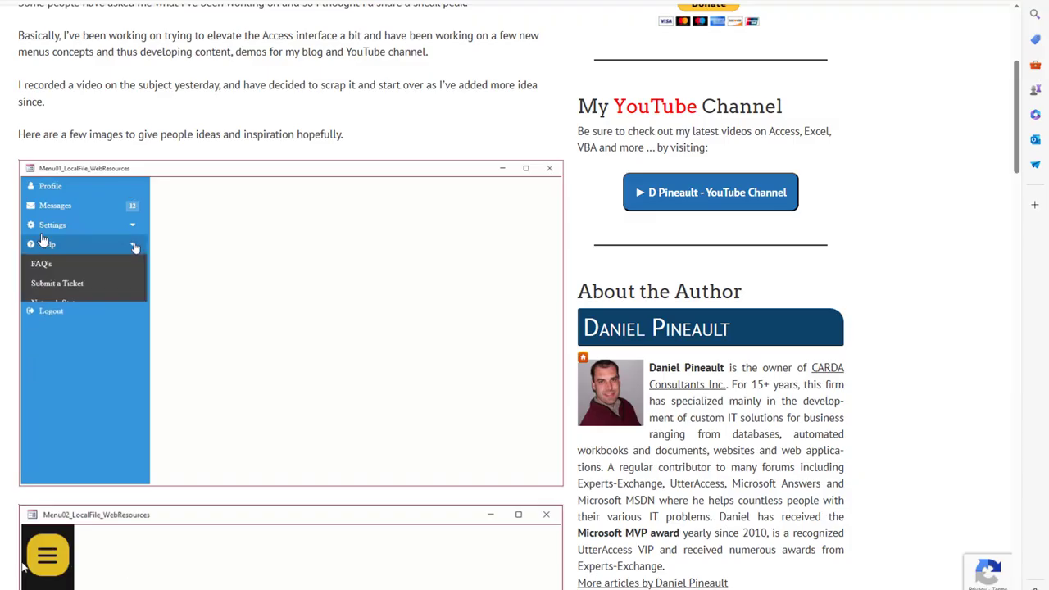
Step: Switch to the VBA editor showing the DocumentComplete menu-injection code
click(52, 225)
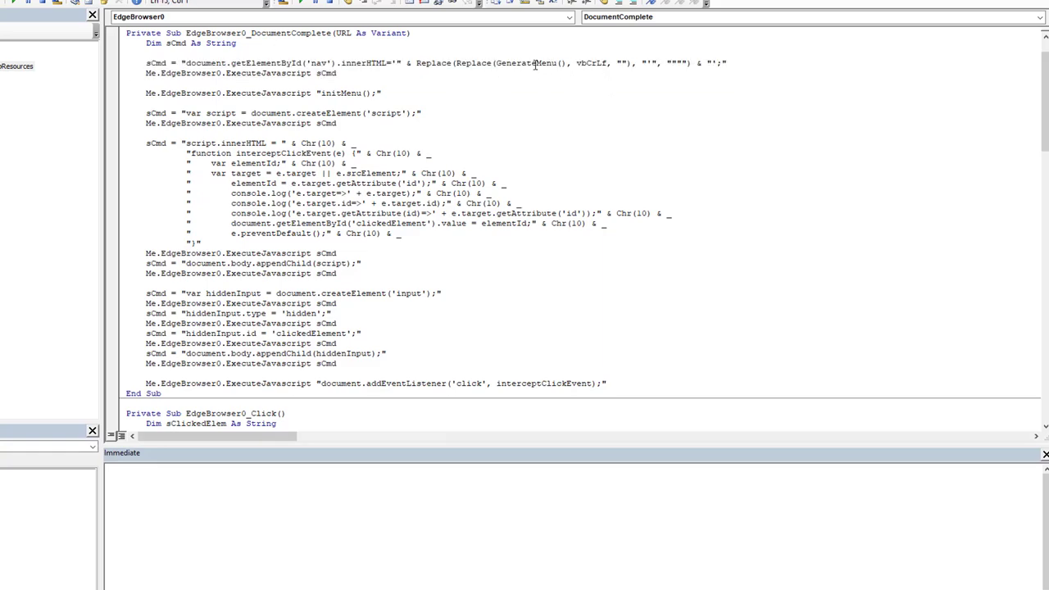
Step: Jump to the GenerateMenu definition and locate the user-only Settings condition
double_click(525, 62)
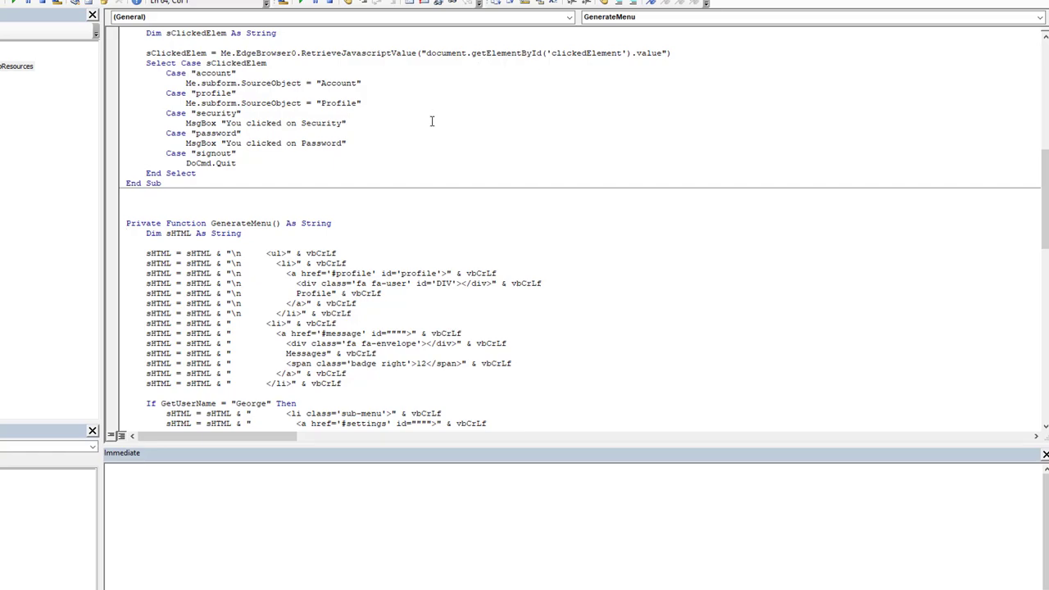
scroll(down, 3)
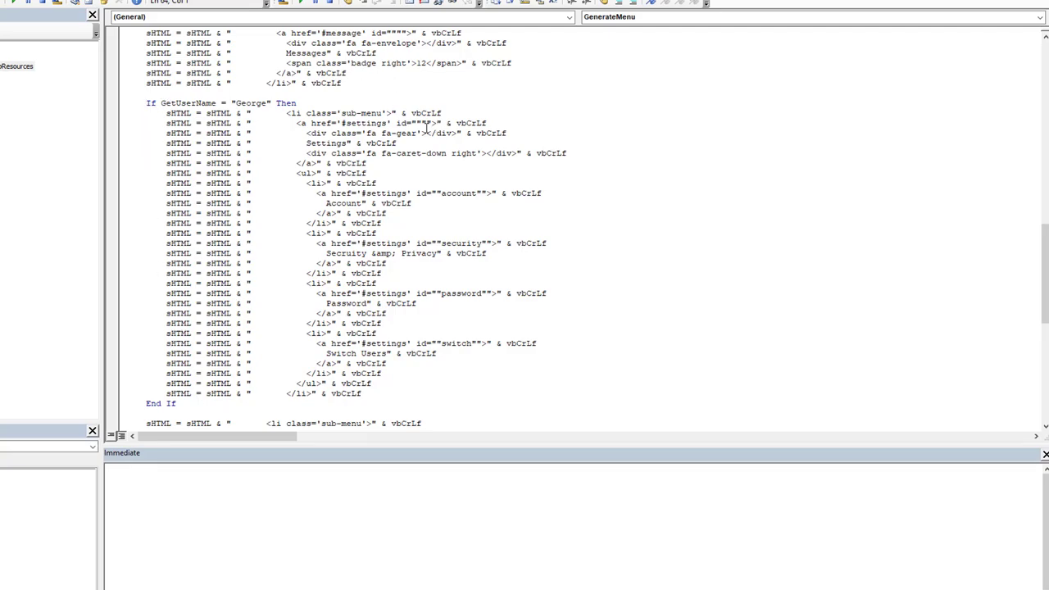
double_click(326, 142)
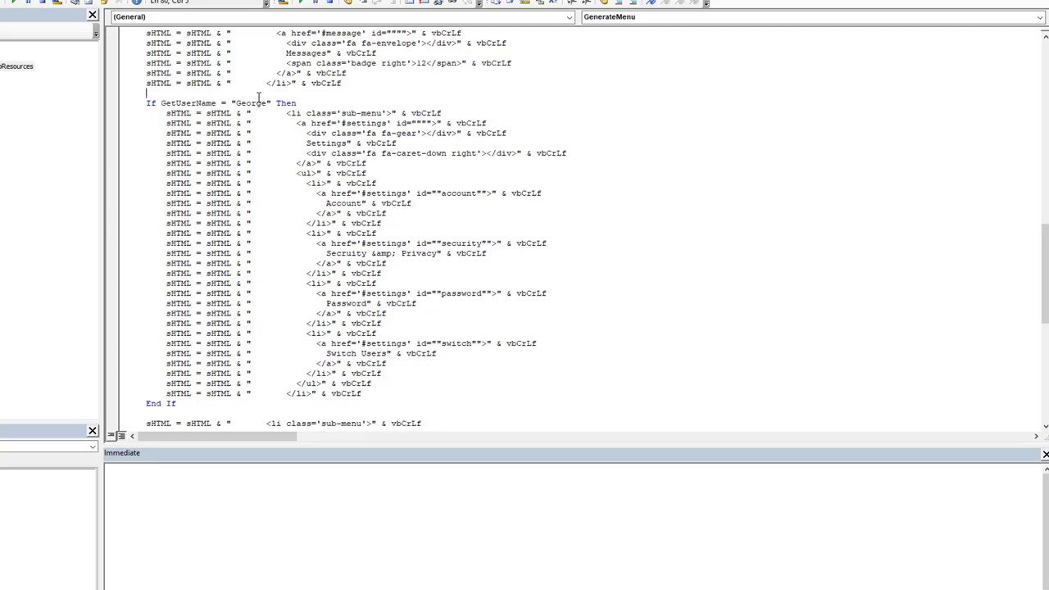
click(262, 102)
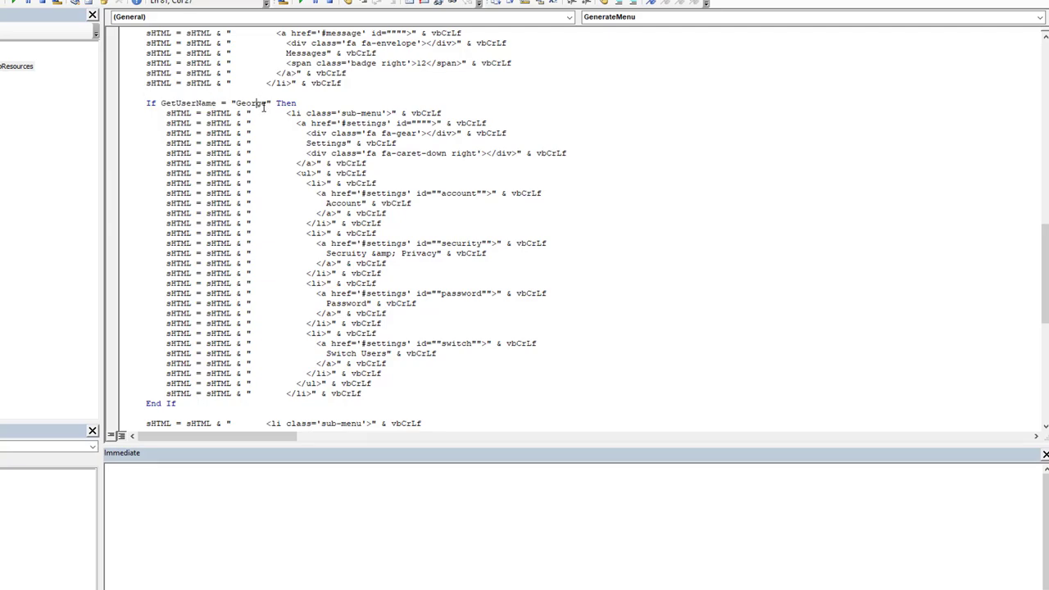
Step: Highlight the If GetUserName = ... Then condition and review the Settings and Help sections
double_click(187, 101)
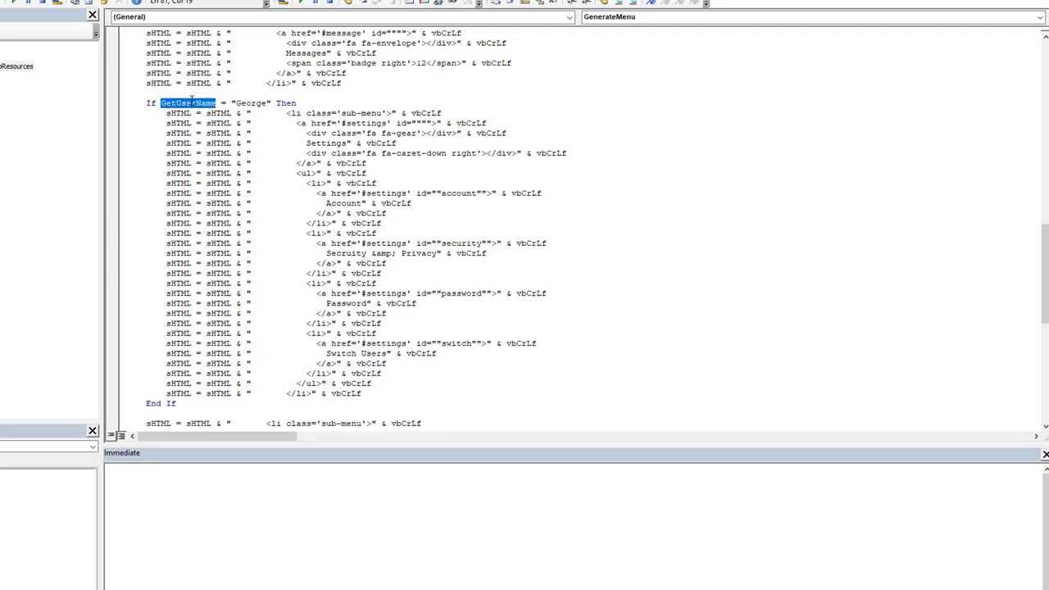
mouse_move(216, 102)
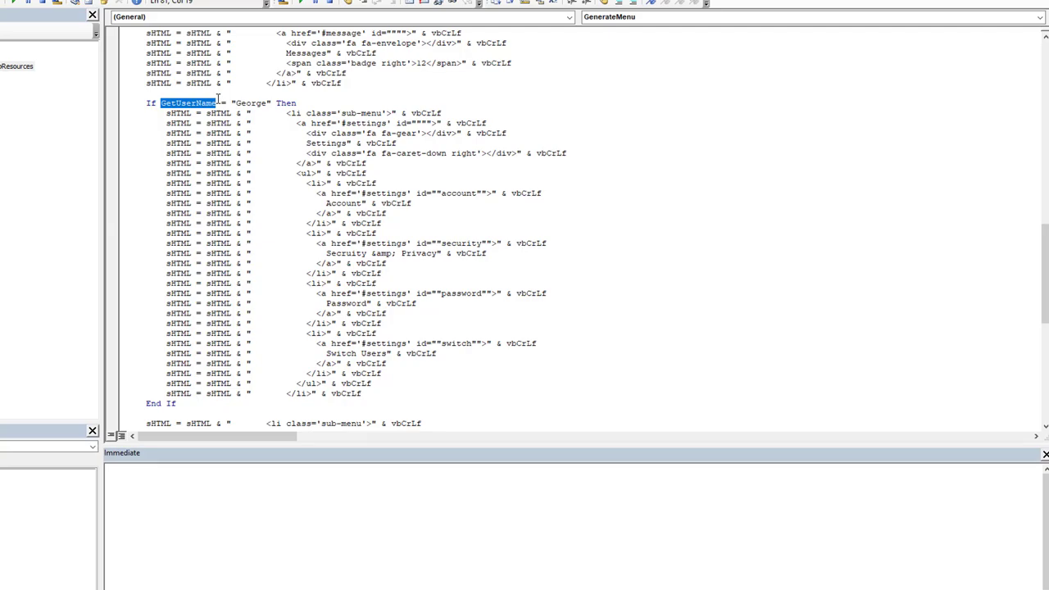
mouse_move(282, 154)
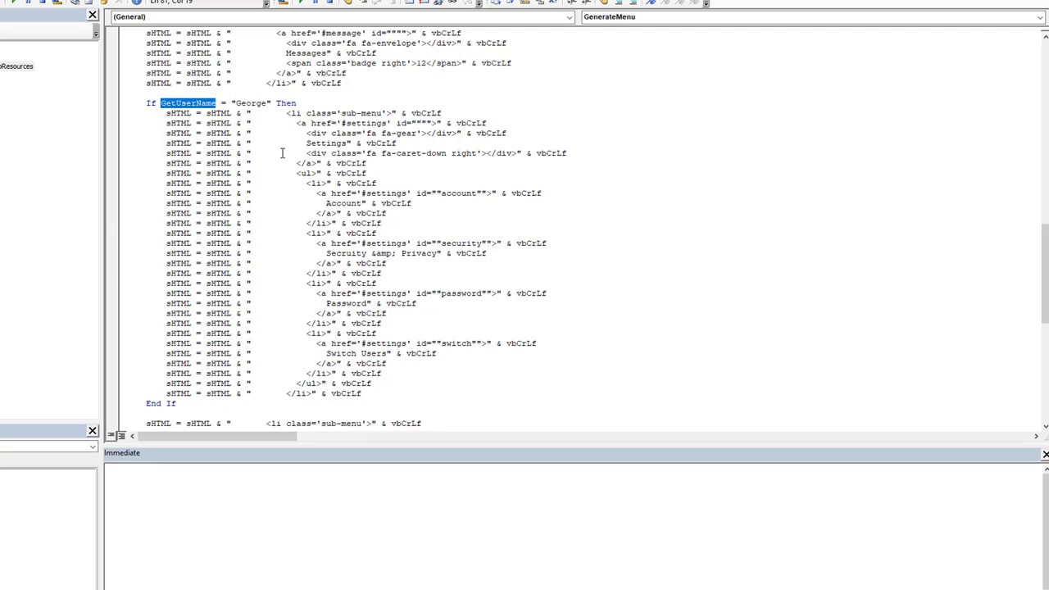
double_click(249, 102)
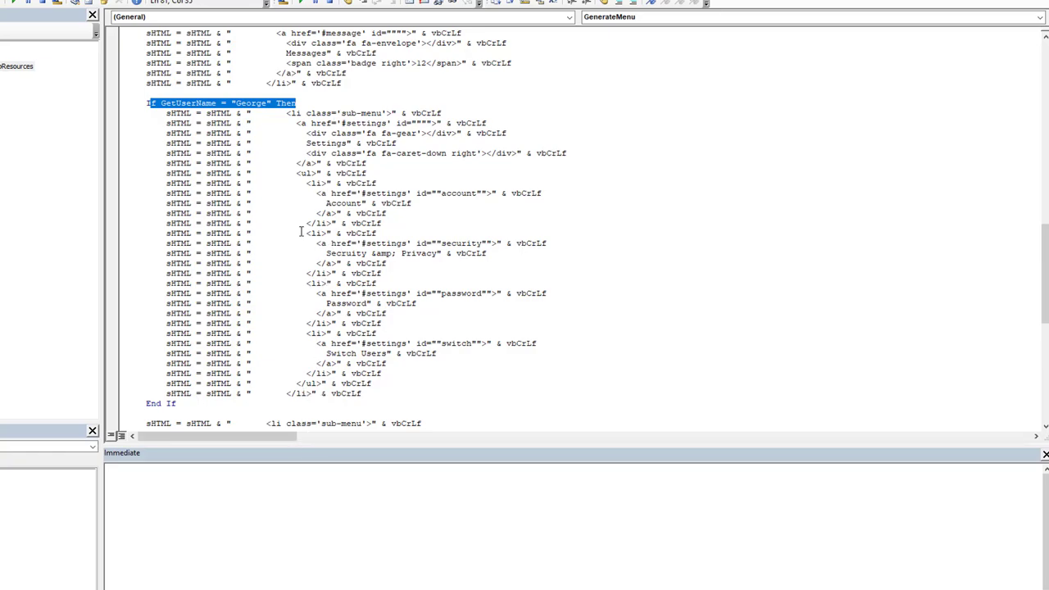
scroll(down, 3)
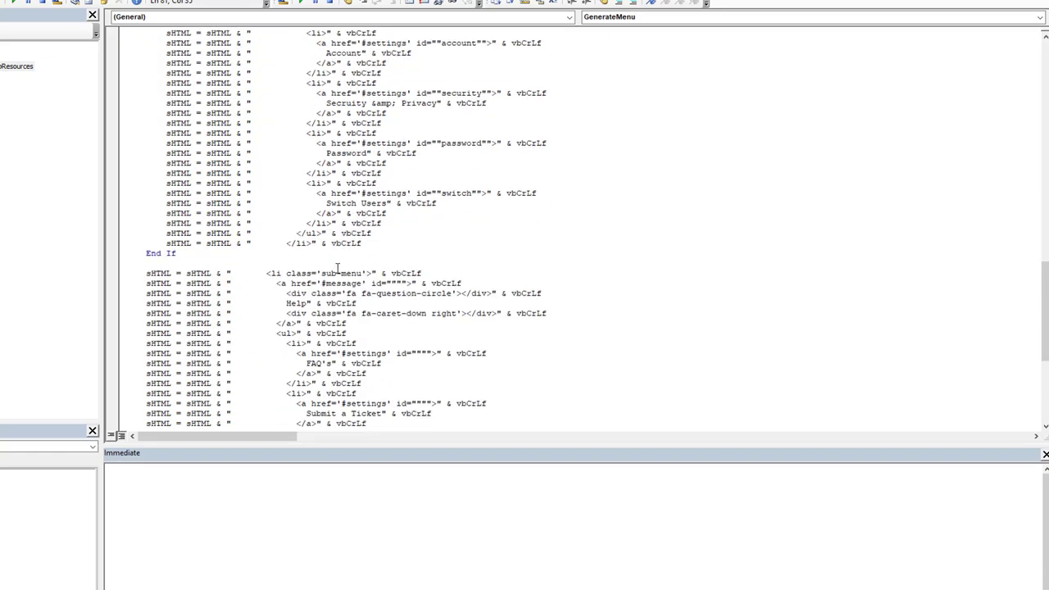
scroll(up, 3)
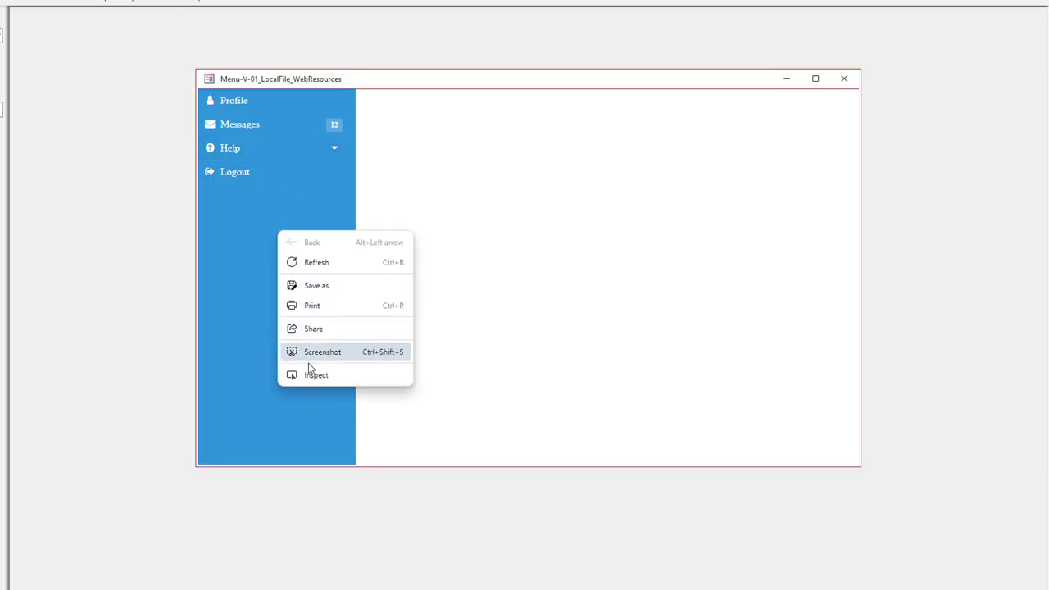
Step: Inspect the generated menu page's elements and console in the browser developer tools
click(317, 374)
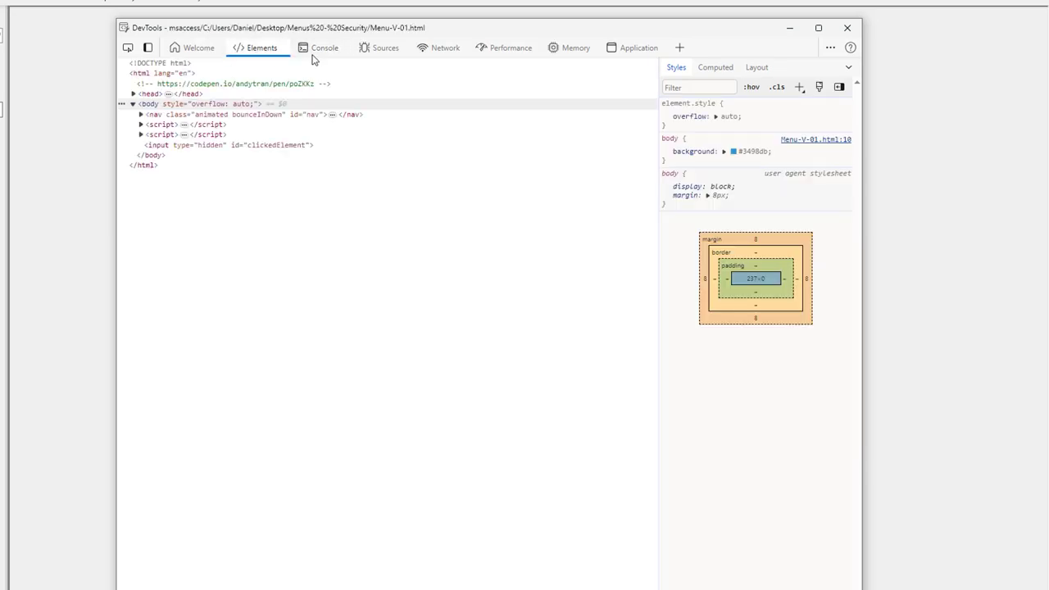
click(325, 46)
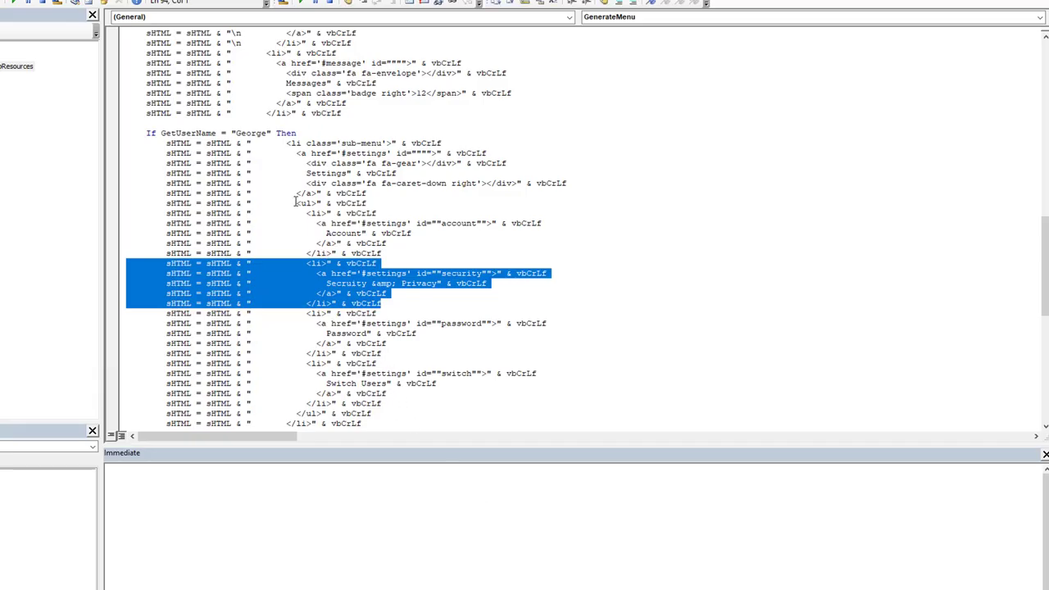
Step: Replace the hard-coded user name with 'Daniel', then expand Settings and open Account (Contact Details)
scroll(down, 3)
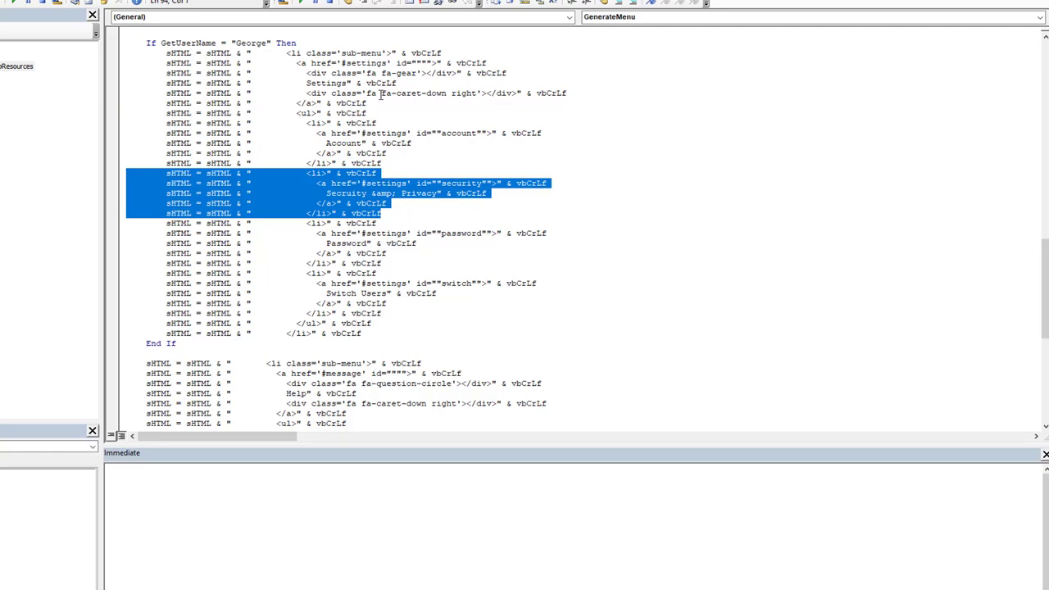
double_click(251, 42)
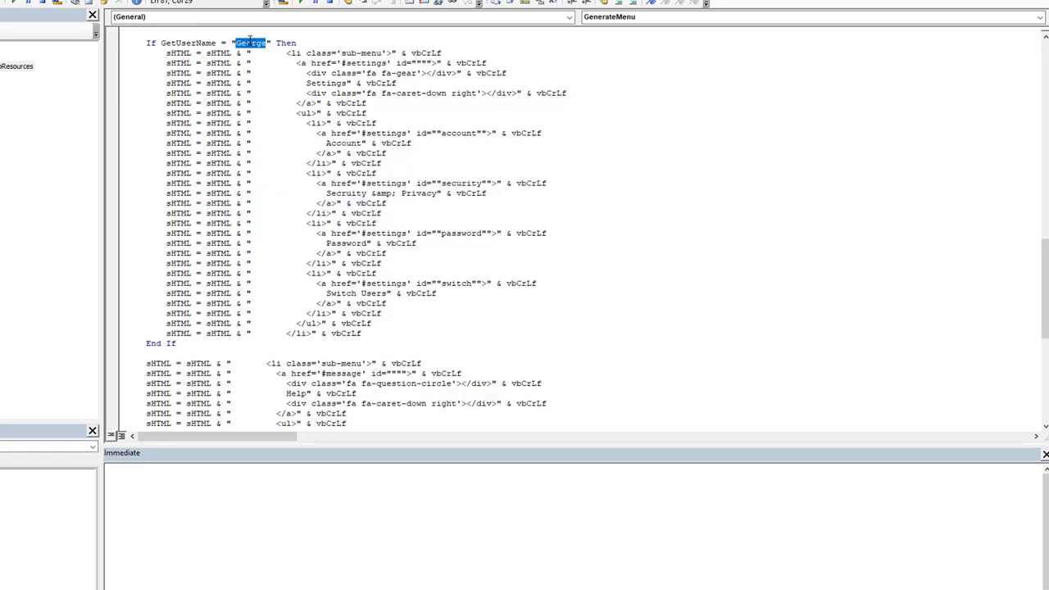
text(Daniel)
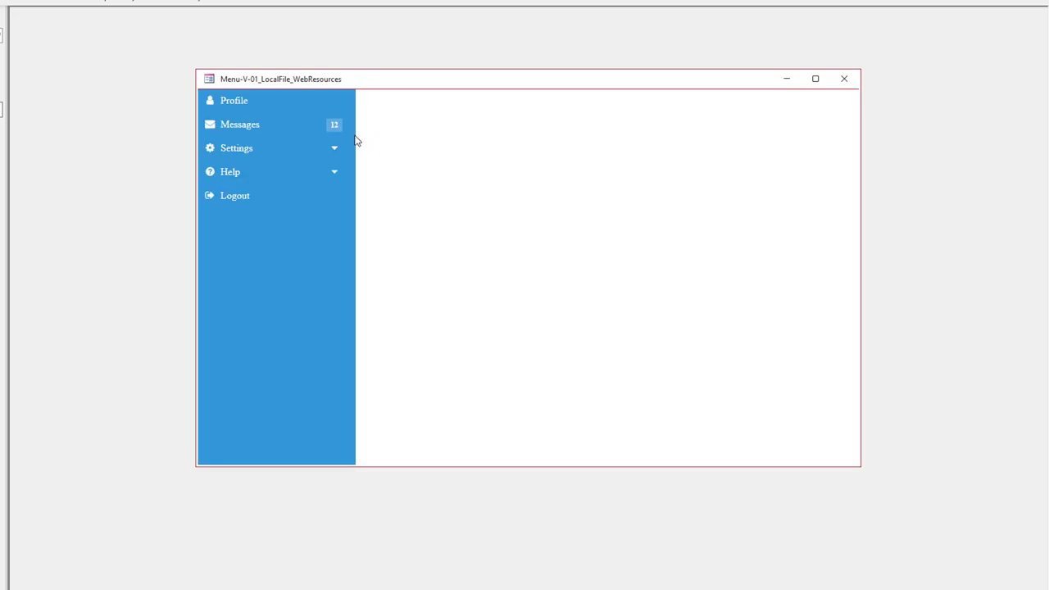
click(236, 148)
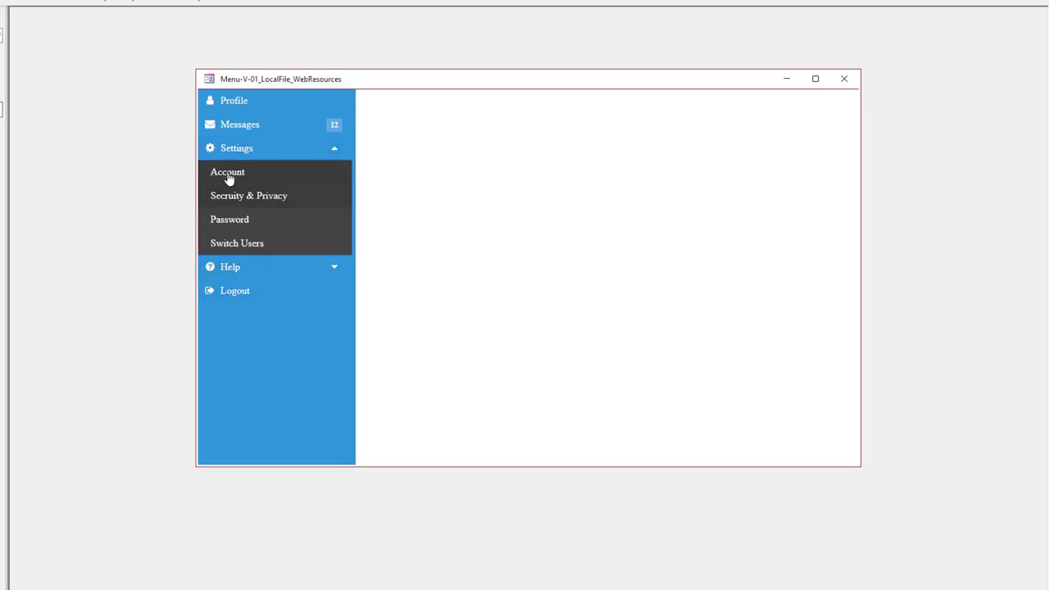
click(227, 173)
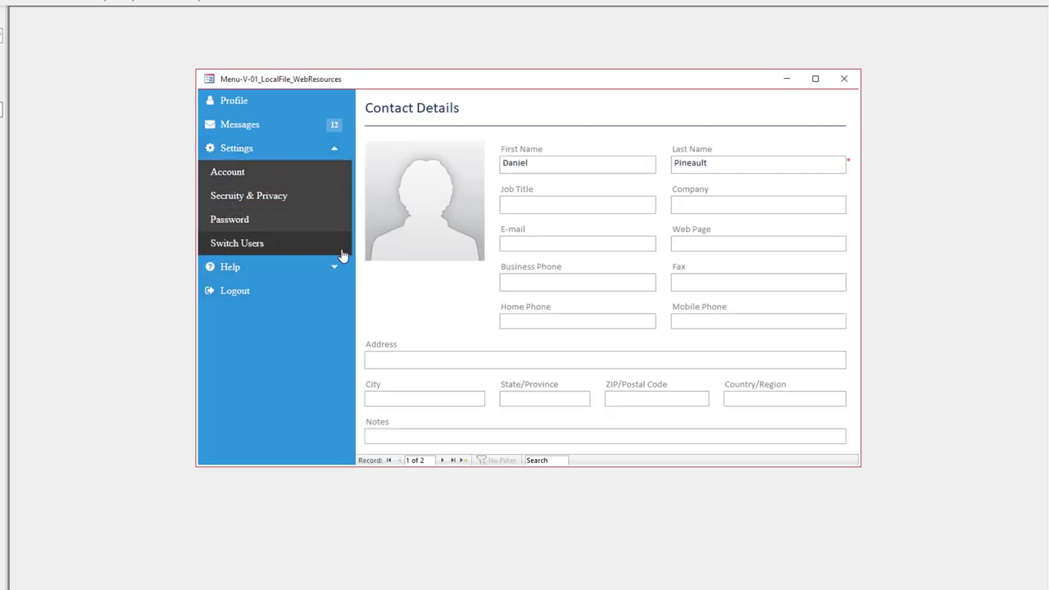
mouse_move(844, 79)
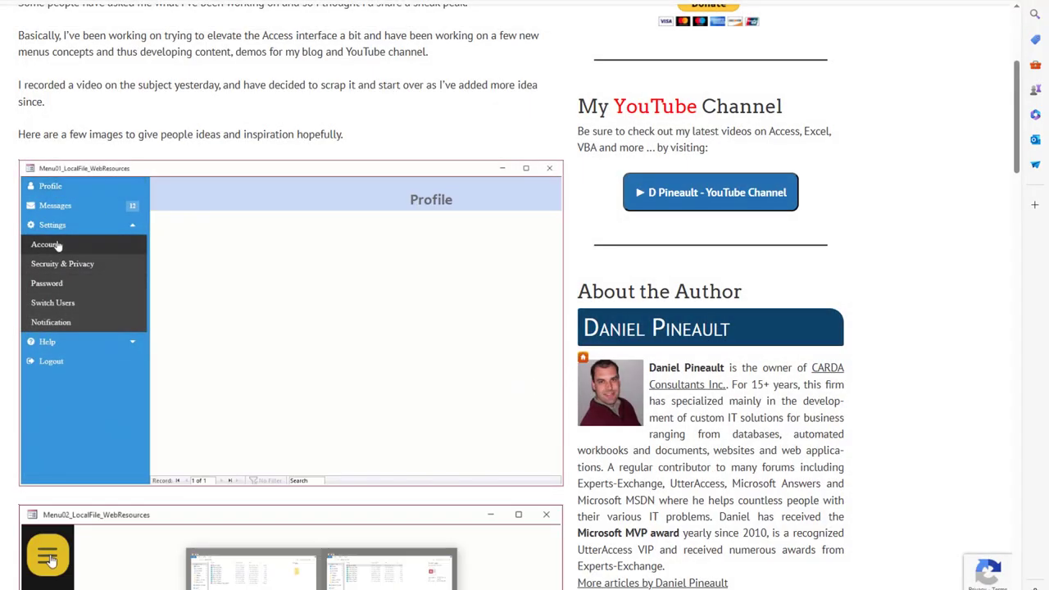
Step: Open Menu01.accdb from the Menus-Table folder in Access
click(53, 225)
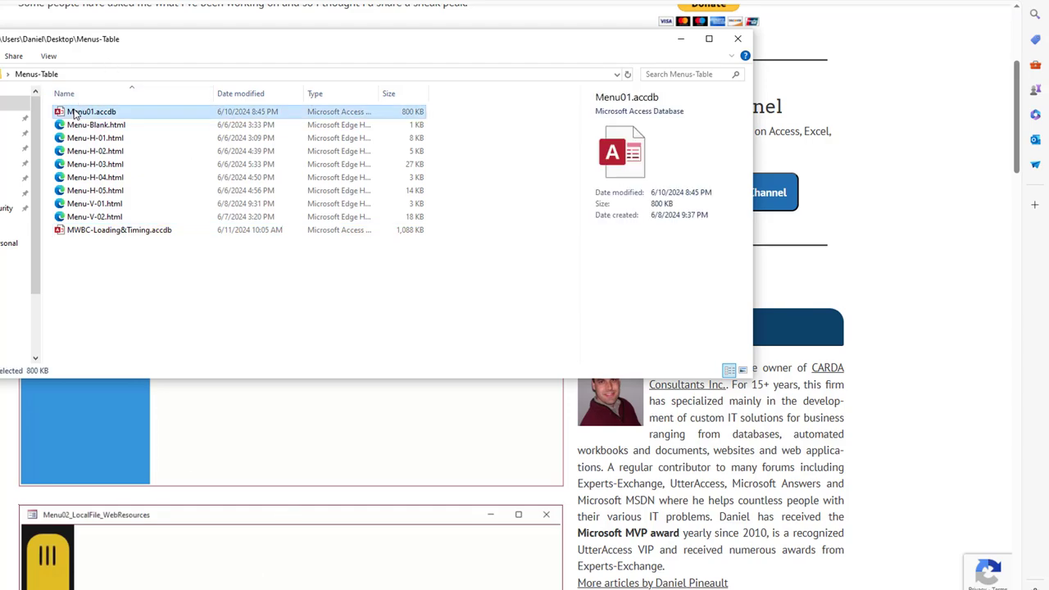
double_click(90, 112)
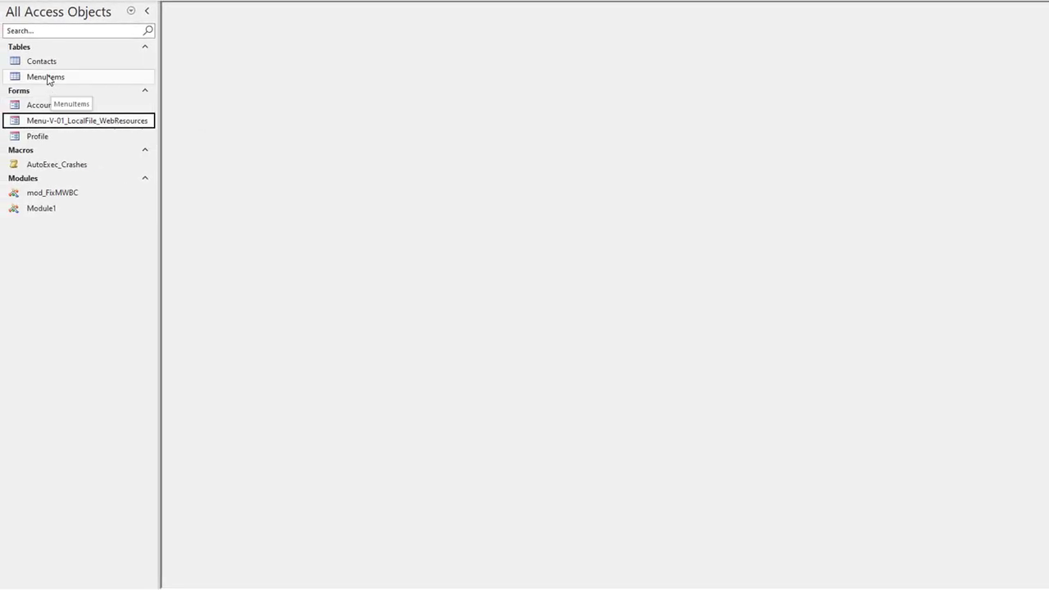
double_click(46, 77)
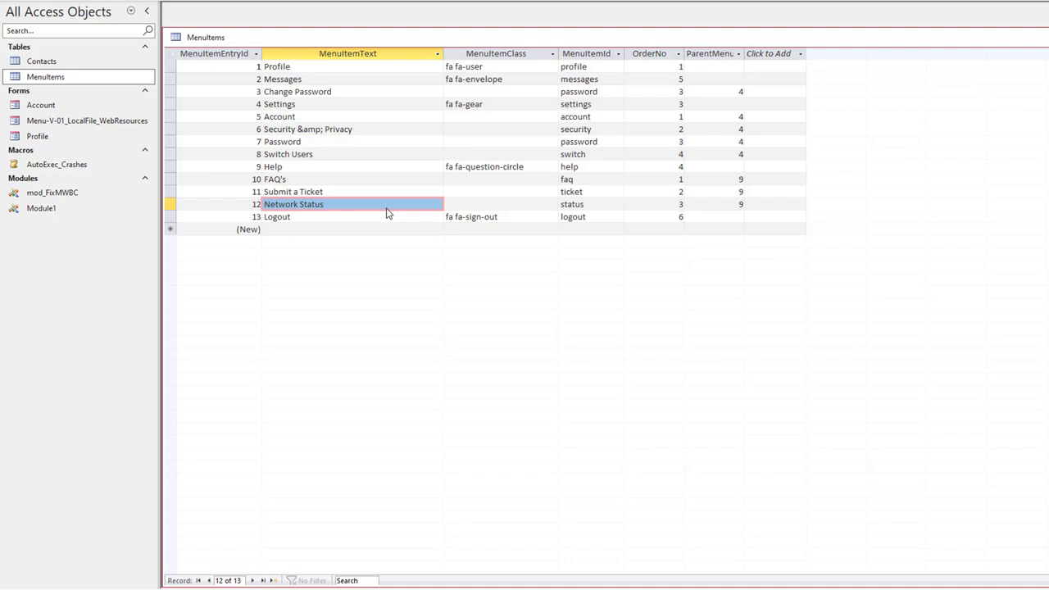
mouse_move(444, 210)
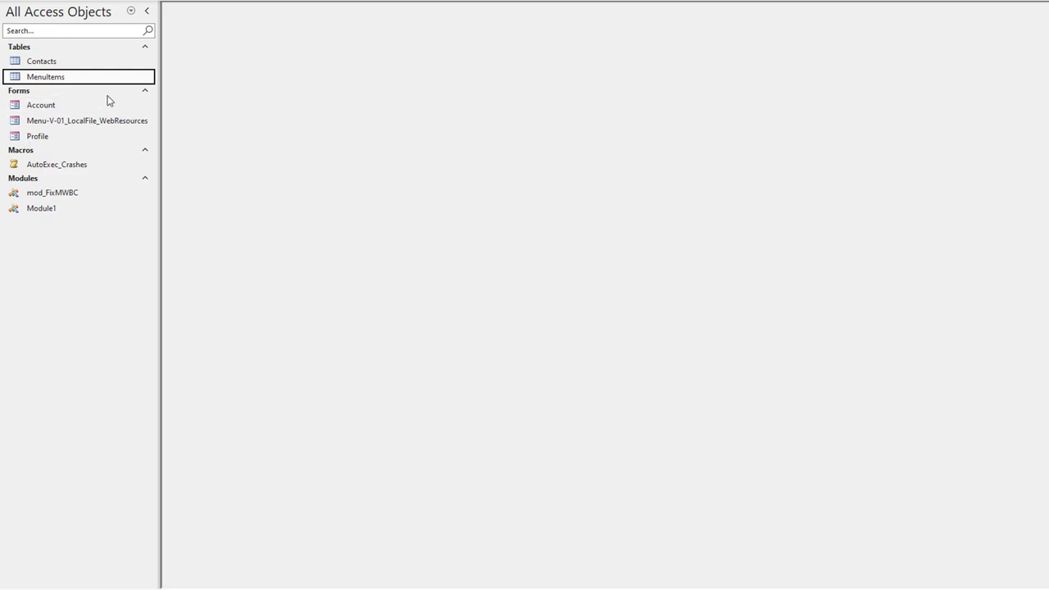
double_click(87, 121)
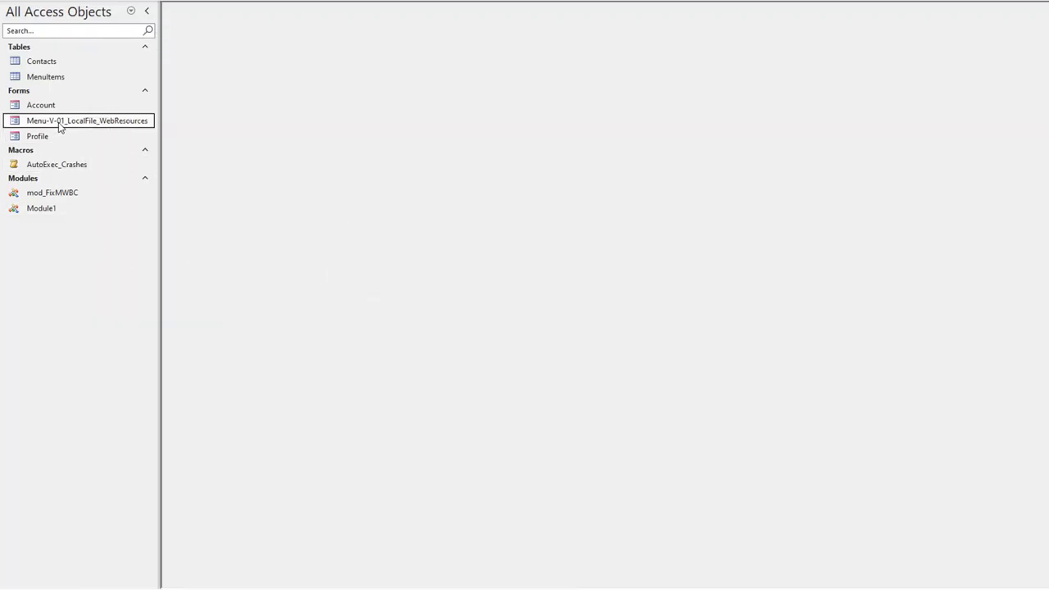
double_click(87, 121)
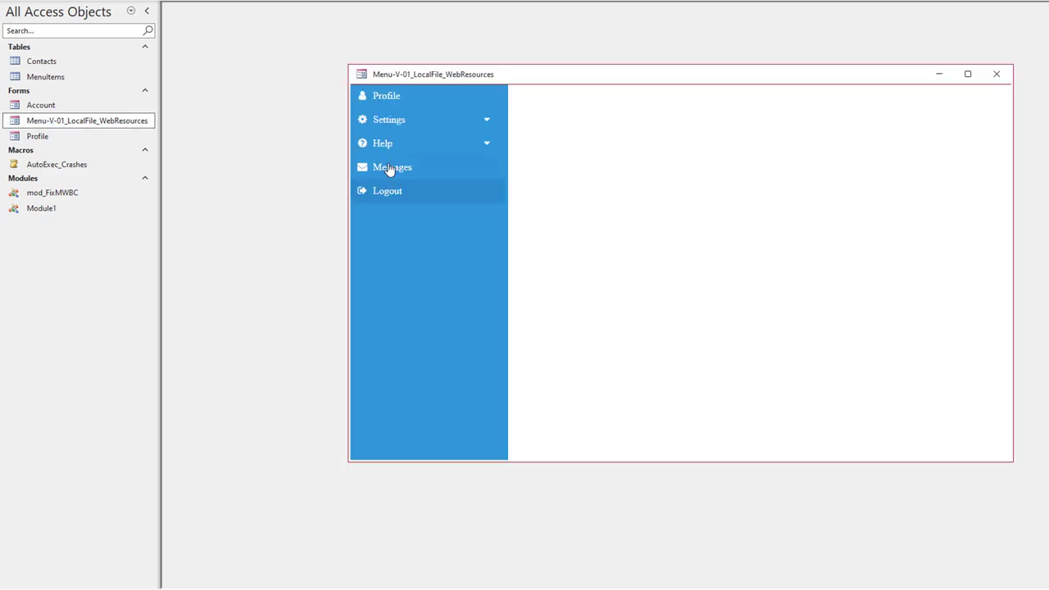
mouse_move(399, 139)
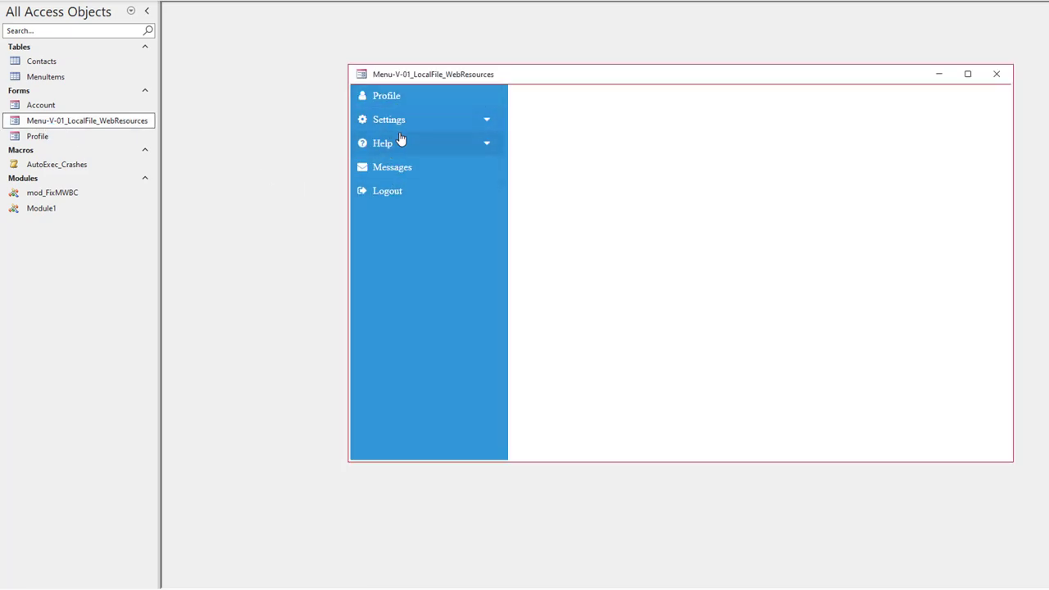
mouse_move(386, 190)
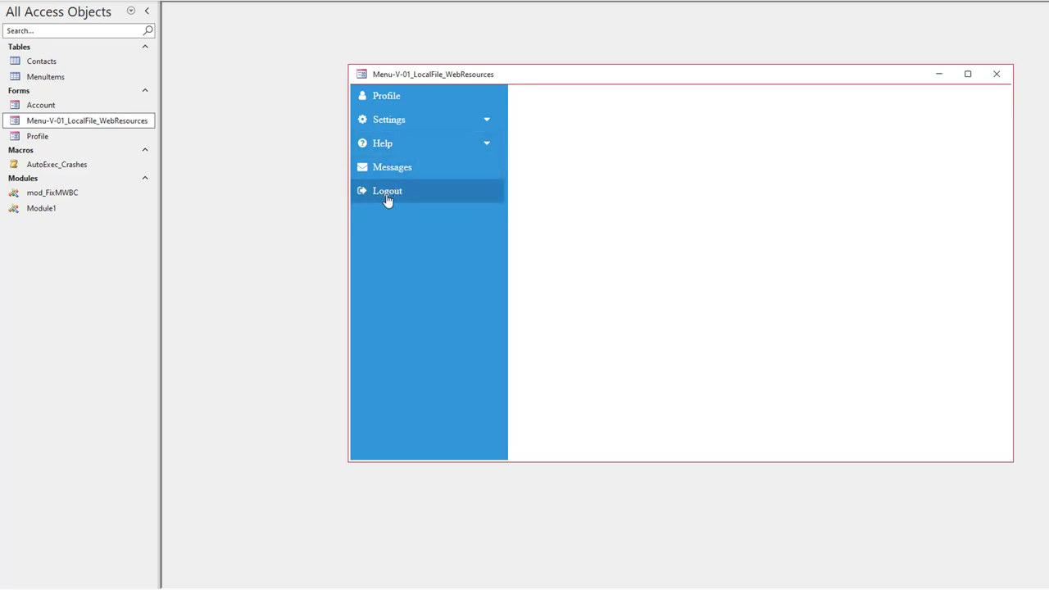
mouse_move(997, 74)
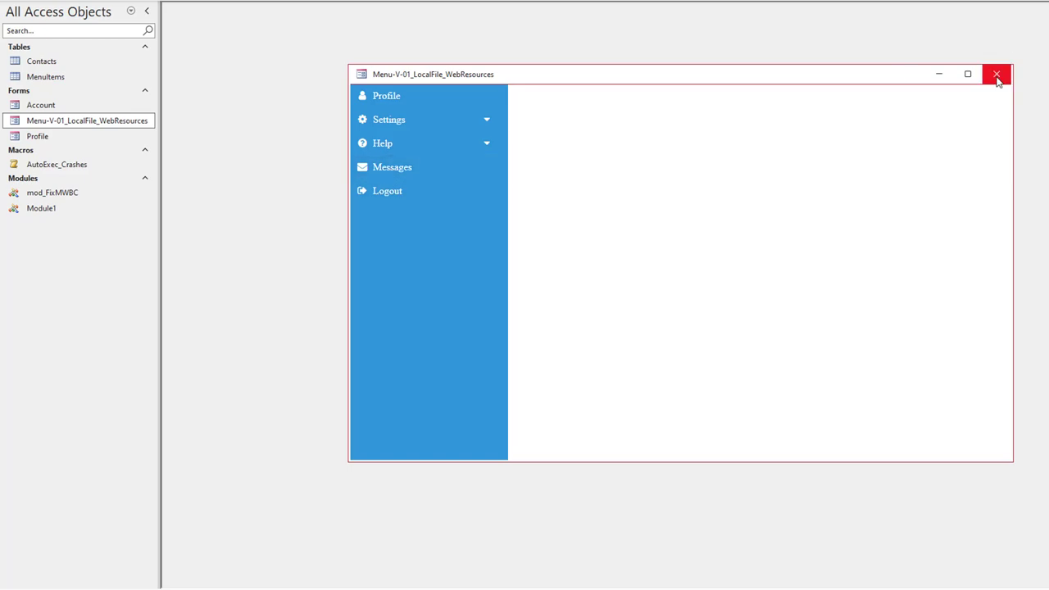
click(996, 74)
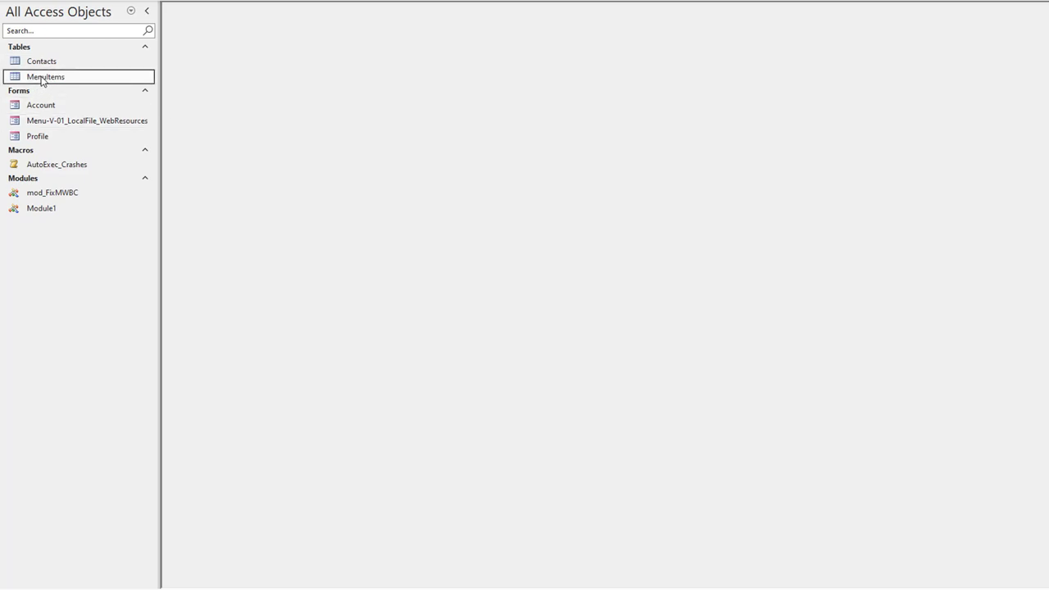
Step: Set OrderNo 6 for Messages and 5 for Logout in MenuItems, then verify the sidebar order and close the form
double_click(45, 77)
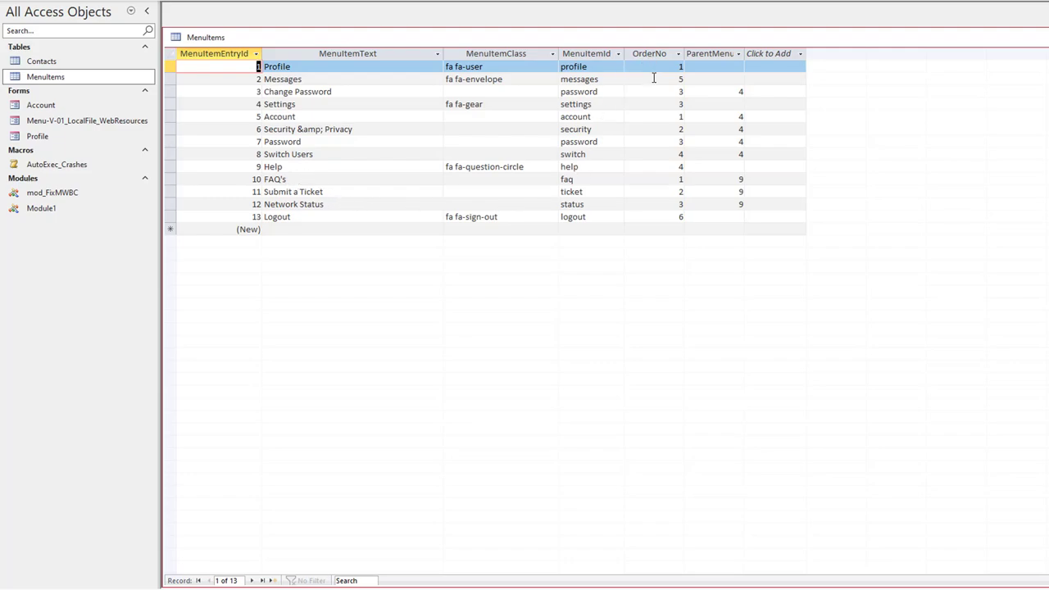
click(653, 79)
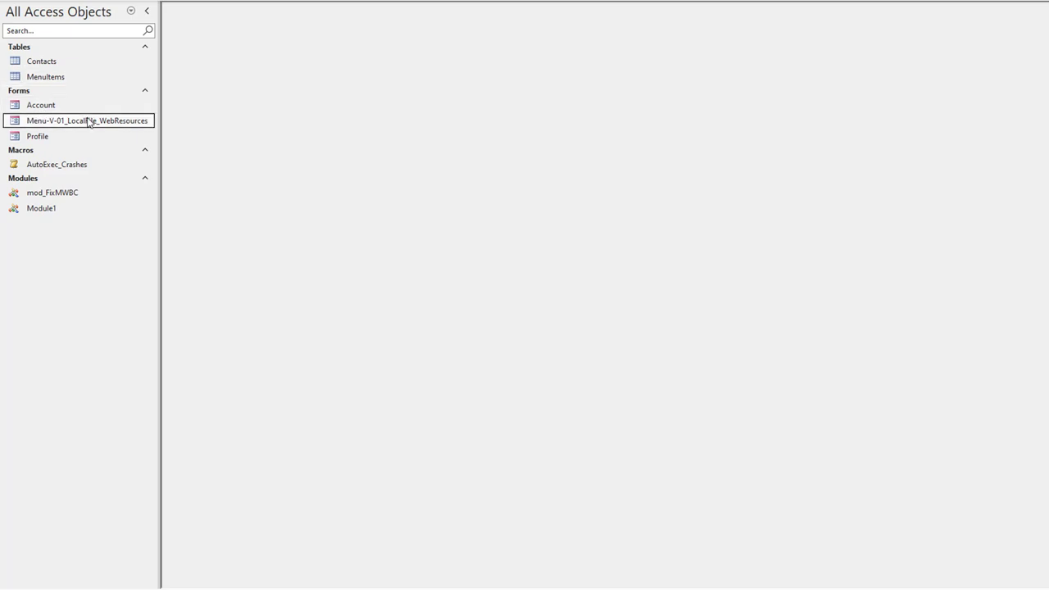
double_click(88, 122)
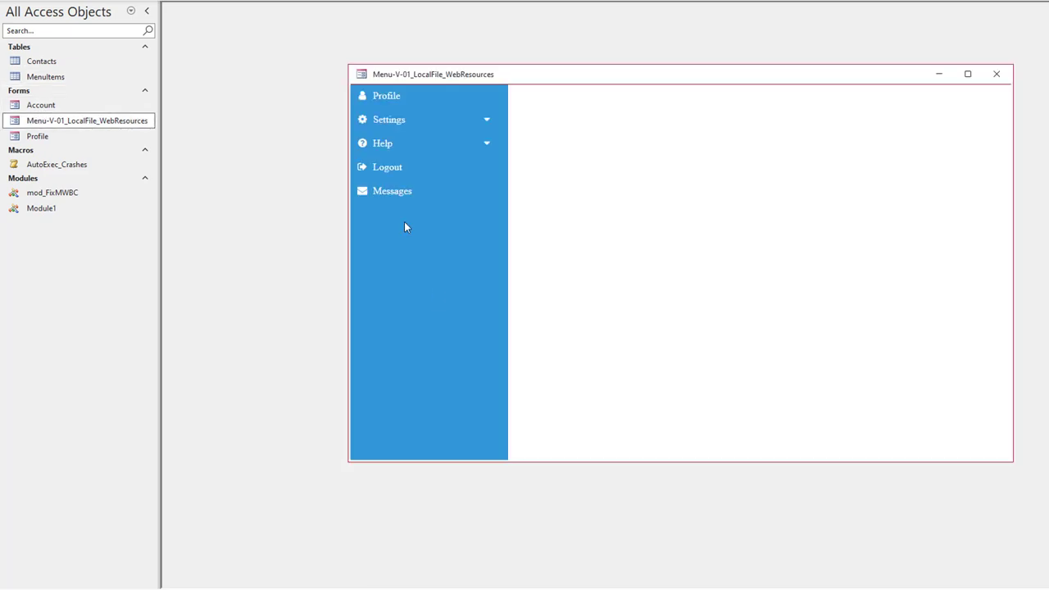
mouse_move(996, 73)
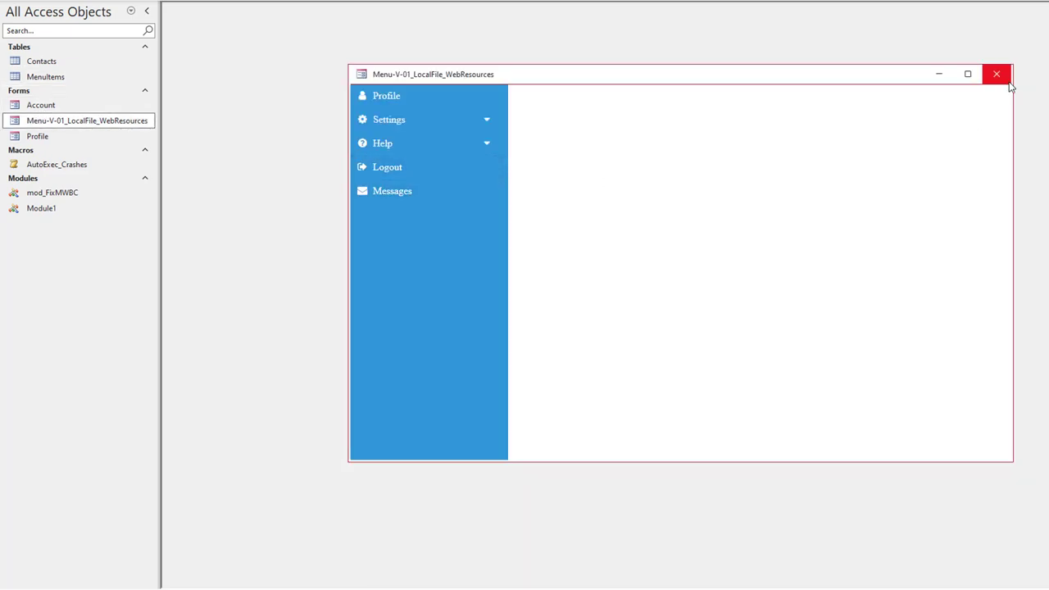
click(997, 73)
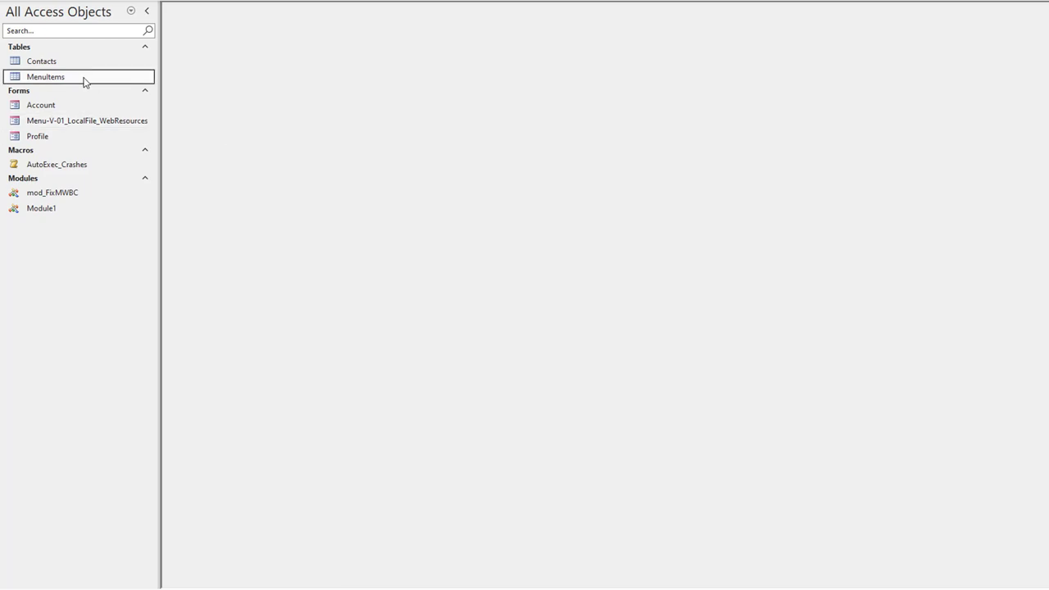
Step: Rename the Logout MenuItemText to 'Exit Access' in MenuItems and check it on the reopened menu form
double_click(45, 77)
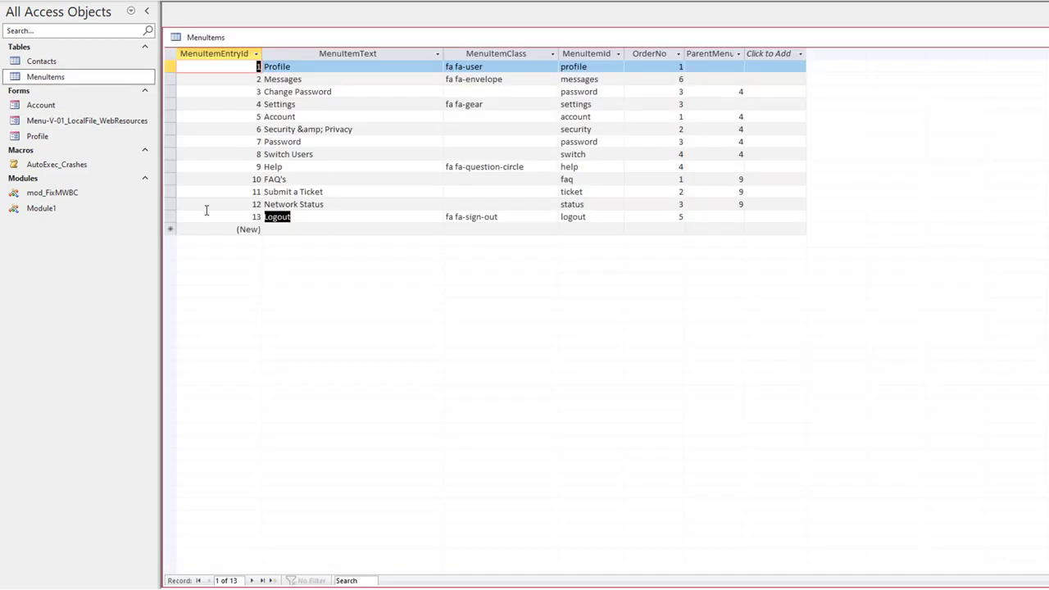
text(Exit Acc)
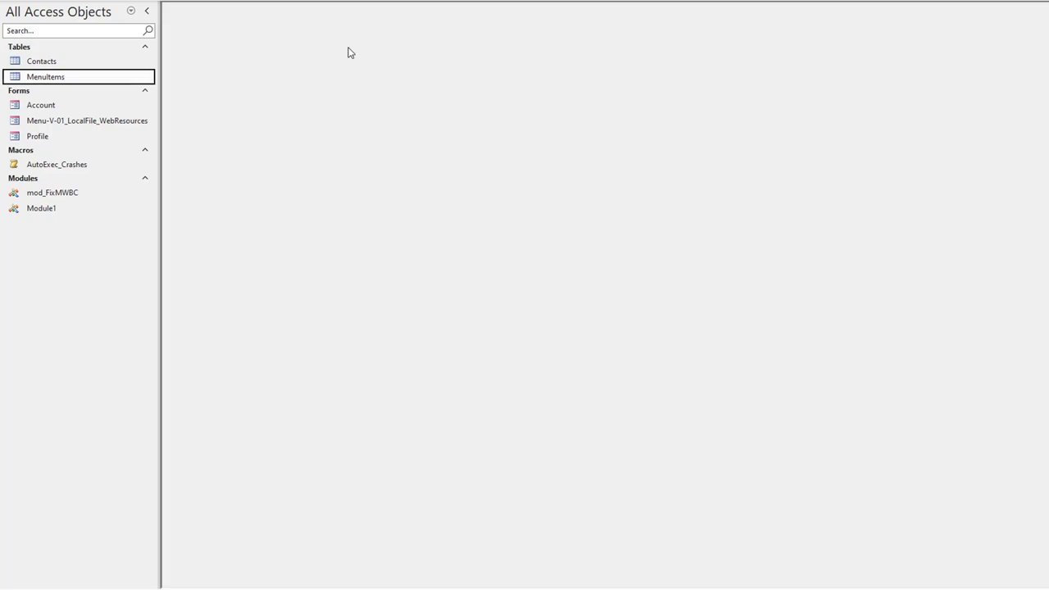
click(87, 121)
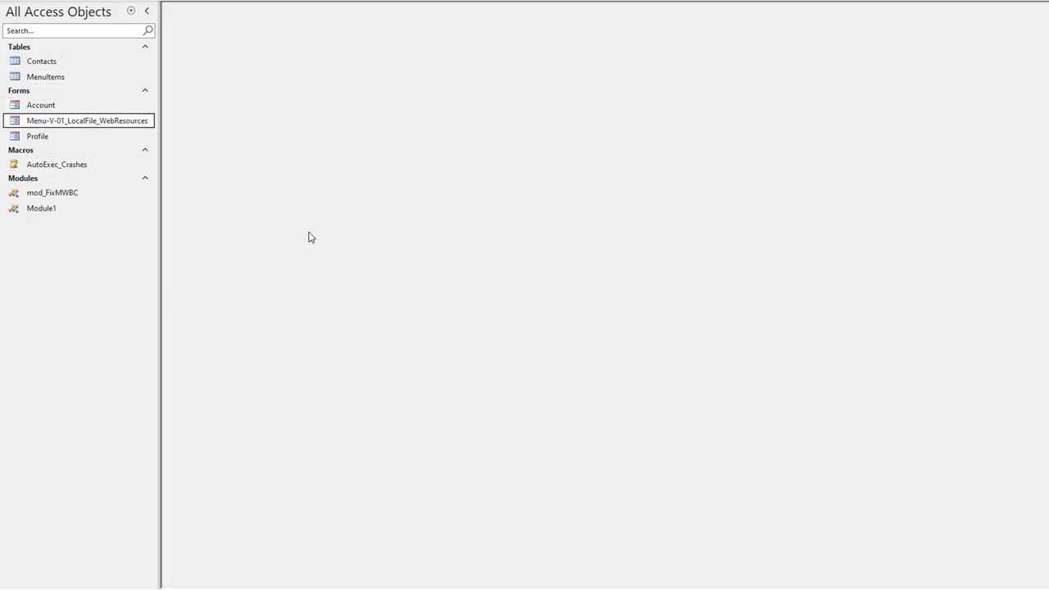
double_click(87, 121)
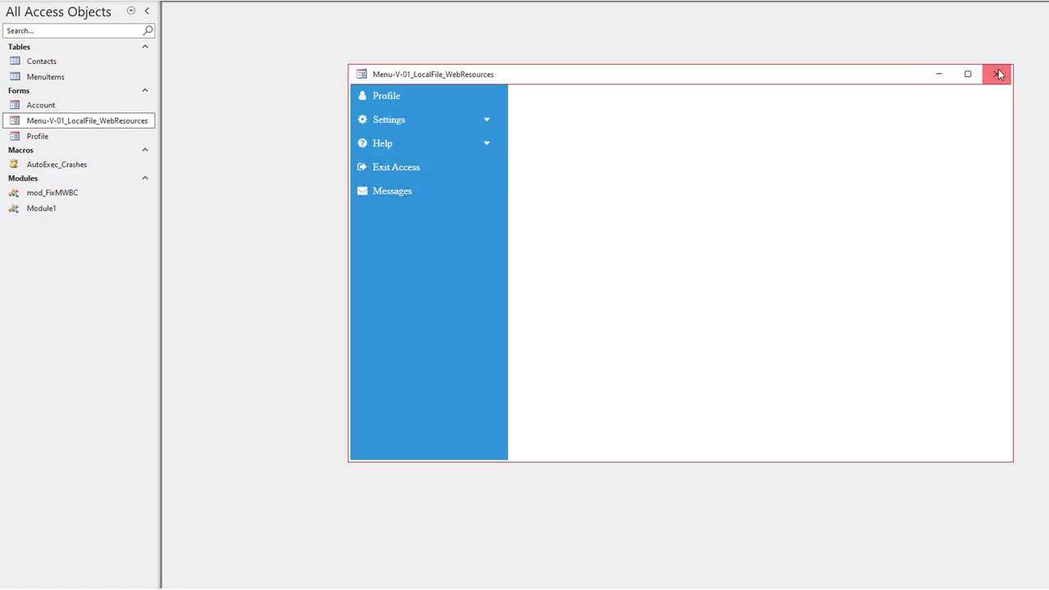
click(998, 74)
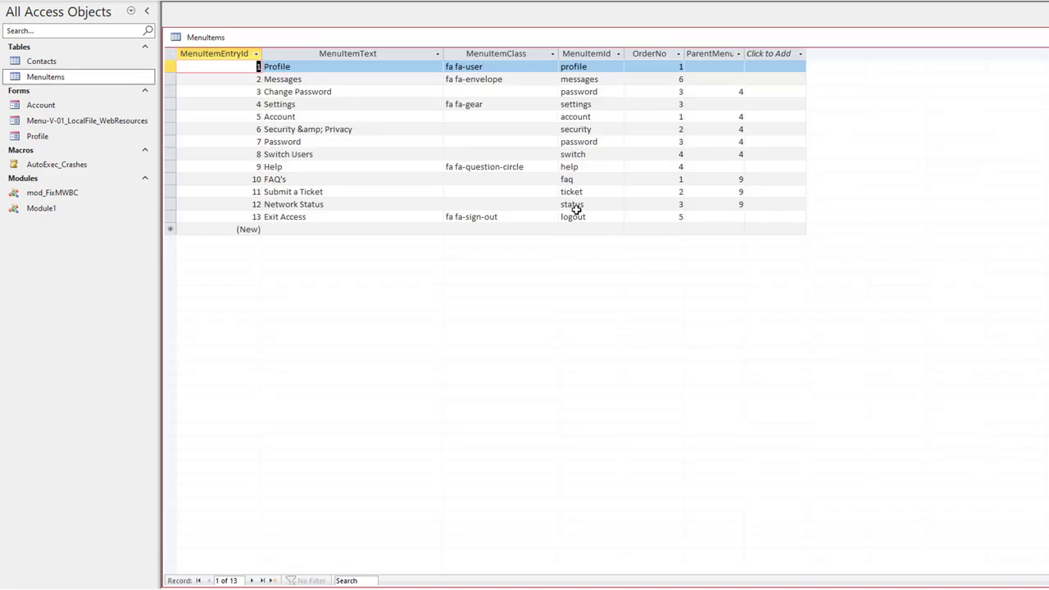
click(483, 167)
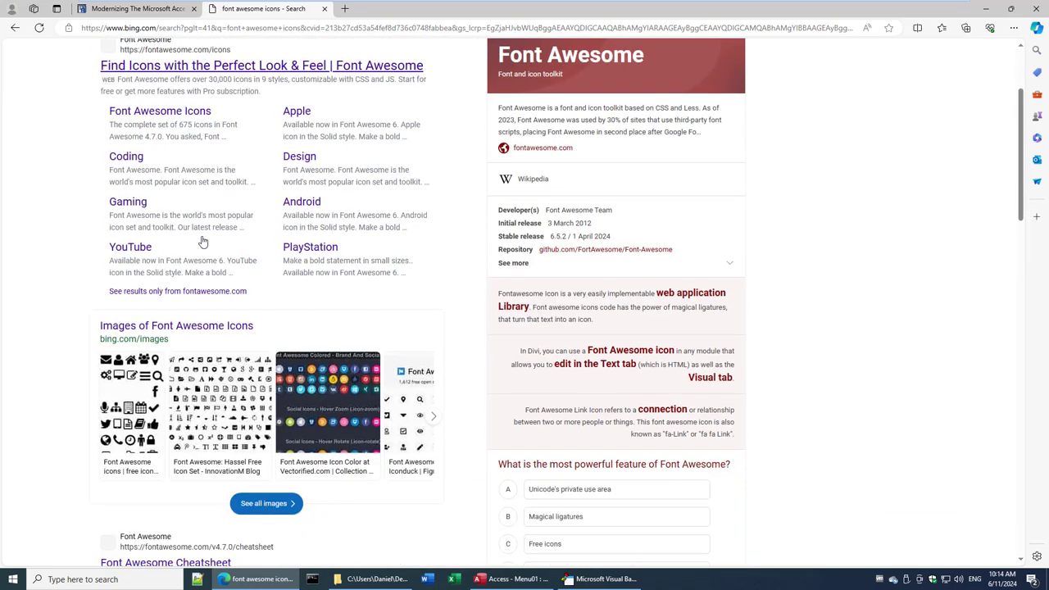
scroll(down, 3)
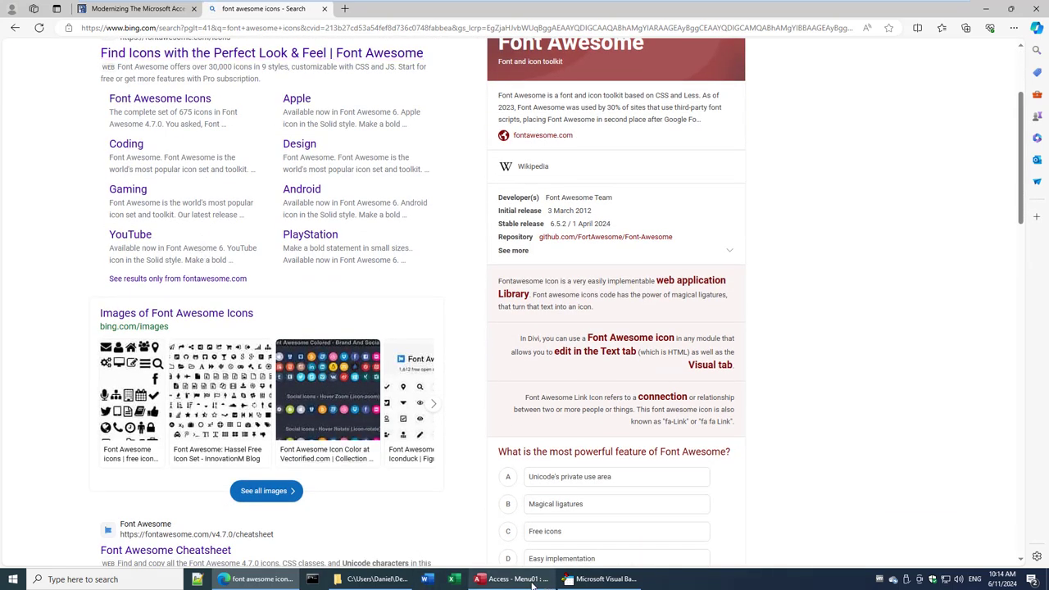
click(512, 580)
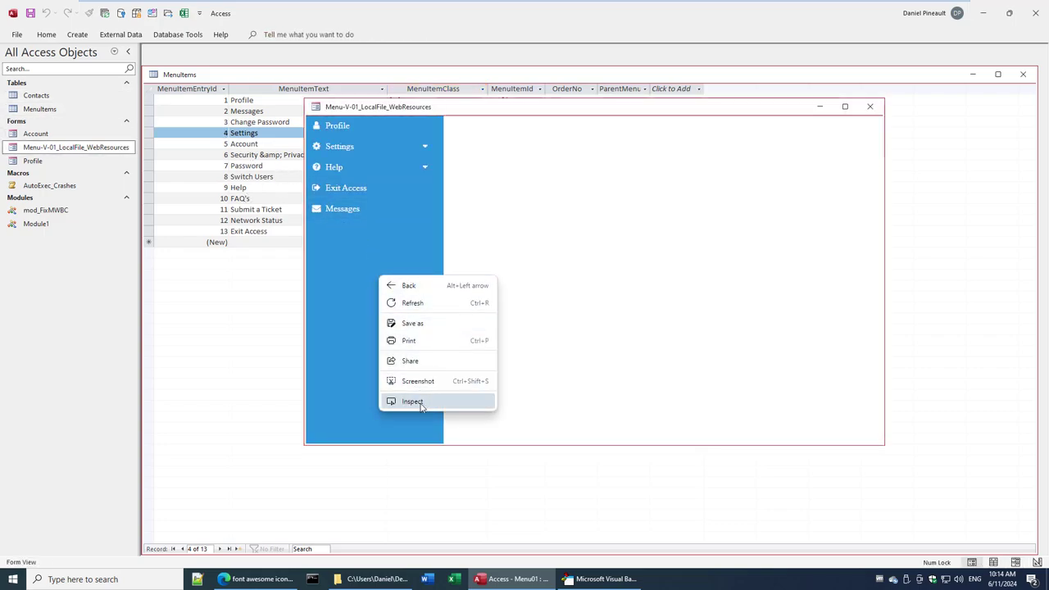
click(413, 400)
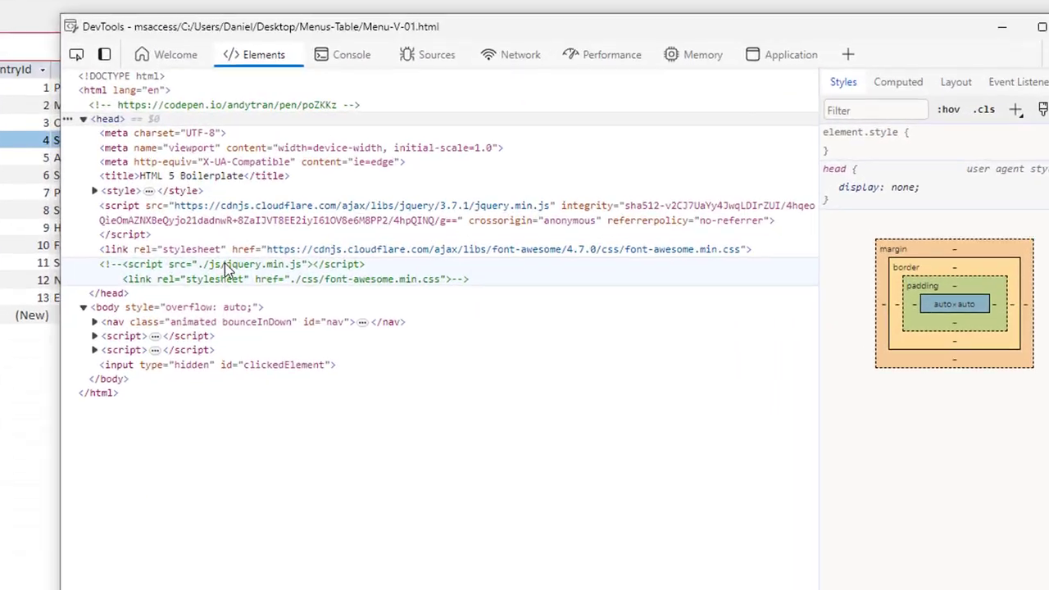
mouse_move(642, 252)
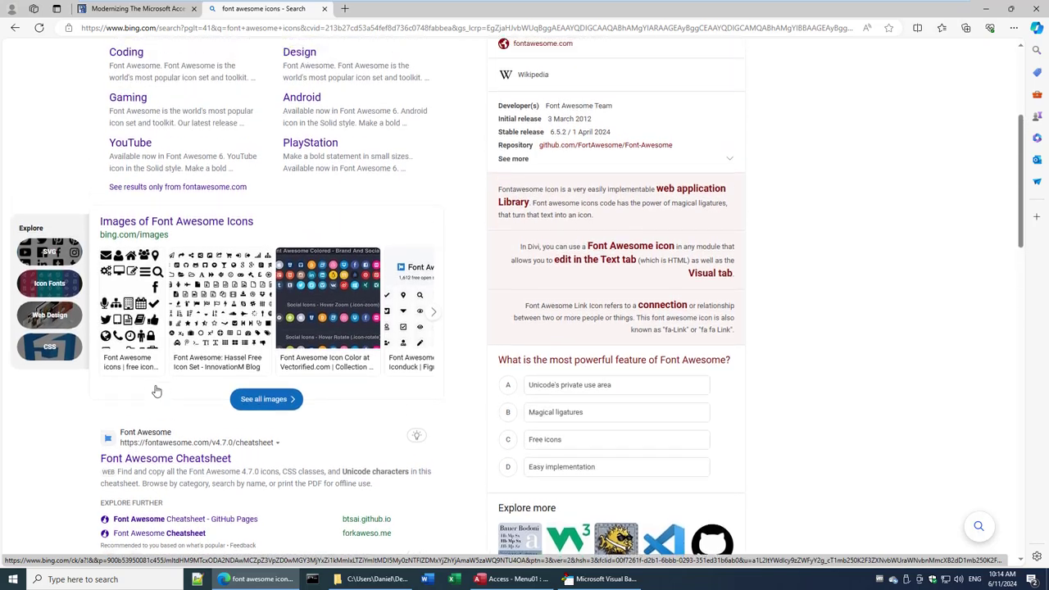
Step: Search Font Awesome for 'settings' and find the fa-wrench icon page
scroll(down, 3)
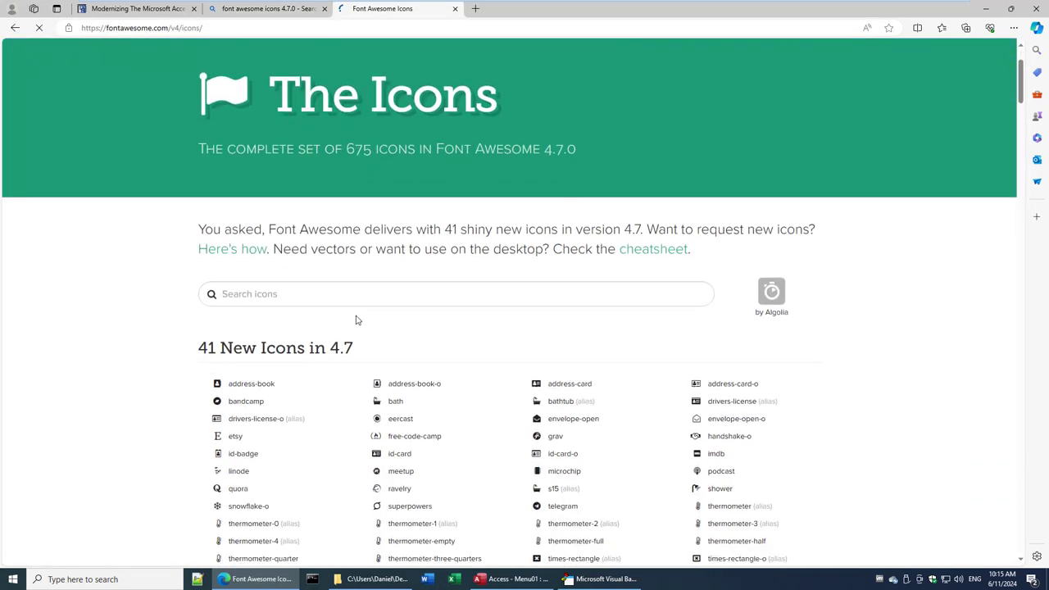
scroll(down, 3)
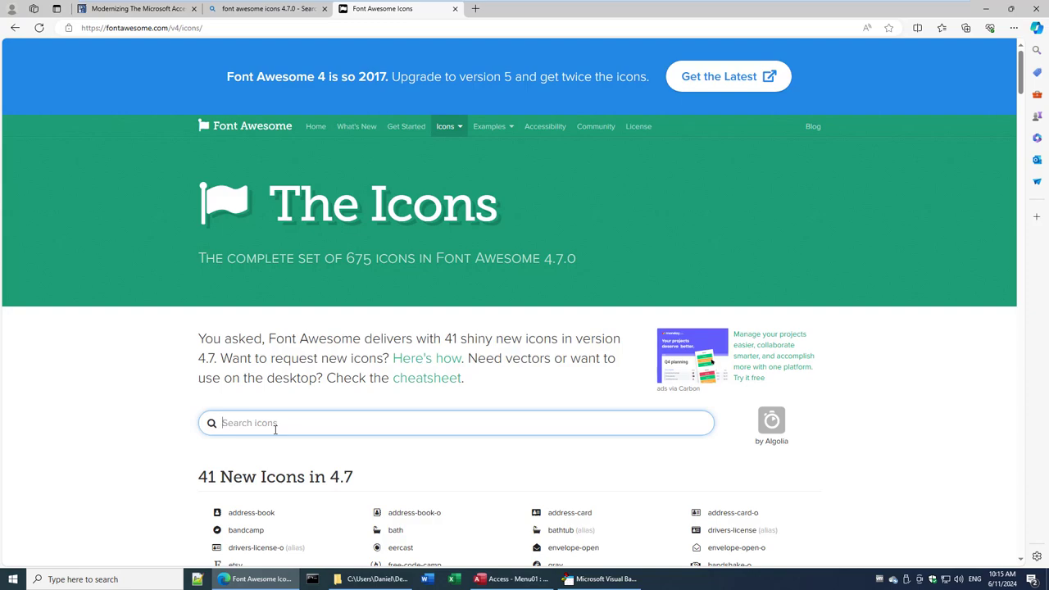
text(settings)
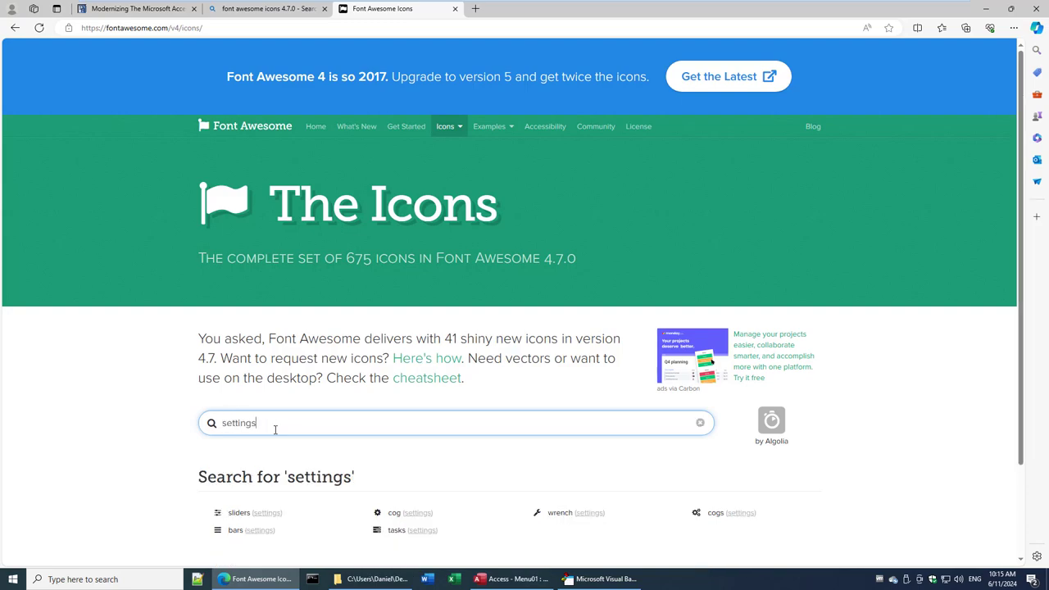
scroll(down, 3)
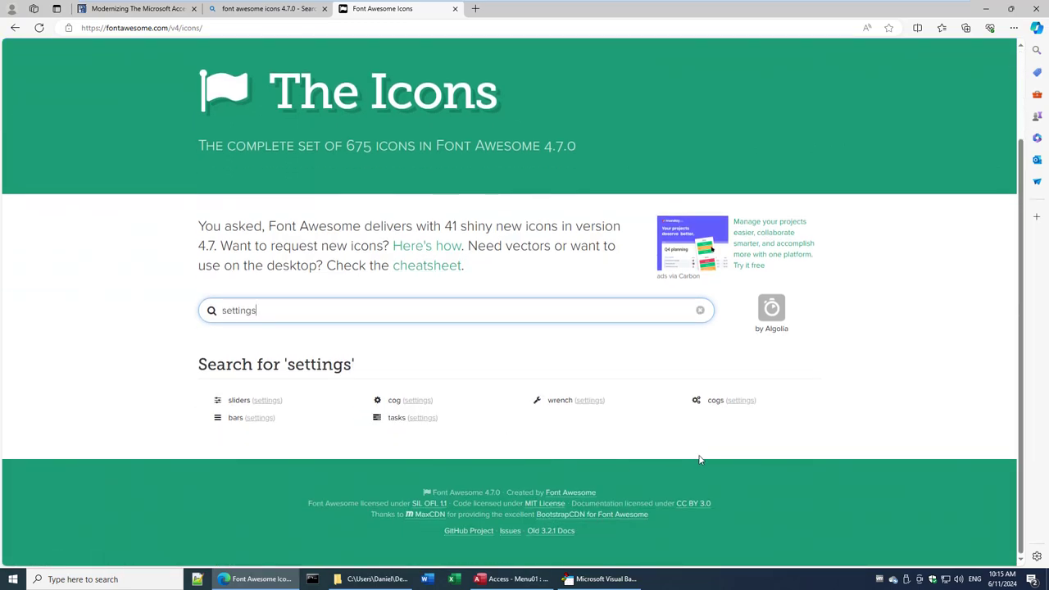
click(560, 400)
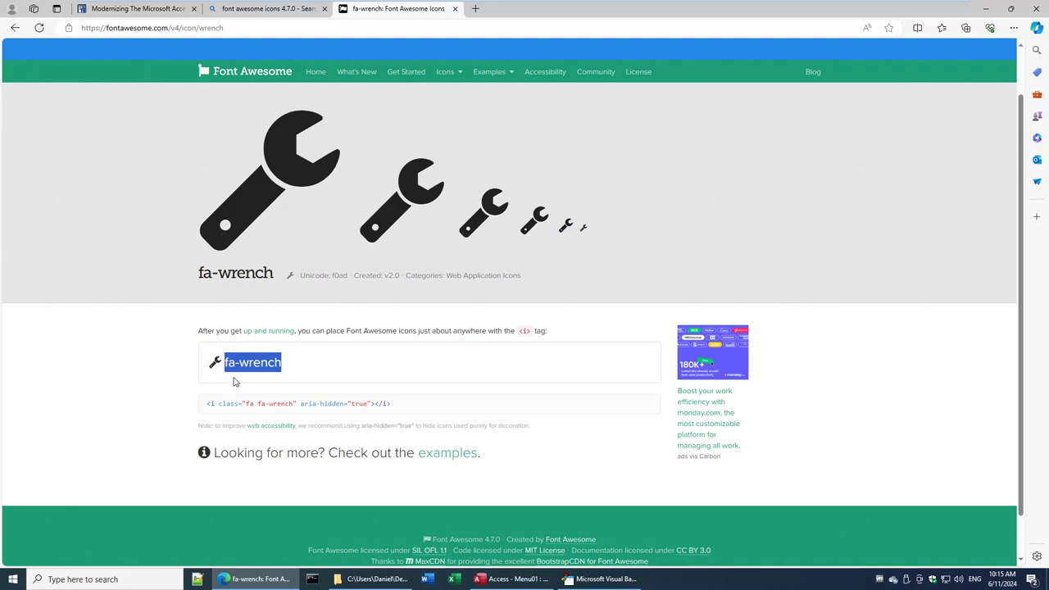
click(478, 580)
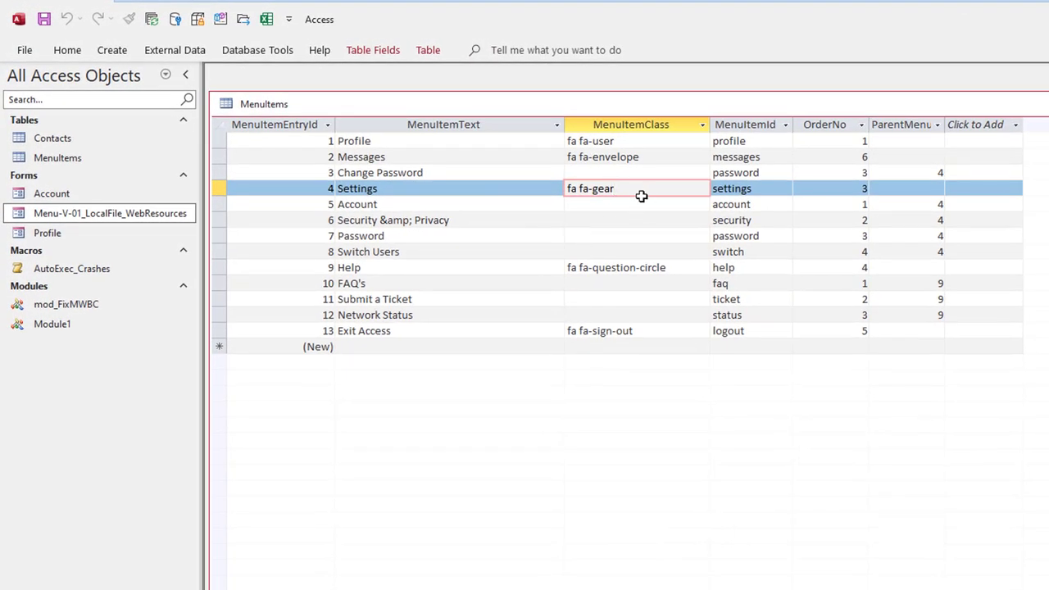
Step: Replace the Settings icon class fa-gear with 'fa fa-wrench' in the MenuItems table
double_click(596, 188)
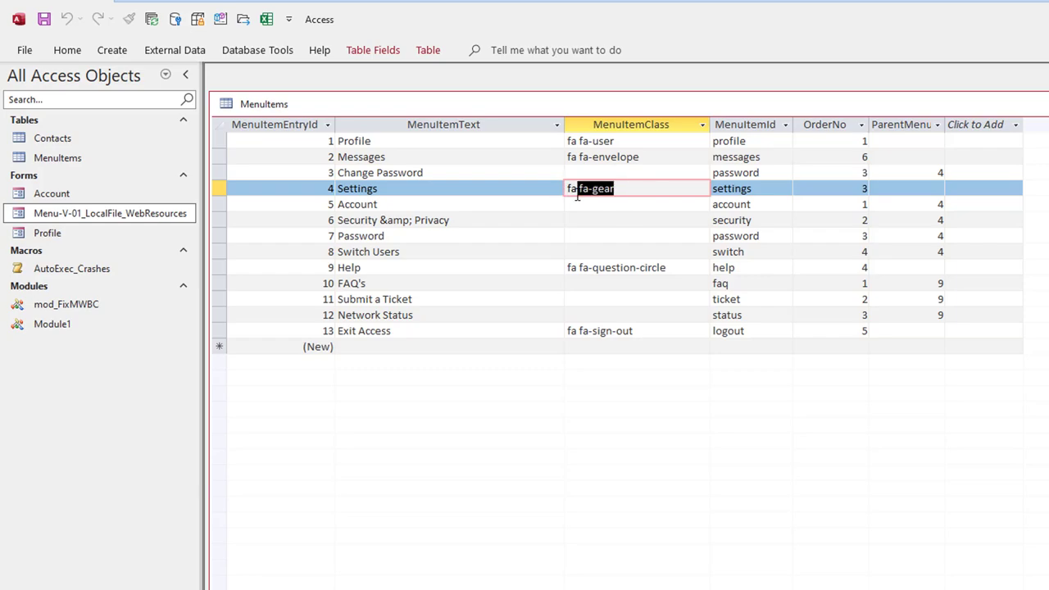
text(fa fa-wrench)
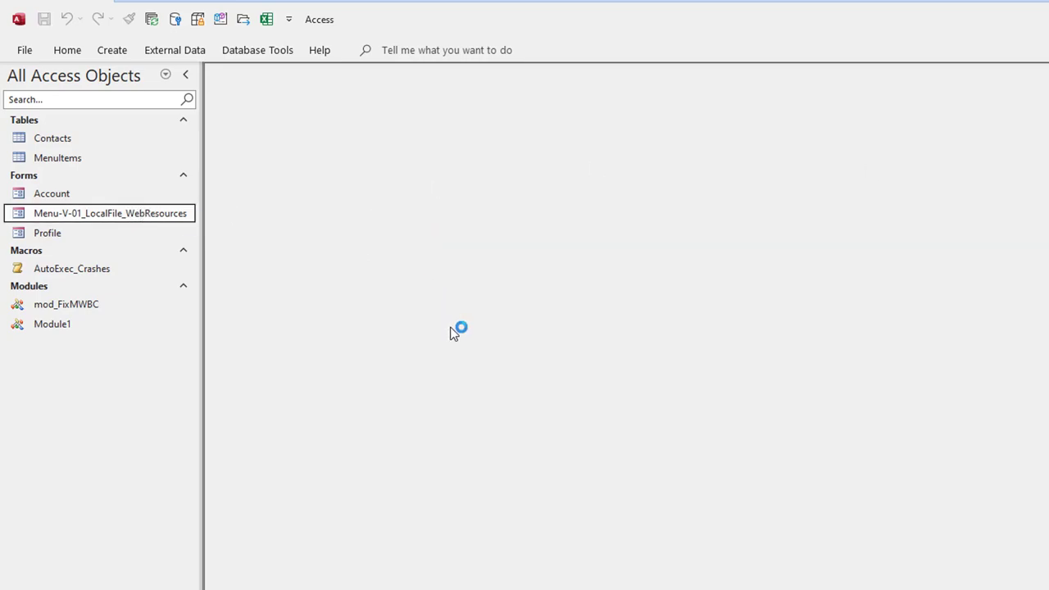
Step: Reopen MenuItems and review the OrderNo and ParentMenu columns for the menu entries
double_click(110, 213)
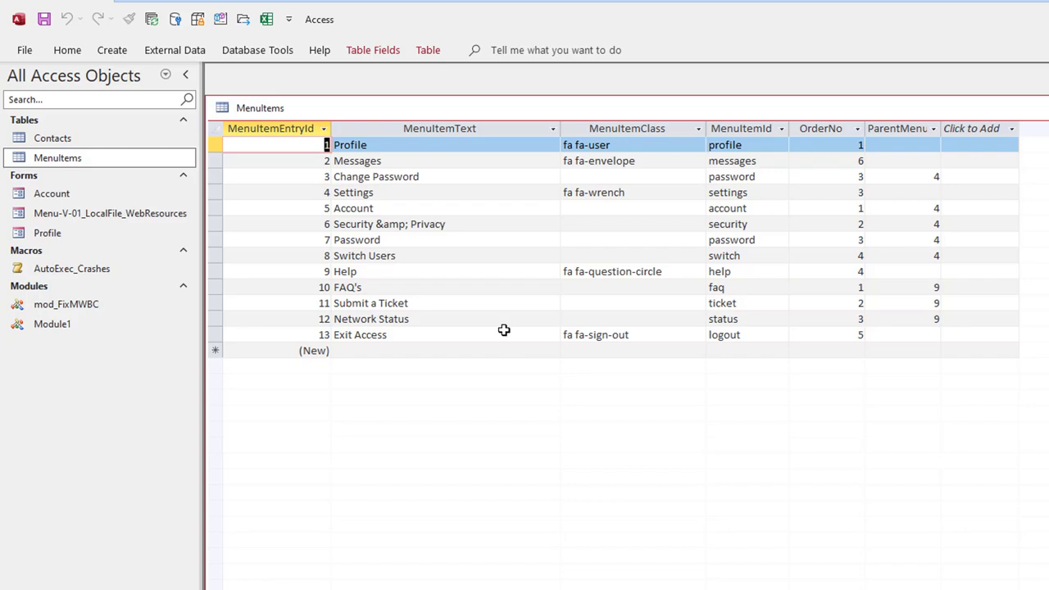
mouse_move(856, 118)
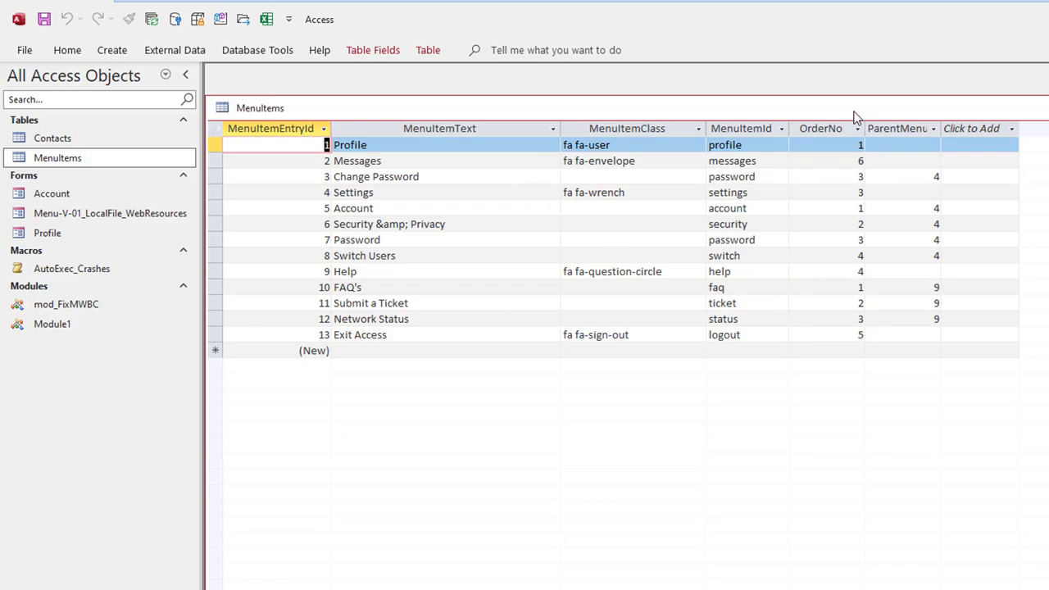
click(819, 128)
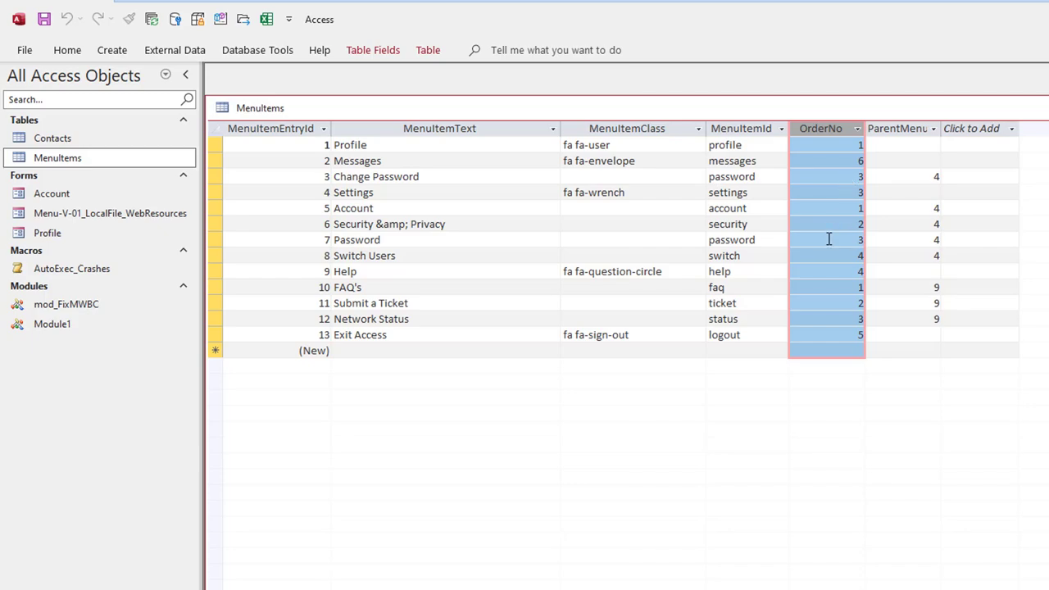
click(823, 192)
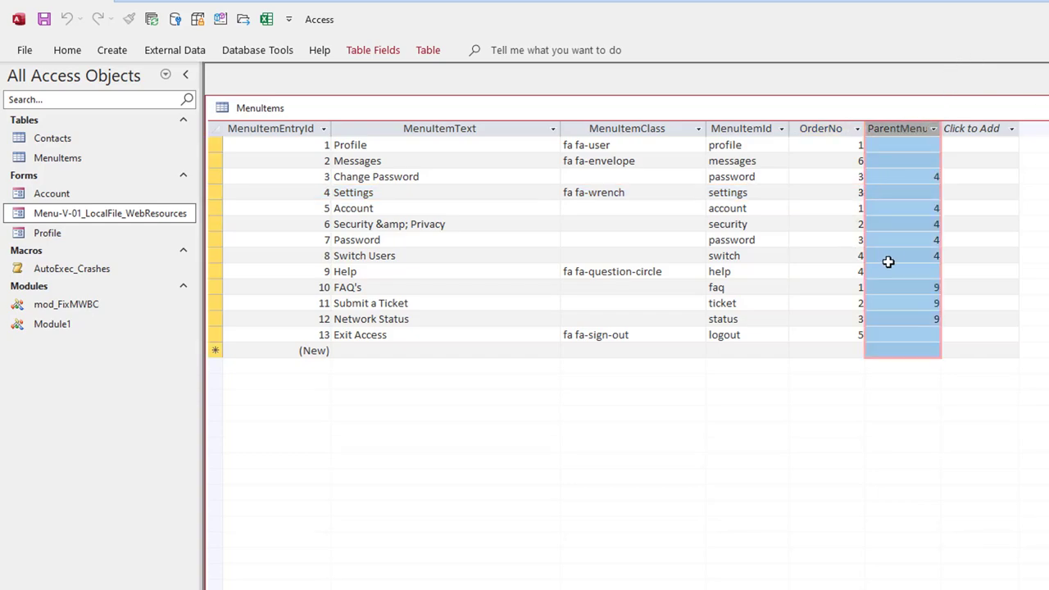
mouse_move(940, 105)
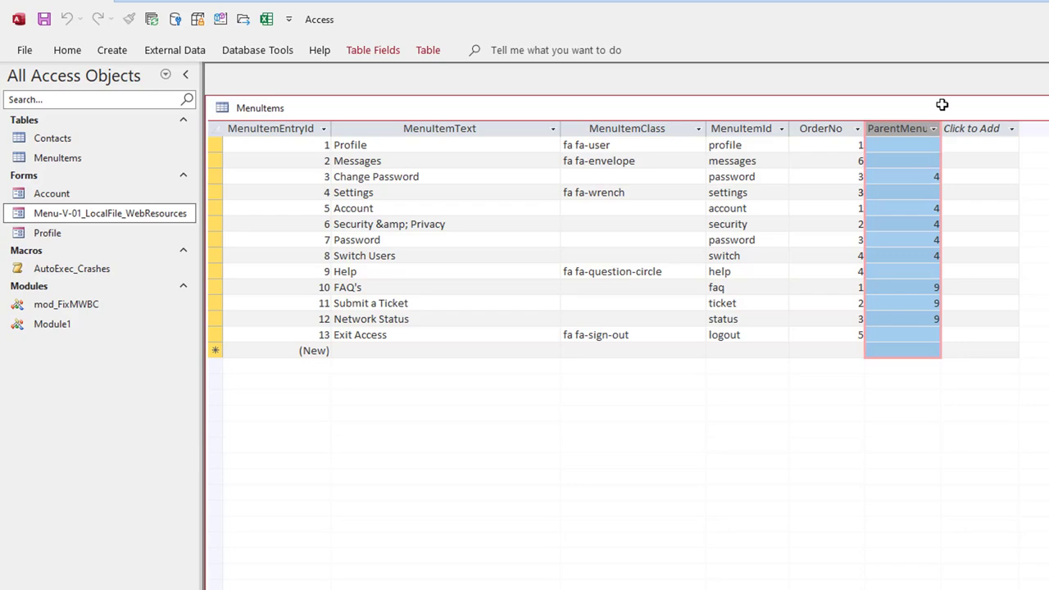
click(901, 161)
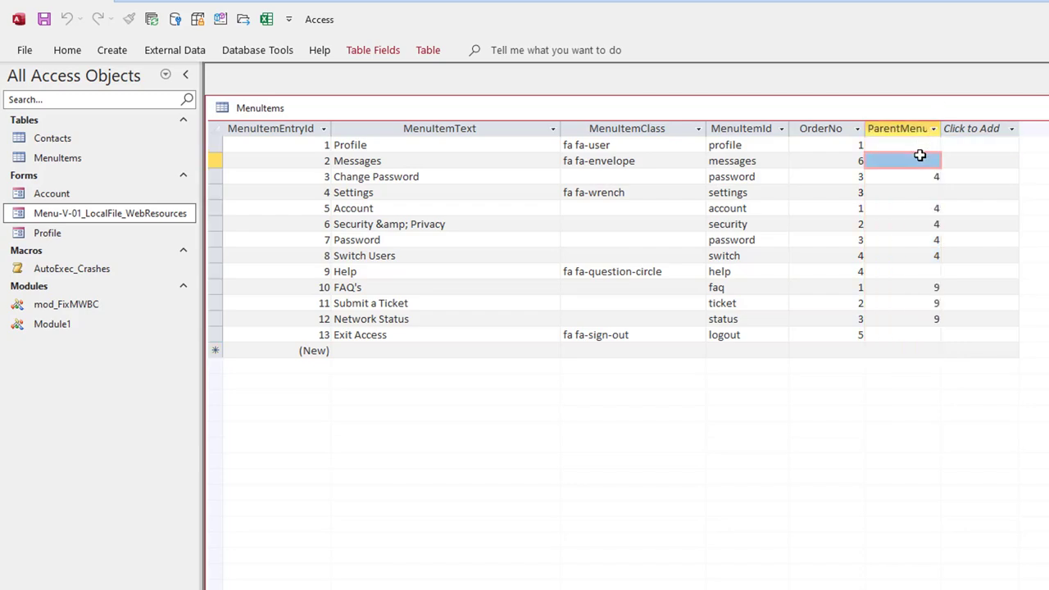
mouse_move(918, 191)
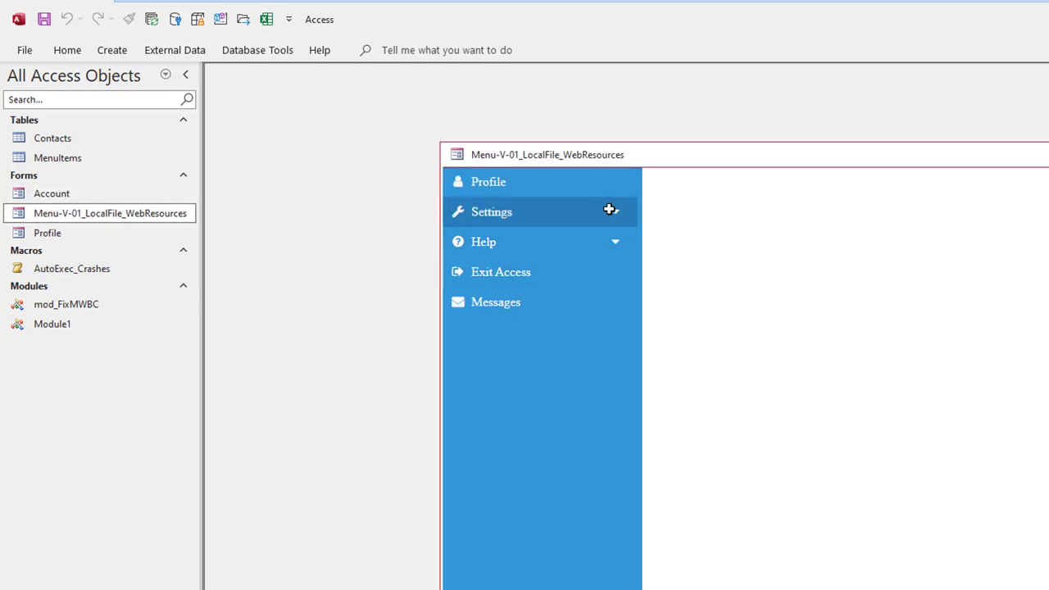
Step: Close the Menu-V-01_LocalFile_WebResources form window
click(492, 212)
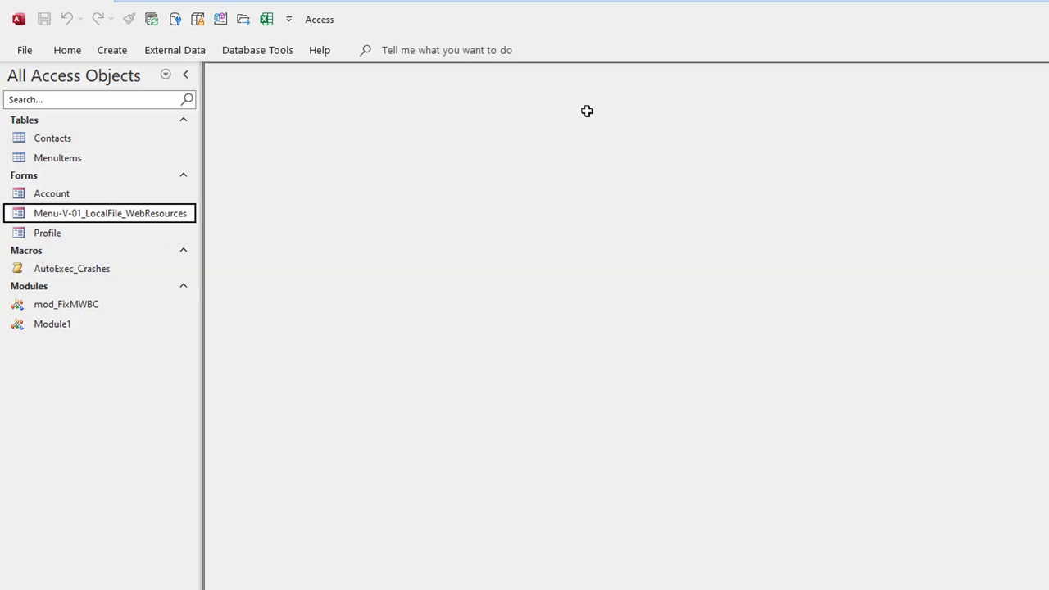
Step: Jump from the DocumentComplete handler to the GenerateMenu definition and review its main-item and submenu loops
double_click(57, 158)
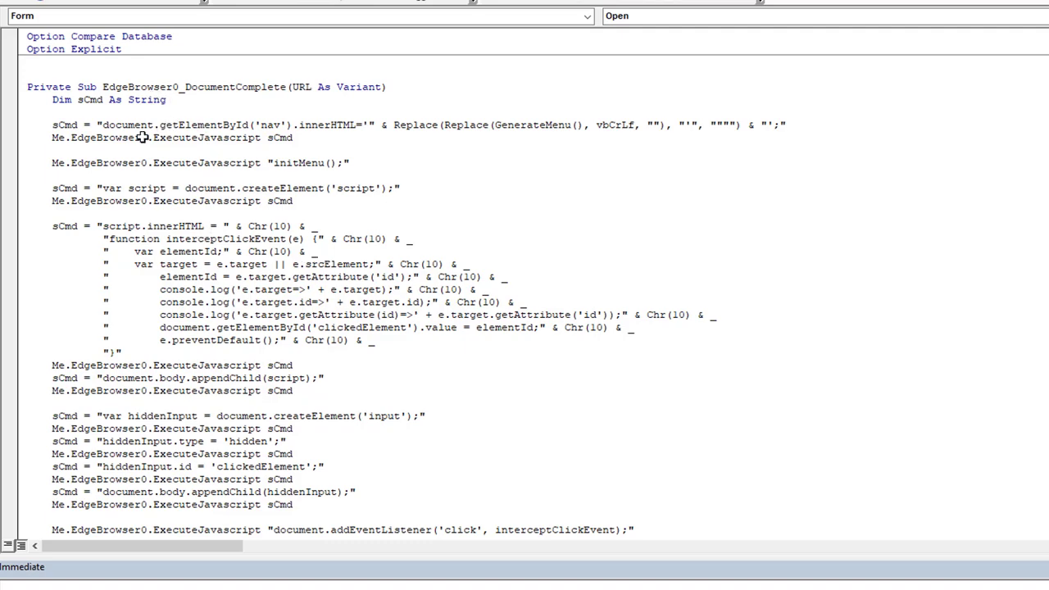
mouse_move(105, 121)
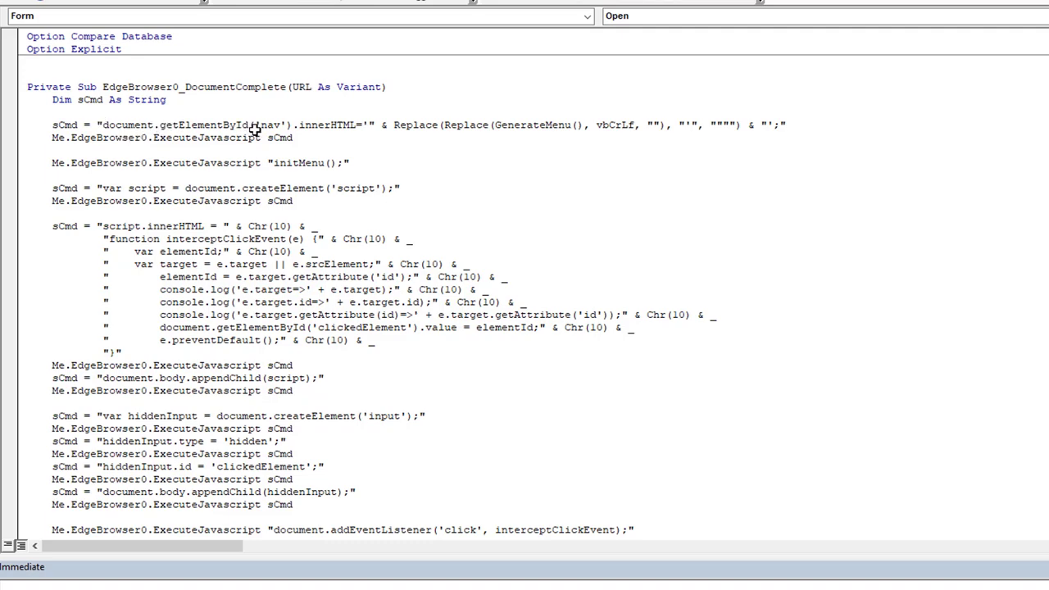
double_click(269, 125)
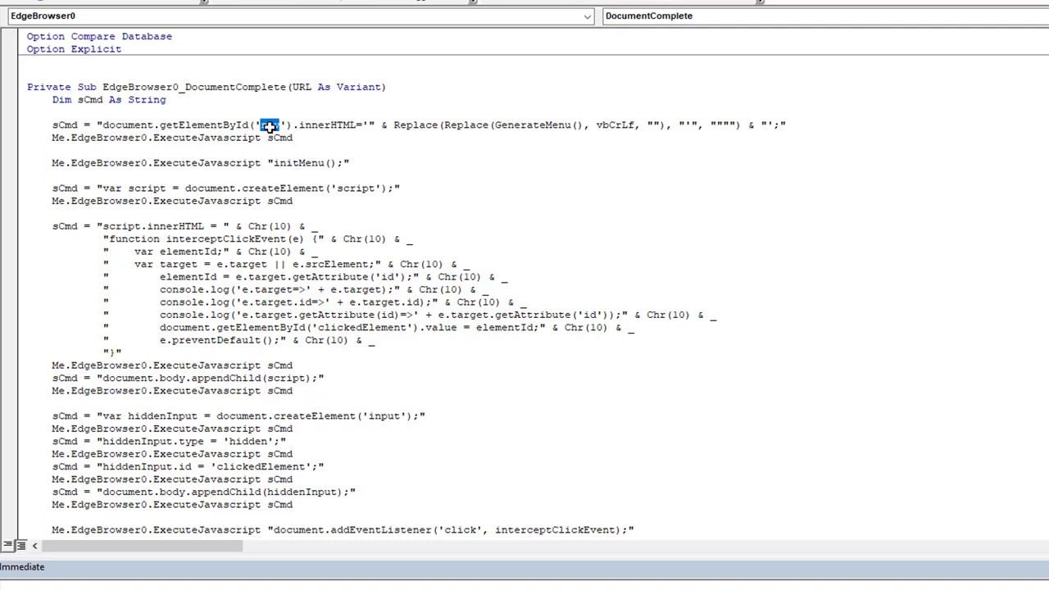
double_click(326, 124)
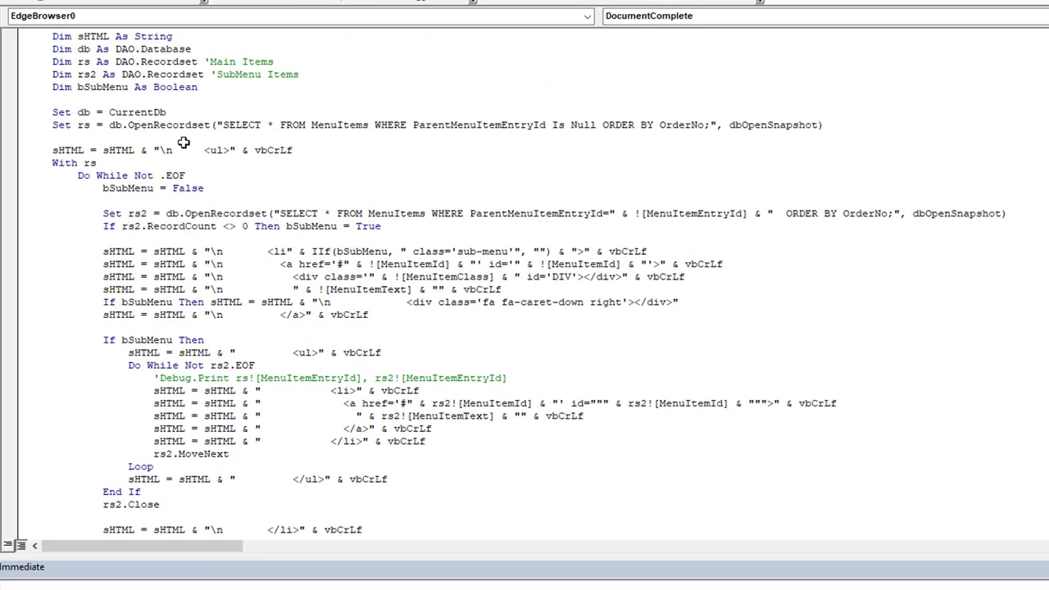
mouse_move(490, 135)
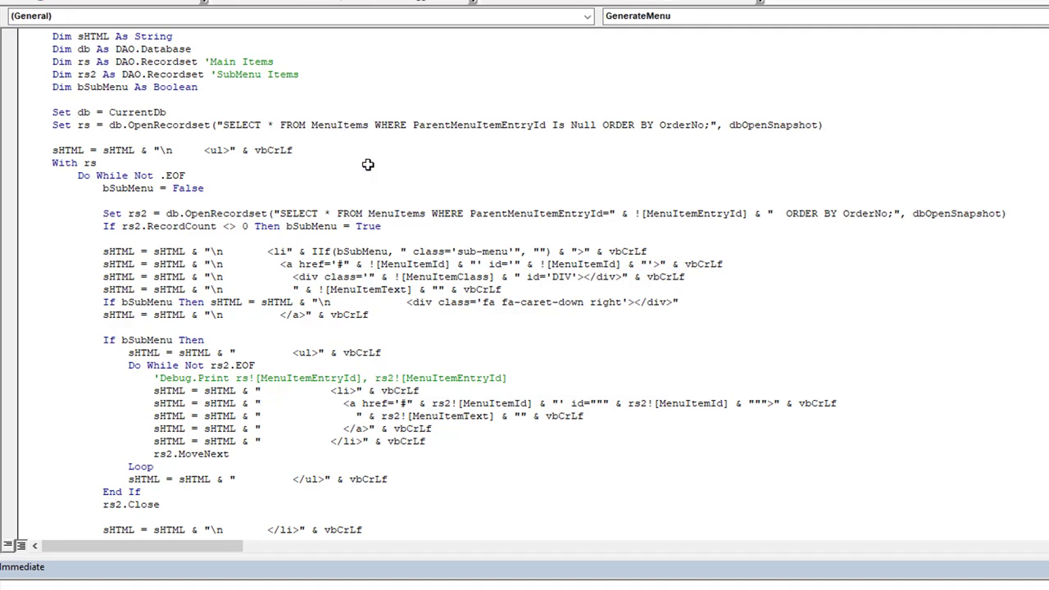
double_click(338, 125)
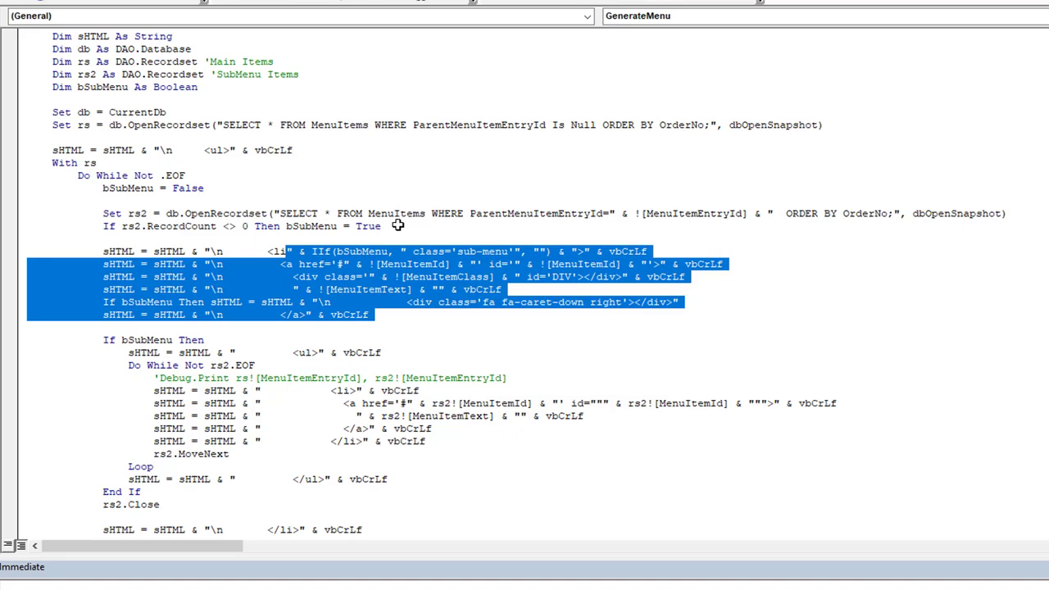
double_click(396, 213)
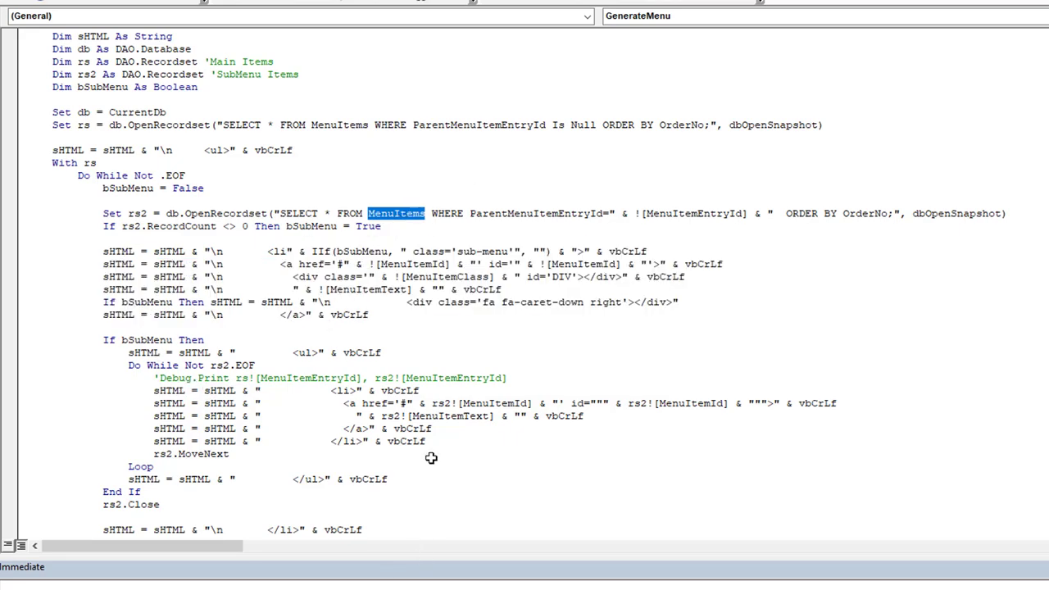
mouse_move(419, 370)
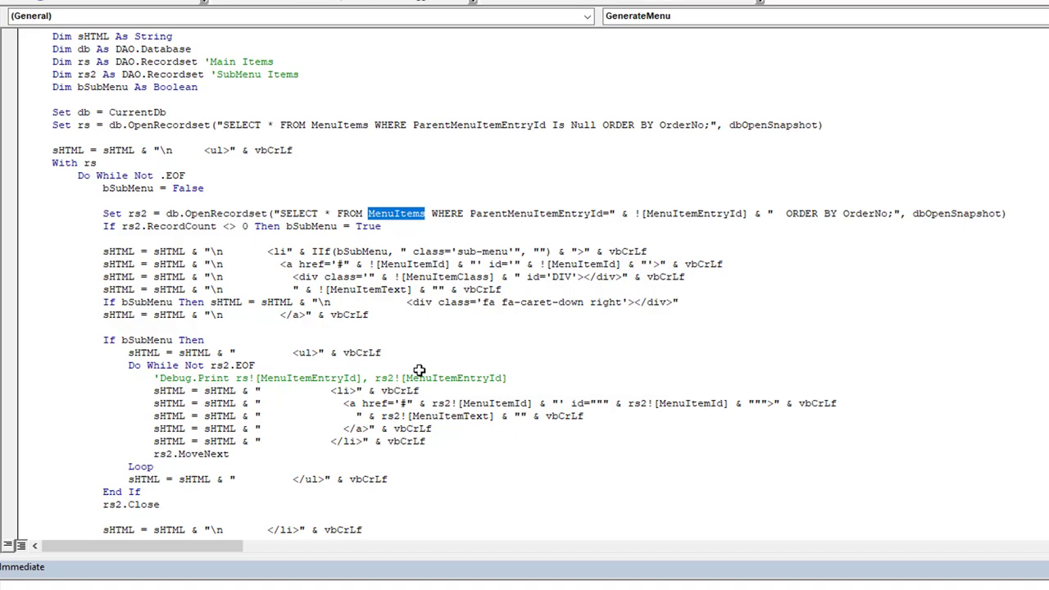
mouse_move(489, 369)
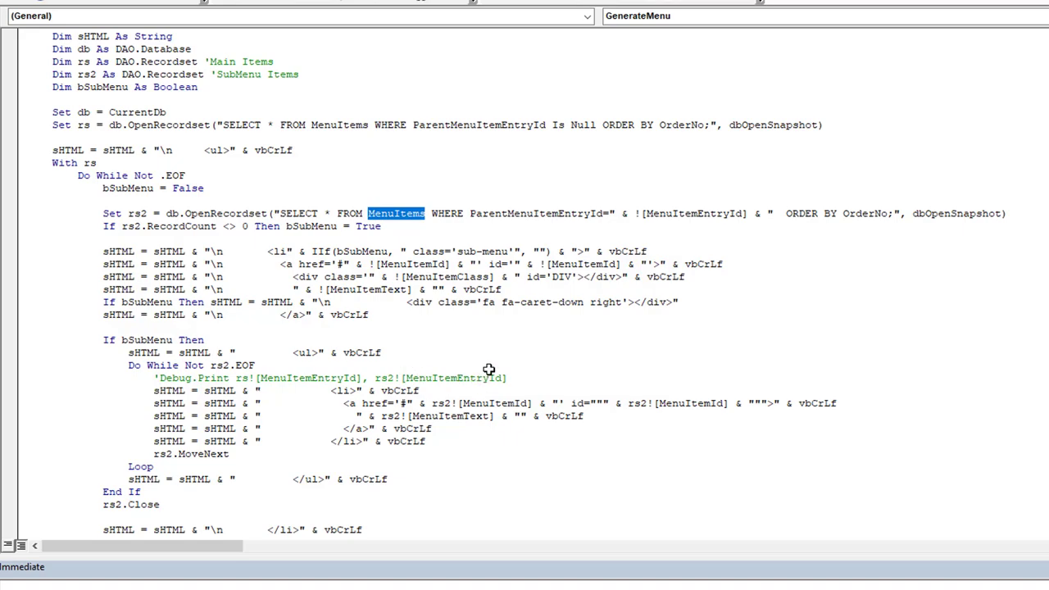
scroll(down, 3)
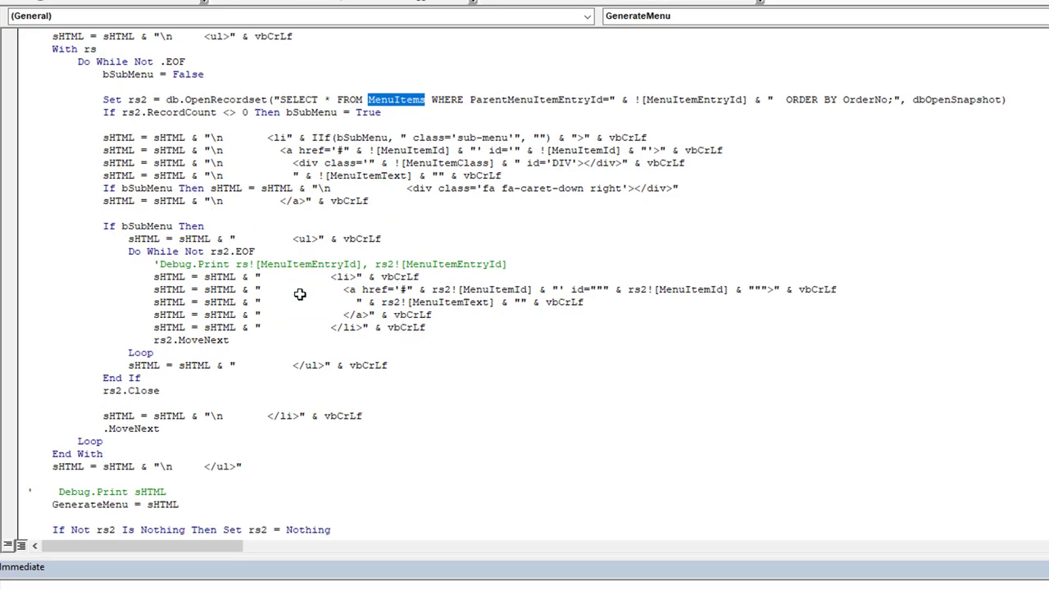
scroll(down, 3)
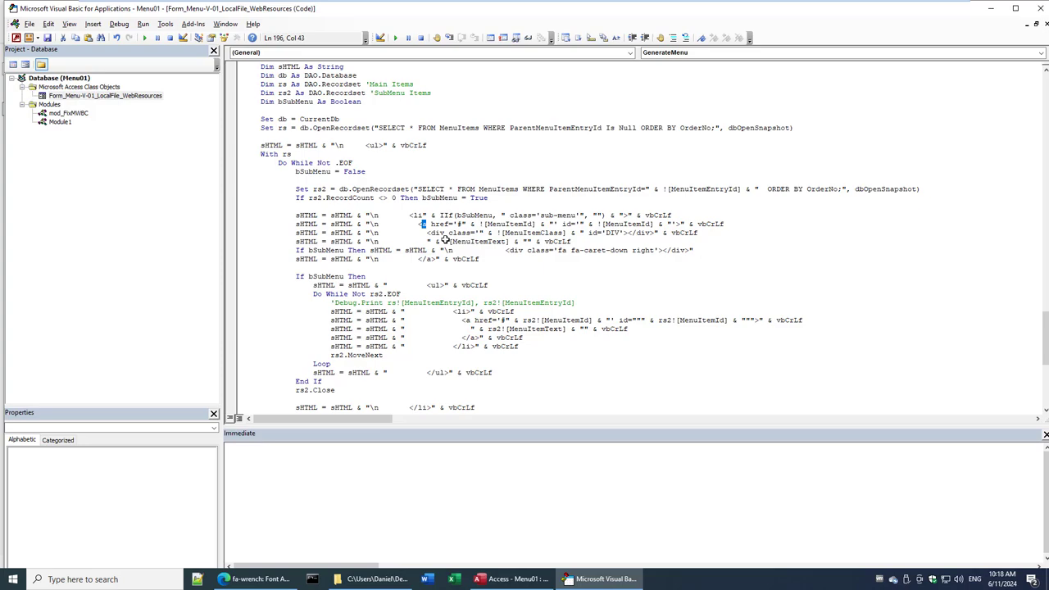
mouse_move(452, 269)
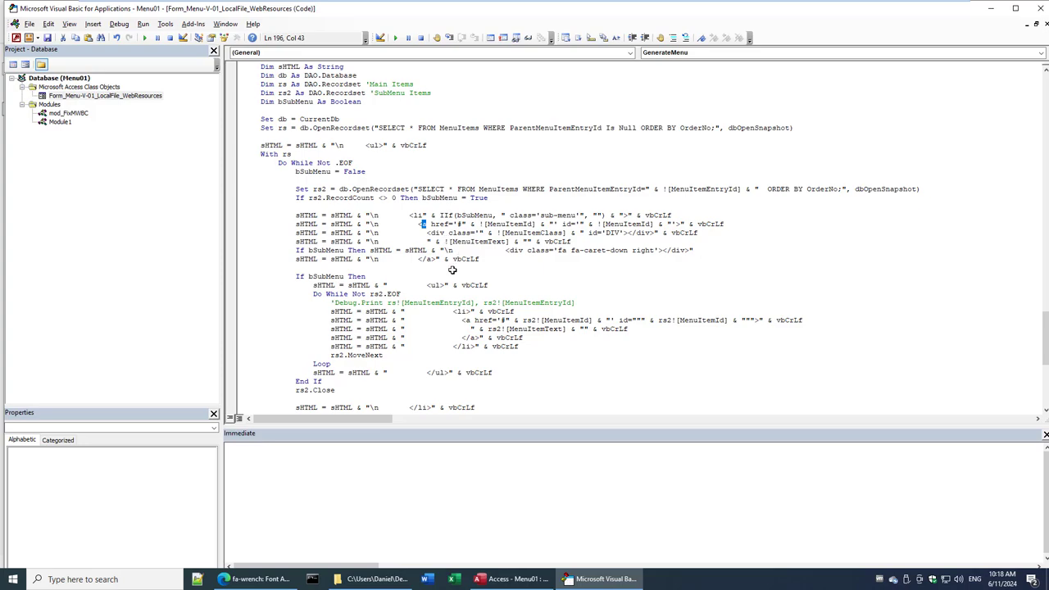
mouse_move(522, 131)
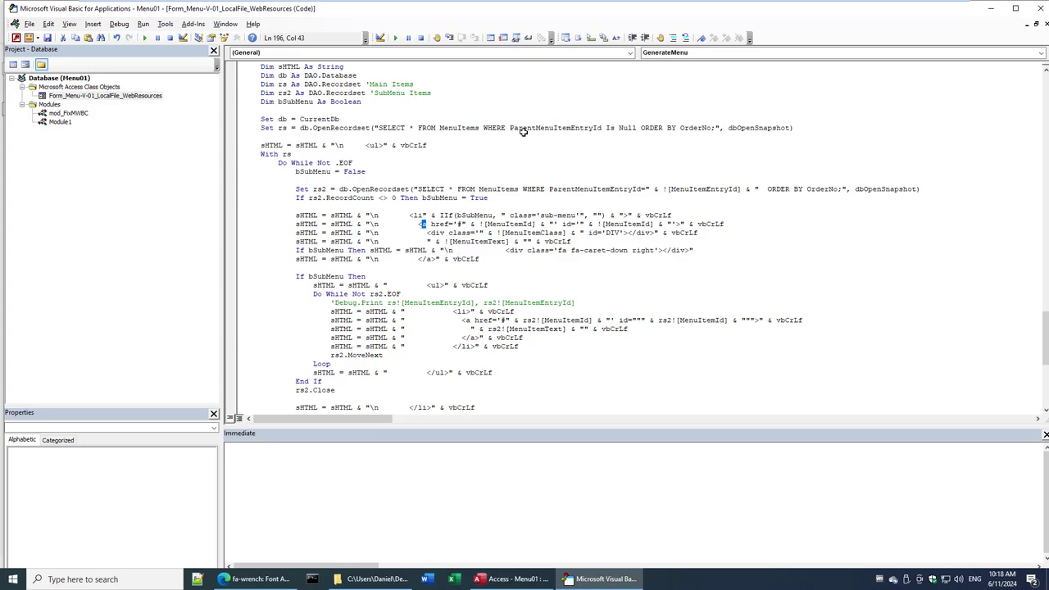
mouse_move(515, 172)
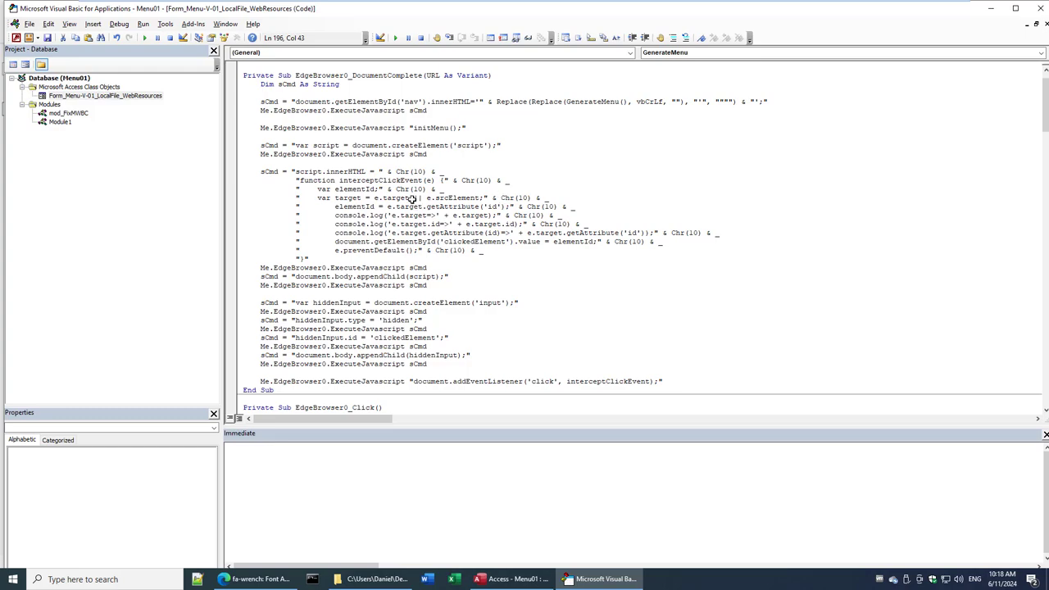
Step: Highlight the innerHTML assignment in DocumentComplete and scroll through the GenerateMenu function
double_click(367, 112)
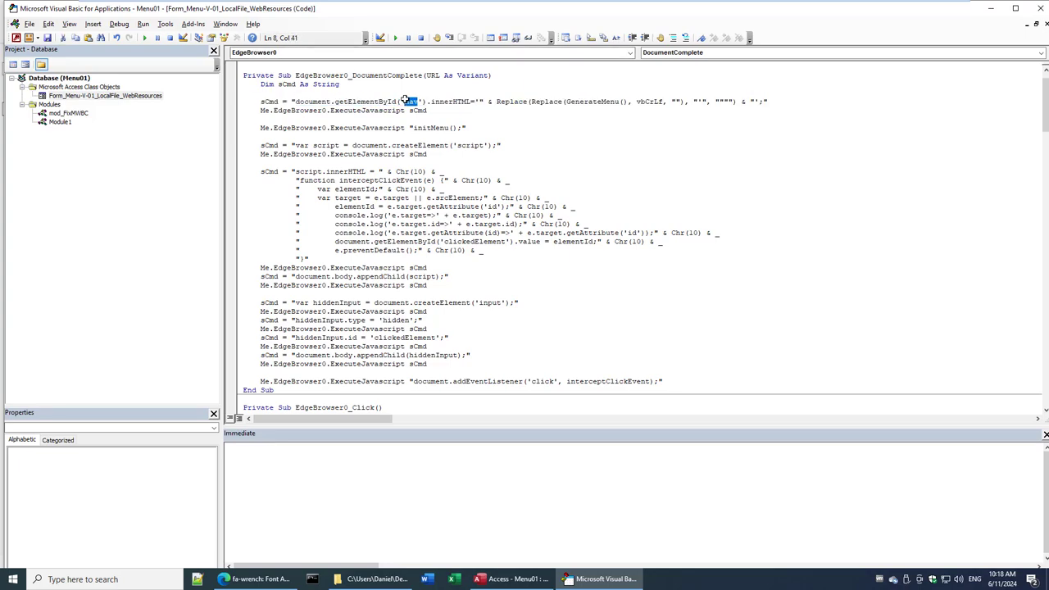
double_click(449, 102)
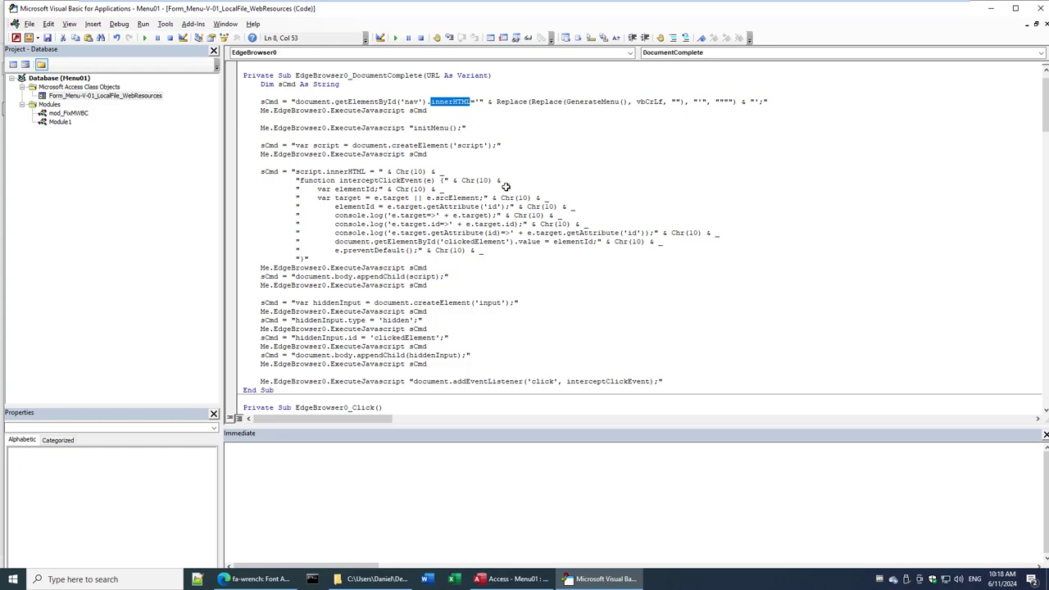
mouse_move(562, 115)
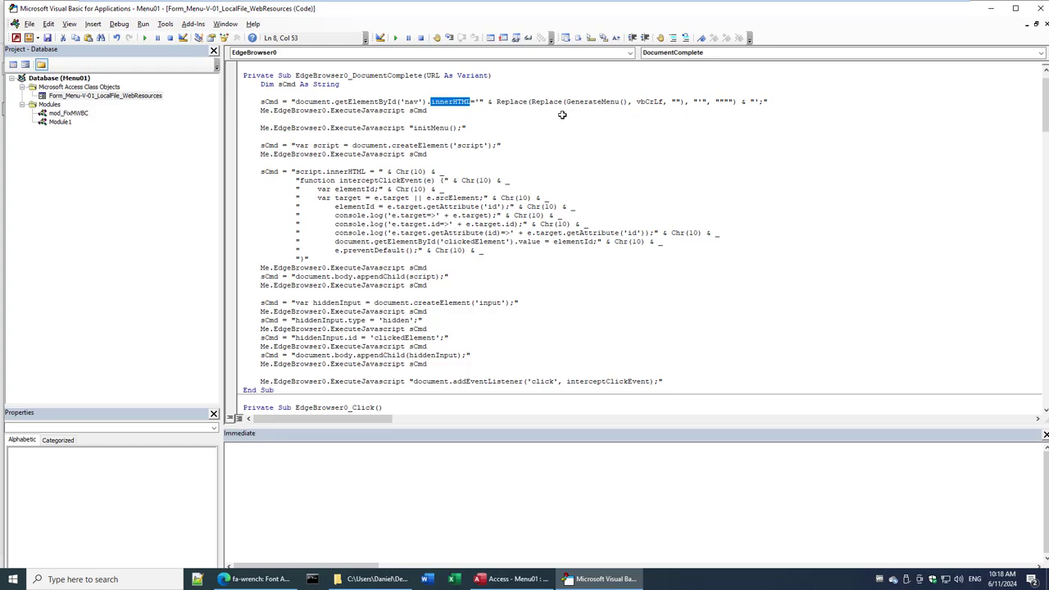
drag(380, 145, 368, 390)
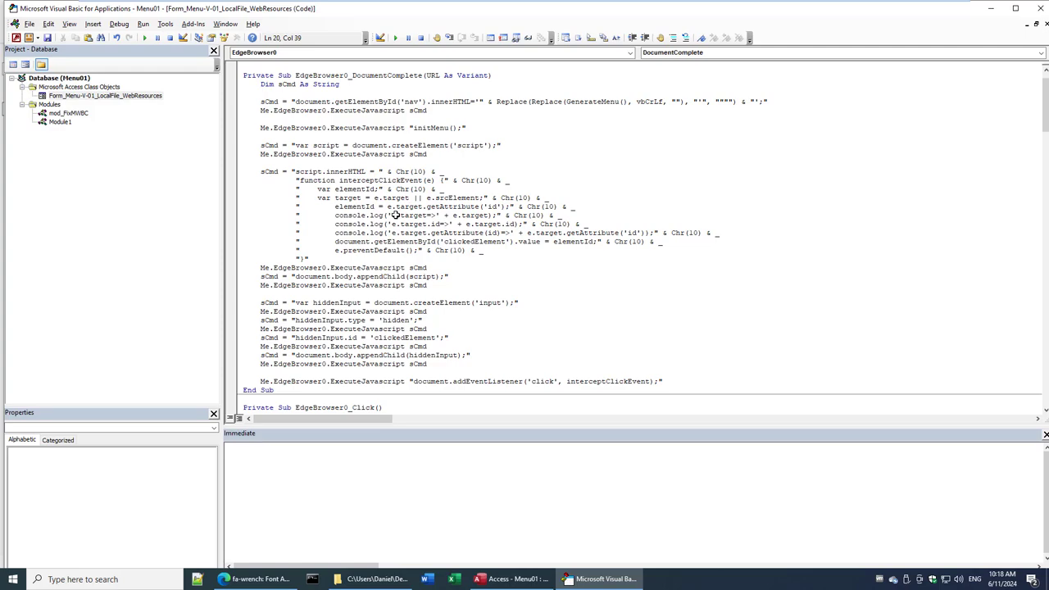
mouse_move(862, 122)
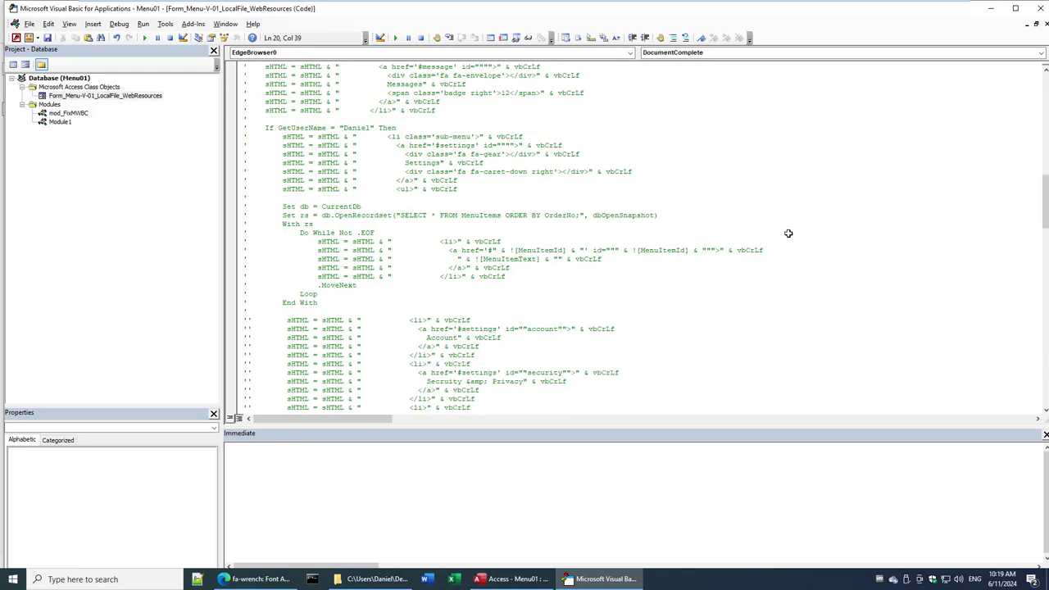
scroll(down, 3)
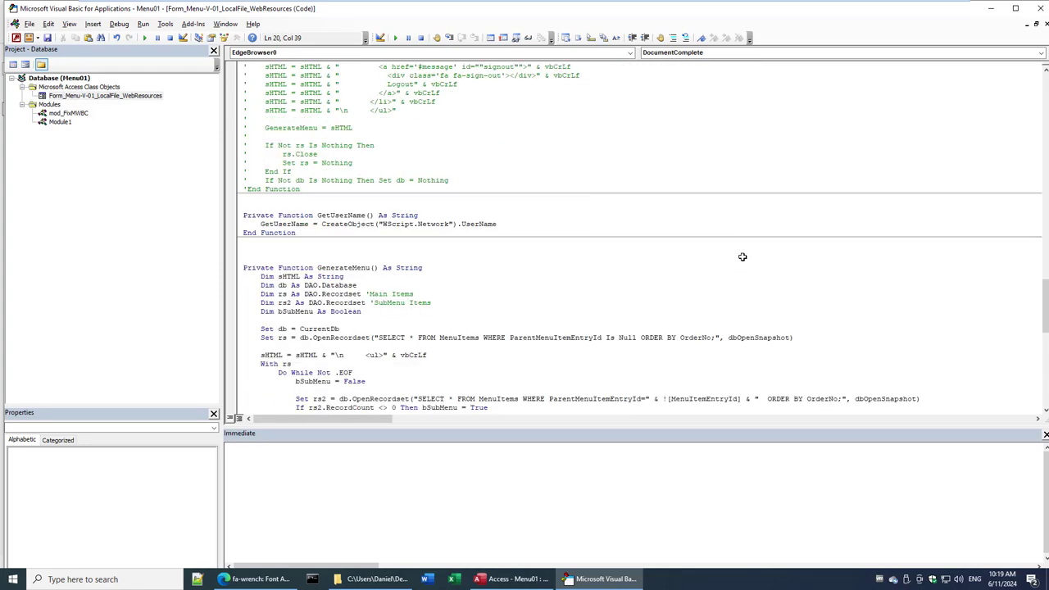
scroll(down, 3)
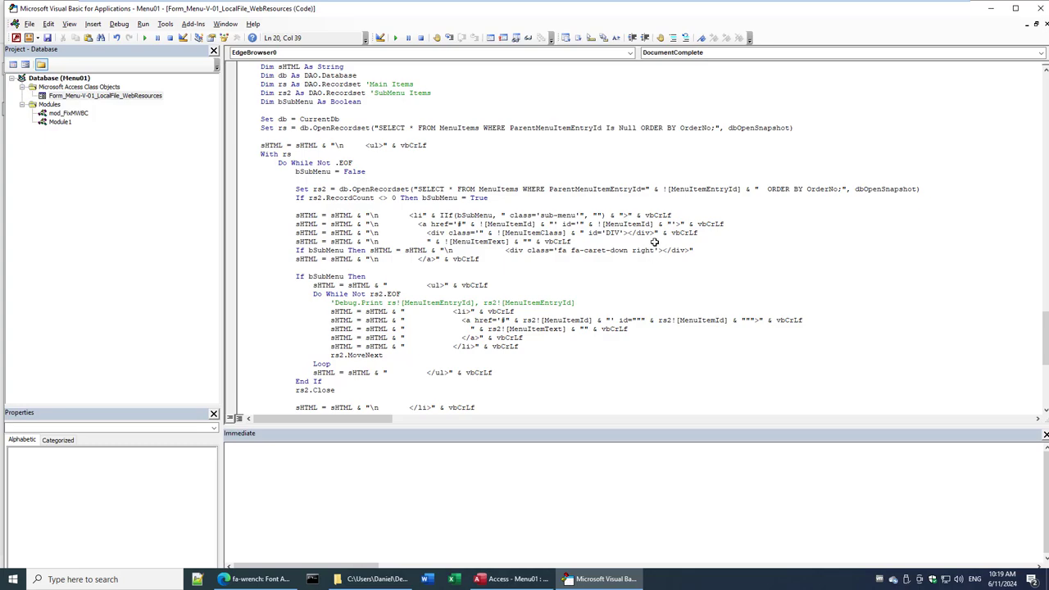
scroll(down, 3)
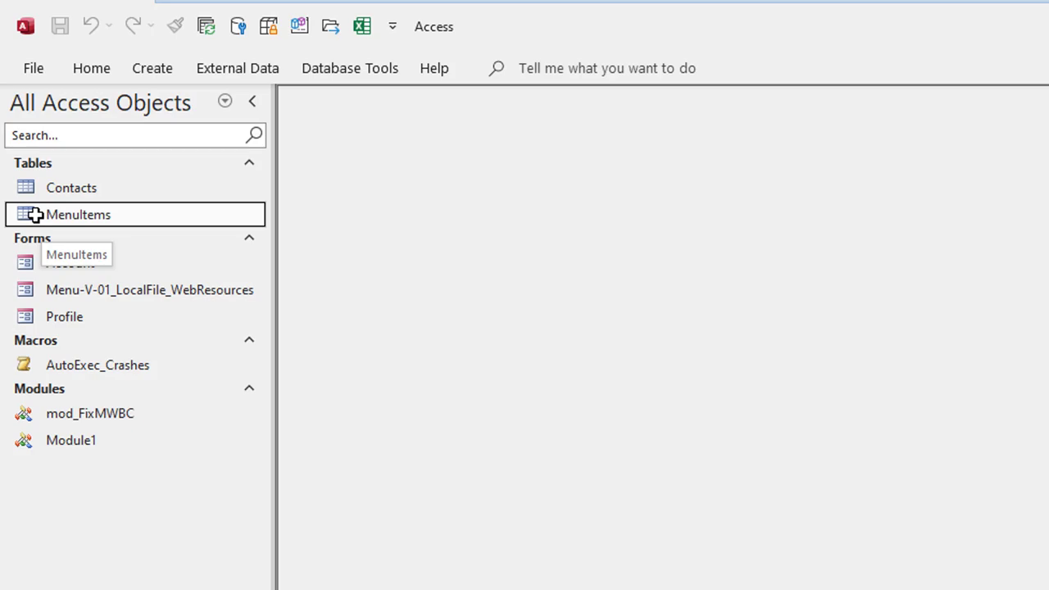
Step: Reopen the MenuItems table to view its rows, then return to the GenerateMenu code
double_click(79, 213)
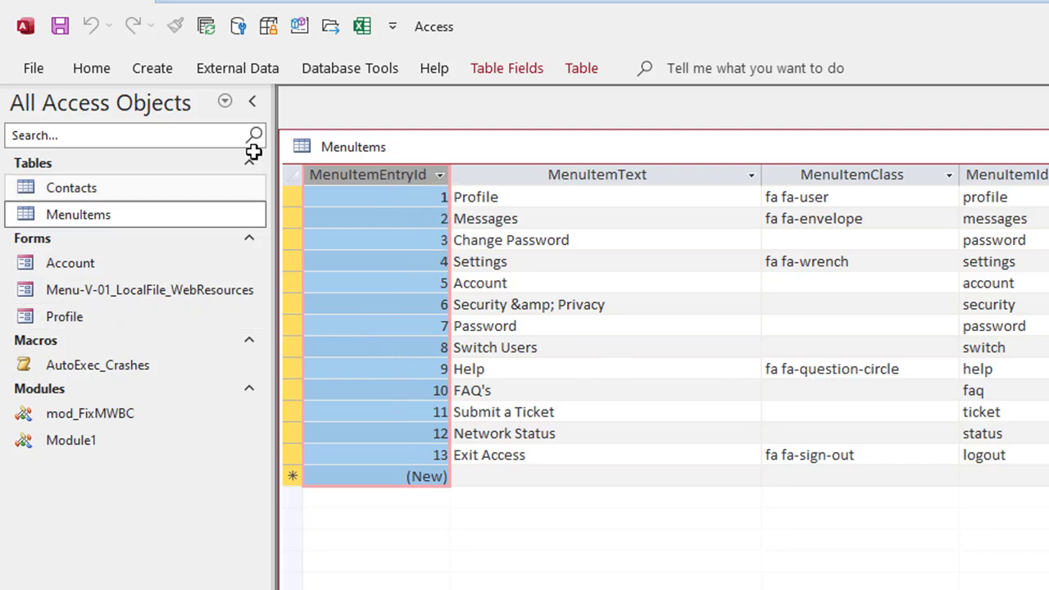
click(79, 213)
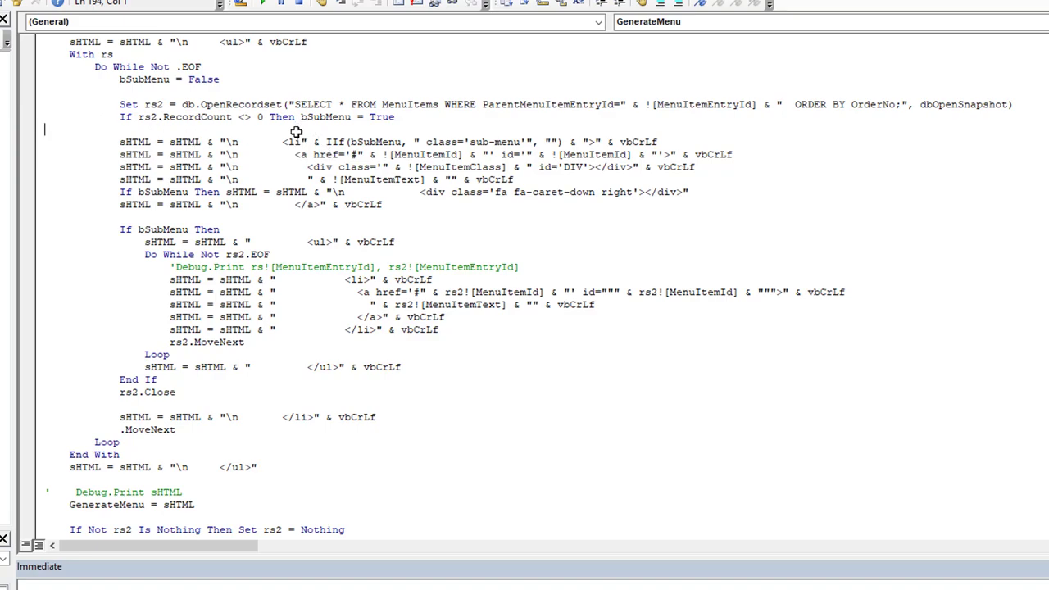
Step: Select the li, a href and div output lines in GenerateMenu and scroll through the rest of the function
drag(295, 141, 312, 167)
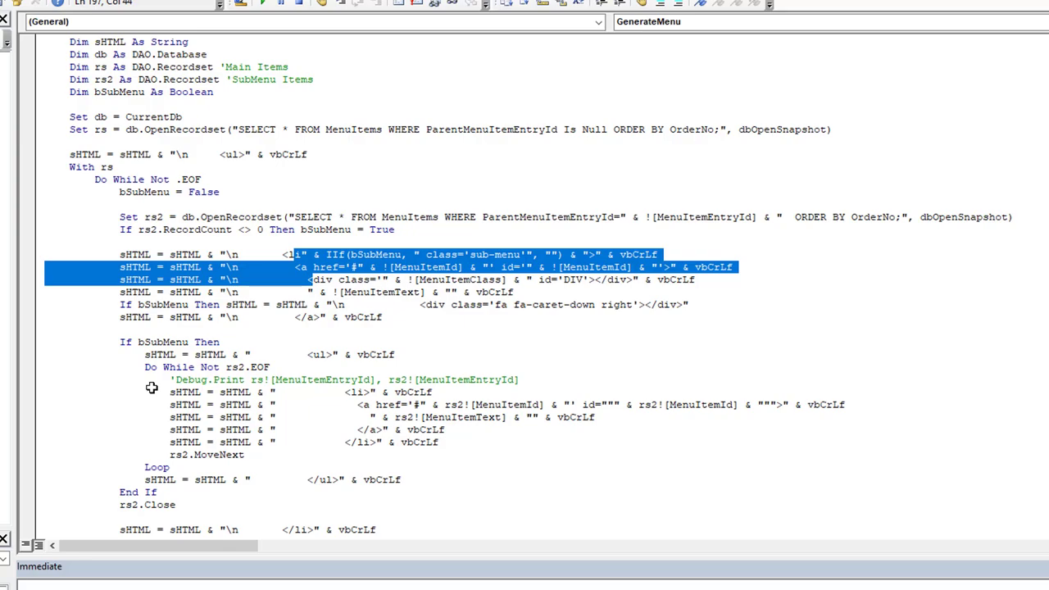
mouse_move(13, 351)
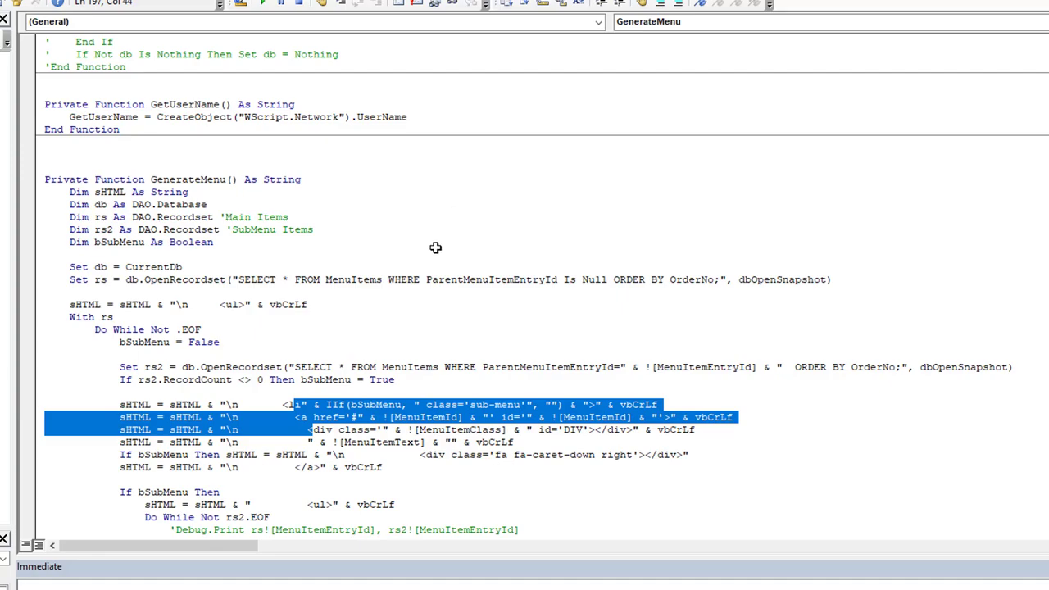
scroll(down, 3)
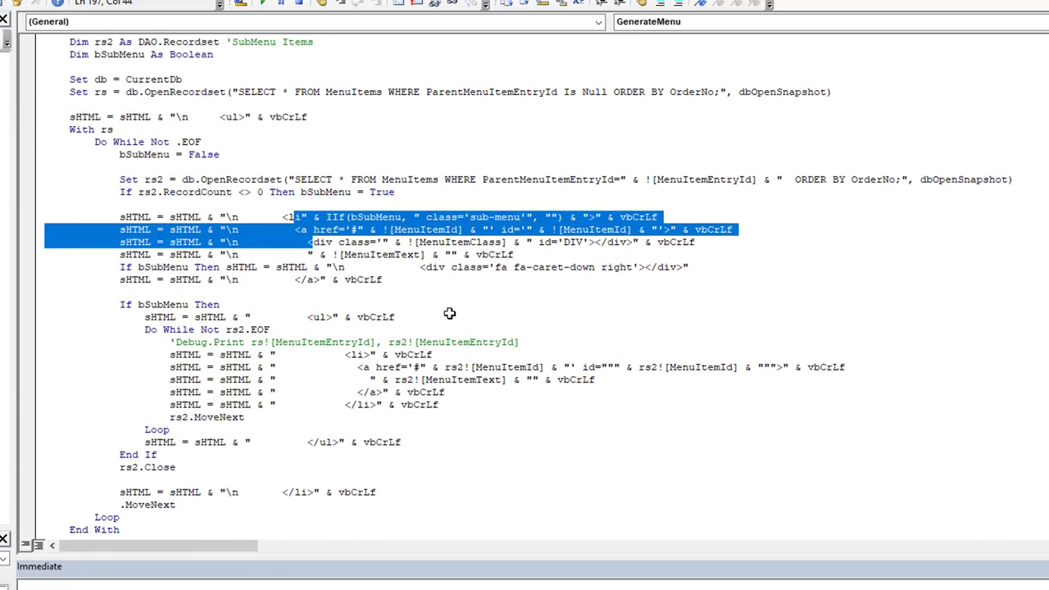
scroll(down, 3)
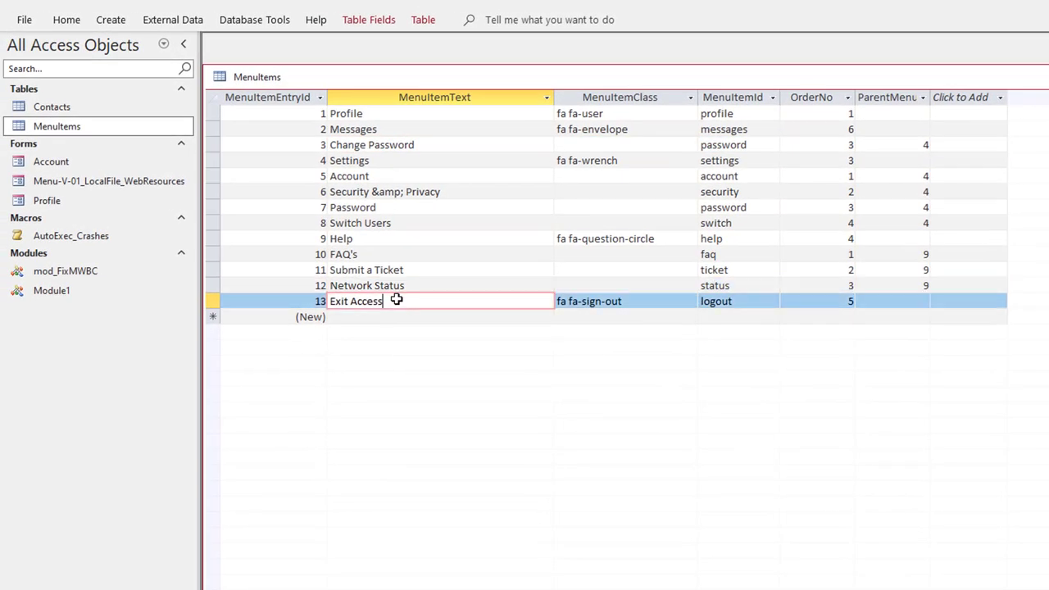
mouse_move(631, 320)
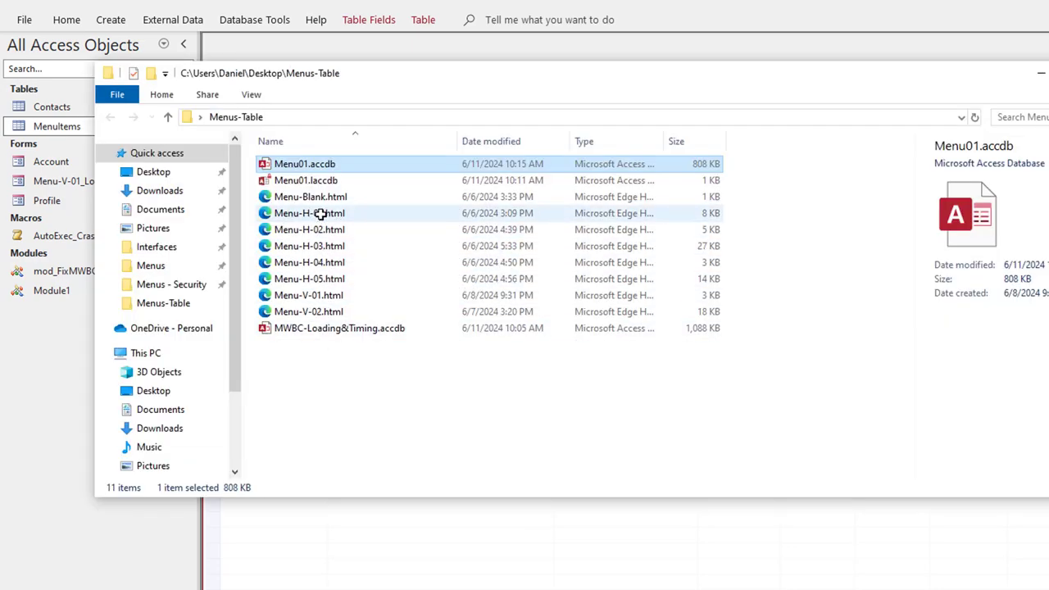
Step: Select Menu-H-01.html in the Desktop\Menus-Table folder
click(308, 213)
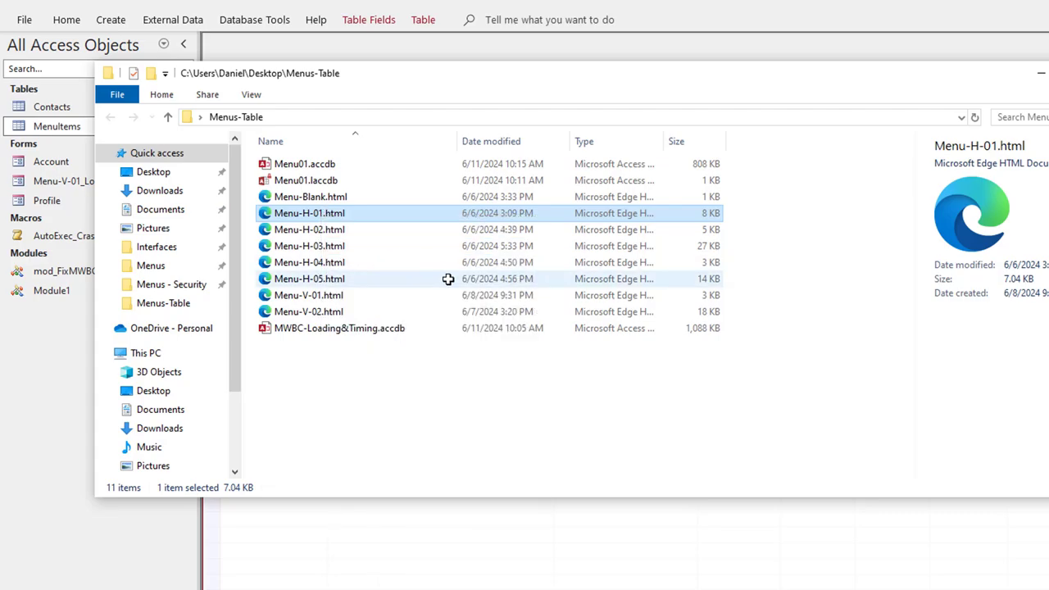
Step: Open Menu-H-01.html in Notepad++ and read through its navigation CSS
double_click(308, 213)
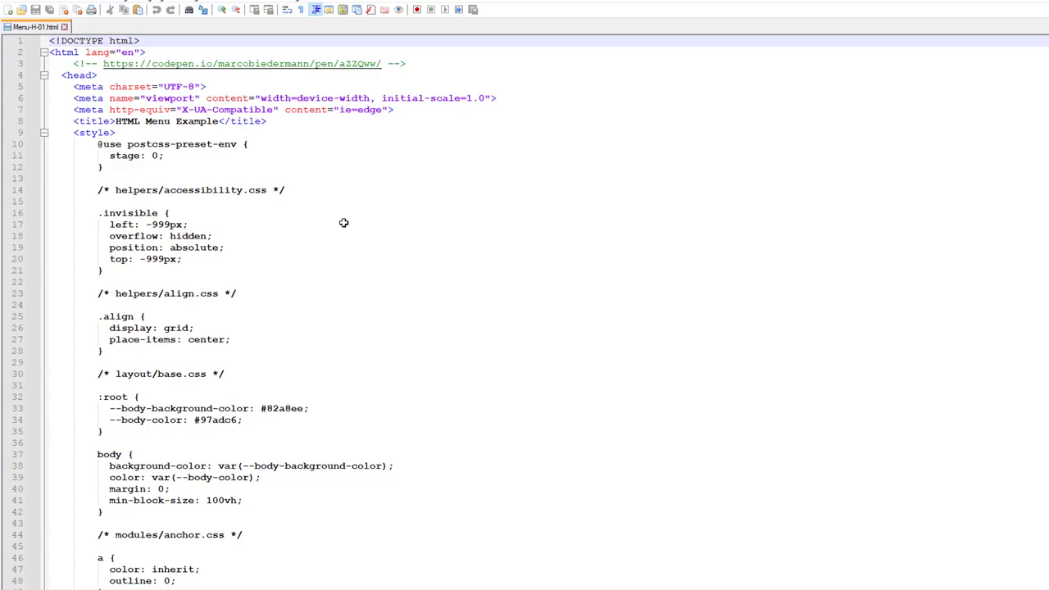
mouse_move(371, 201)
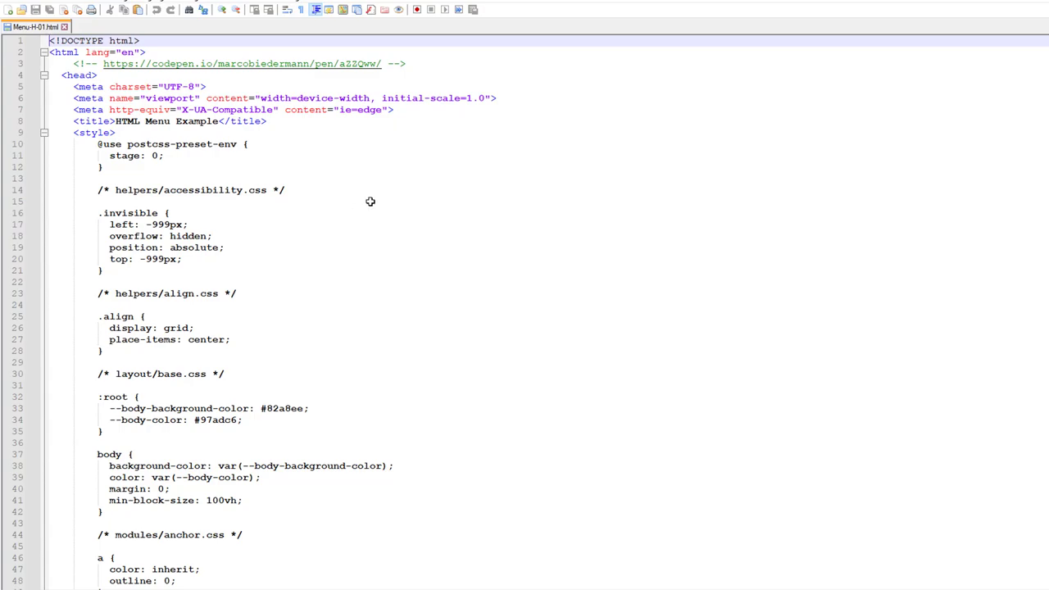
scroll(down, 3)
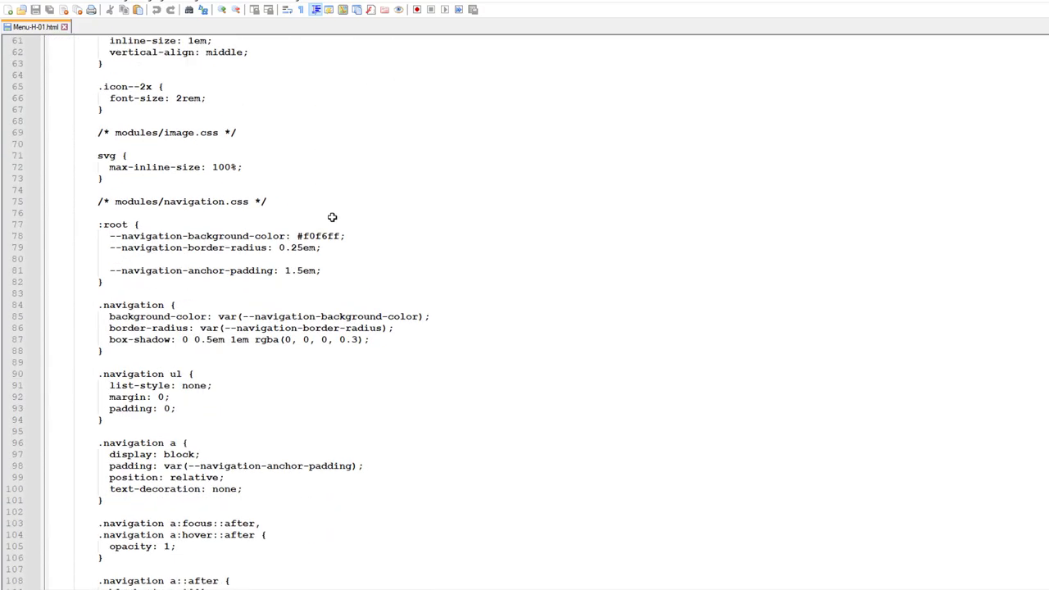
scroll(down, 3)
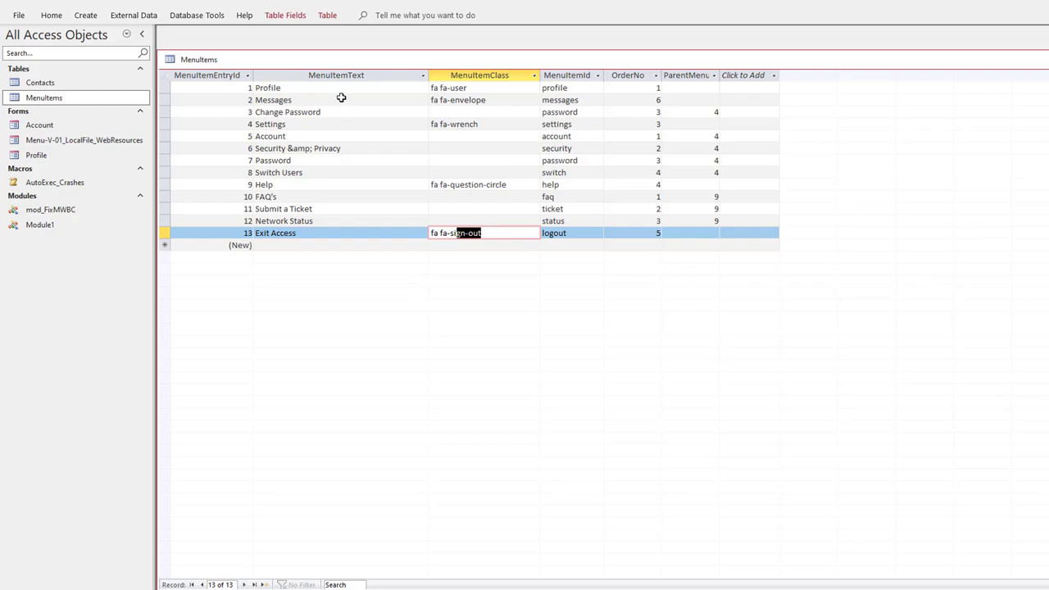
mouse_move(819, 242)
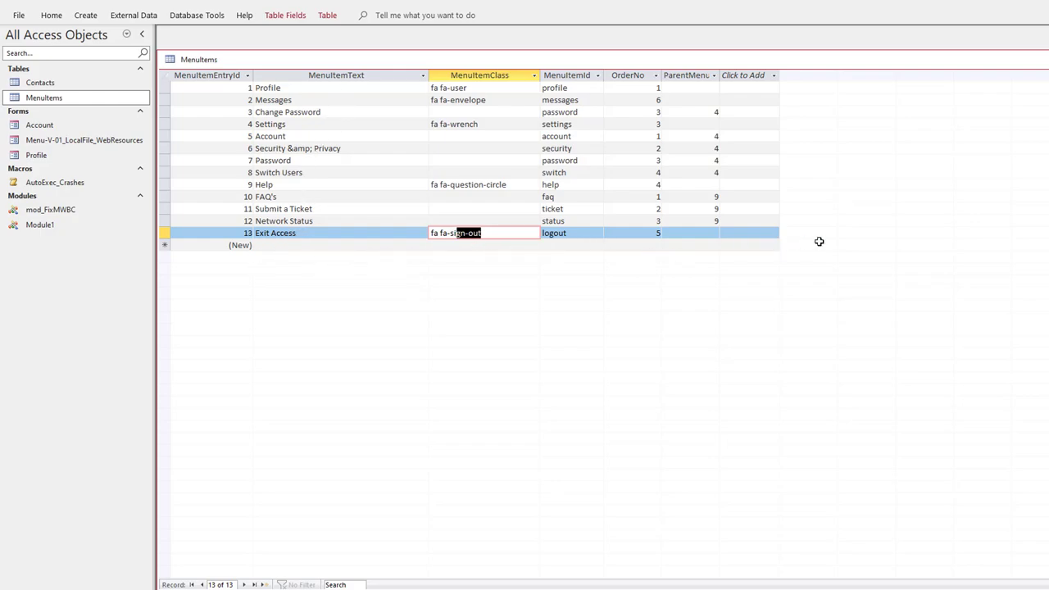
mouse_move(813, 242)
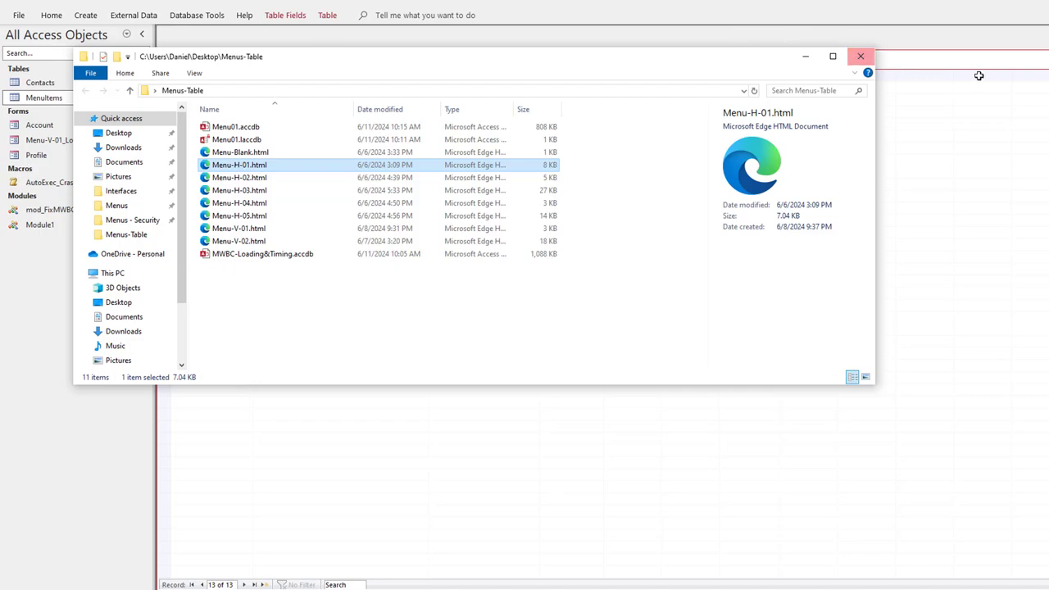
click(860, 55)
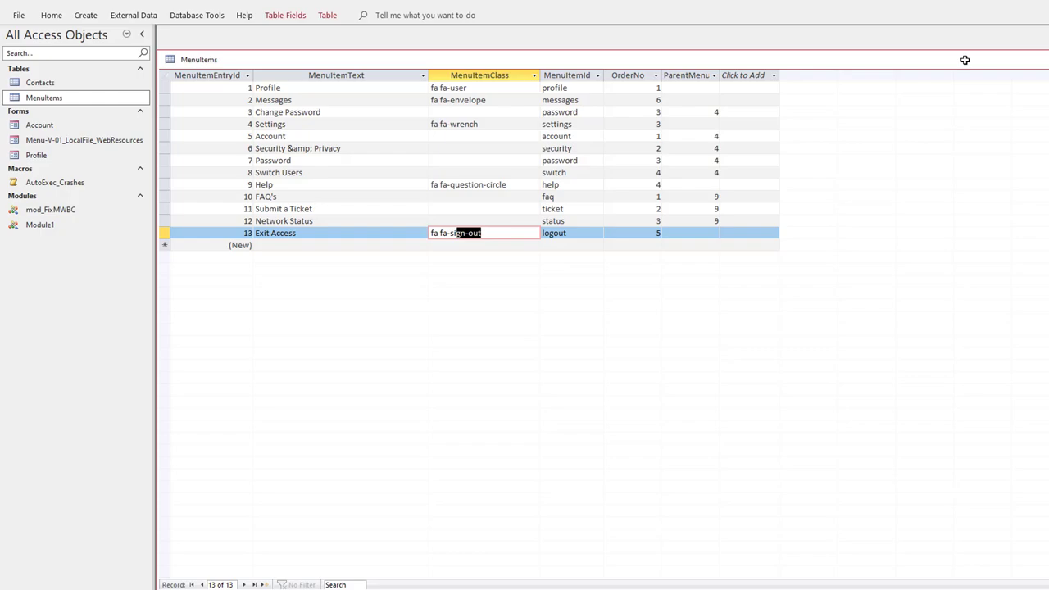
mouse_move(947, 72)
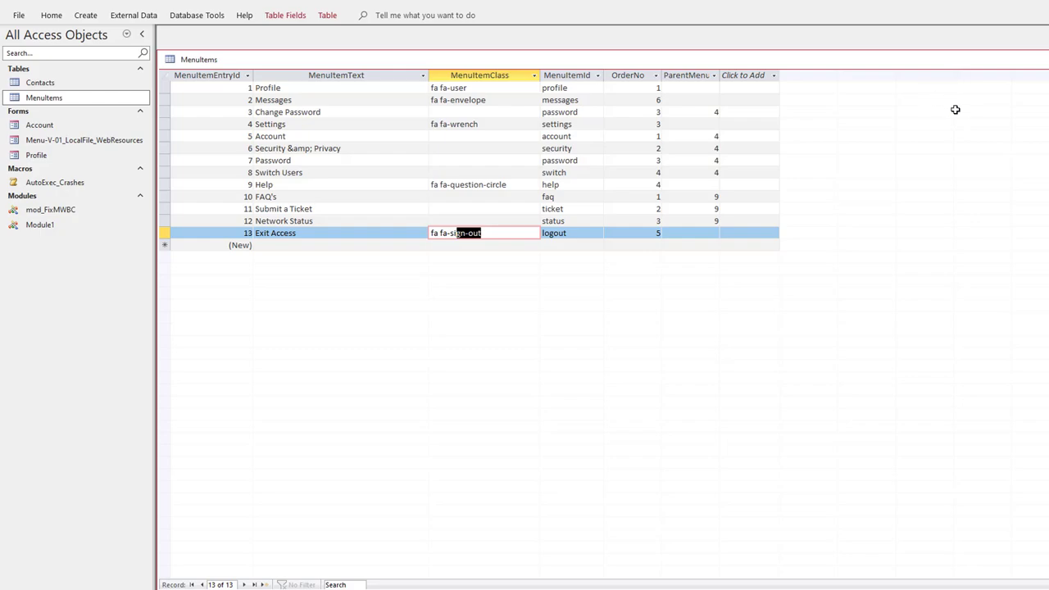
mouse_move(947, 123)
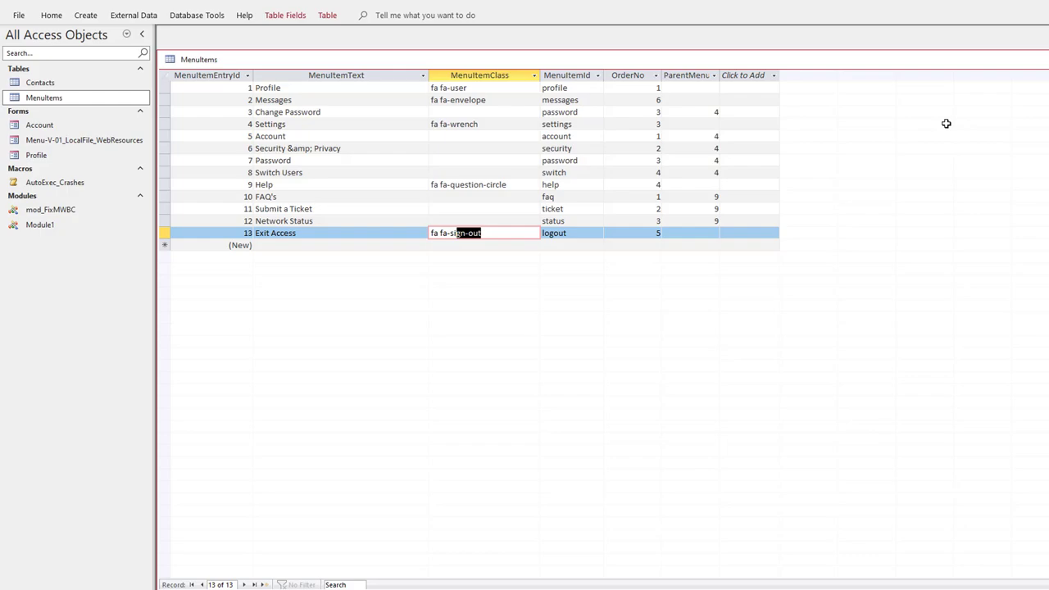
mouse_move(708, 15)
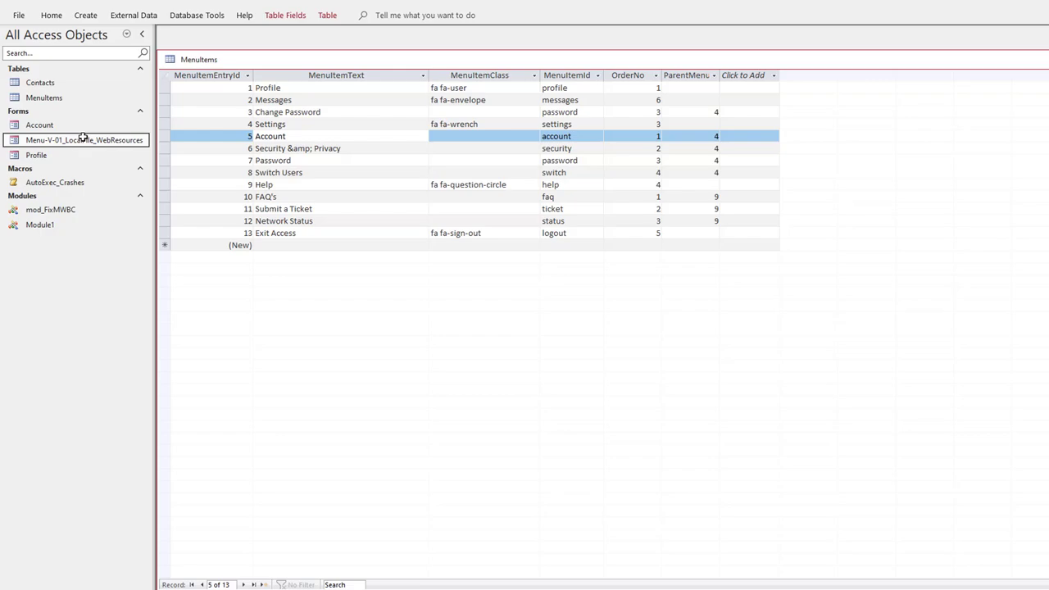
Step: Preview the Menu form with Help expanded, then return to MenuItems to set Switch Users' OrderNo to 1
double_click(86, 139)
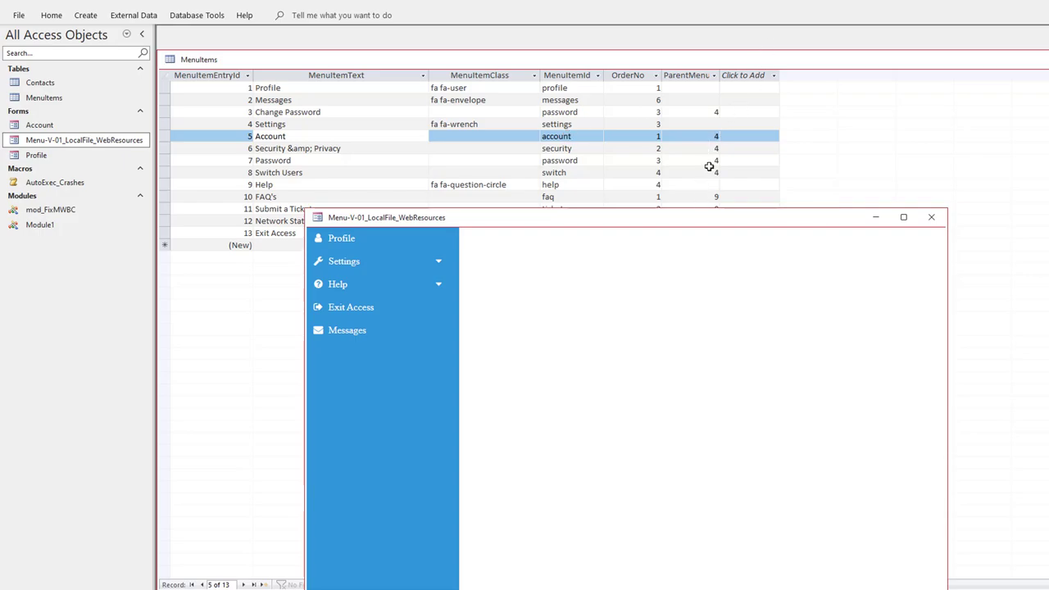
mouse_move(796, 186)
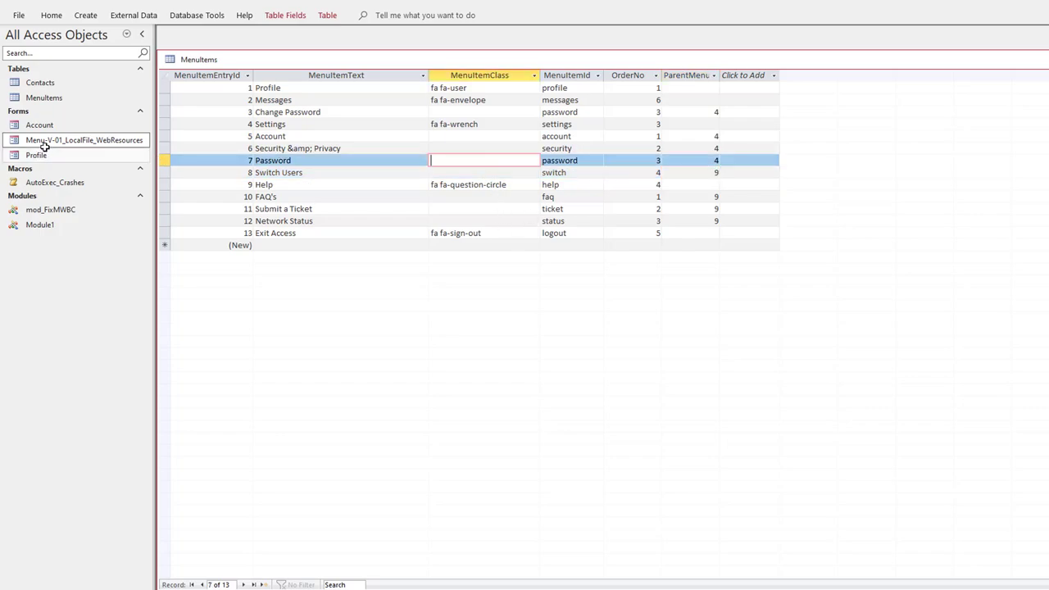
double_click(83, 139)
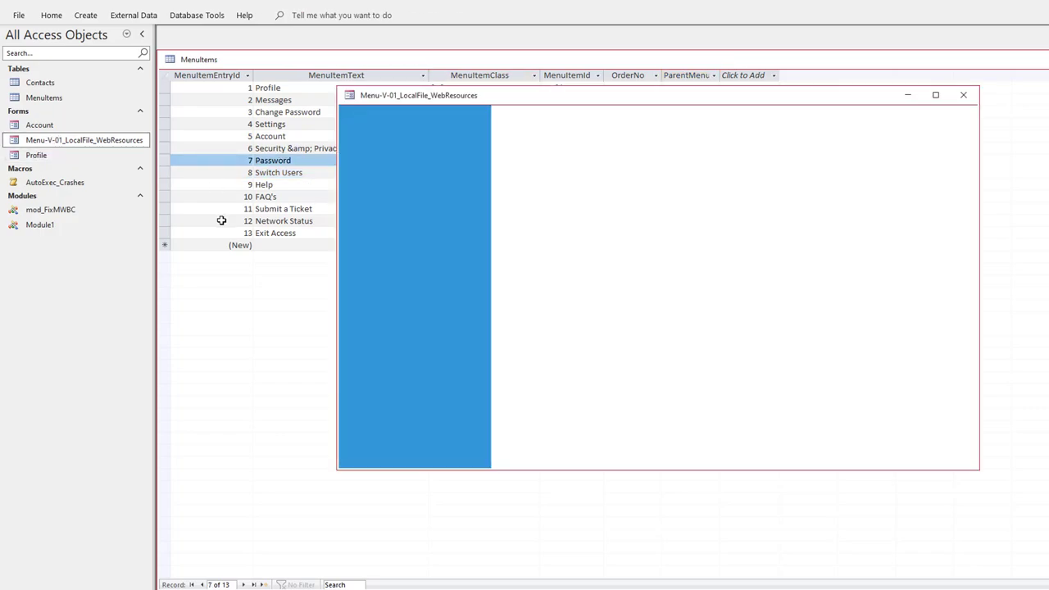
click(371, 162)
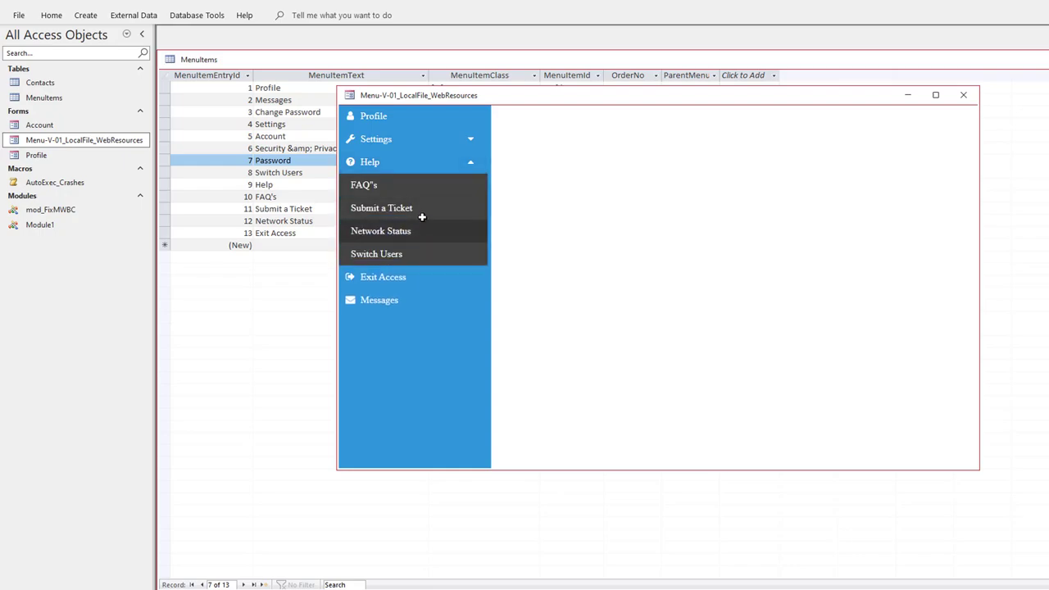
mouse_move(455, 252)
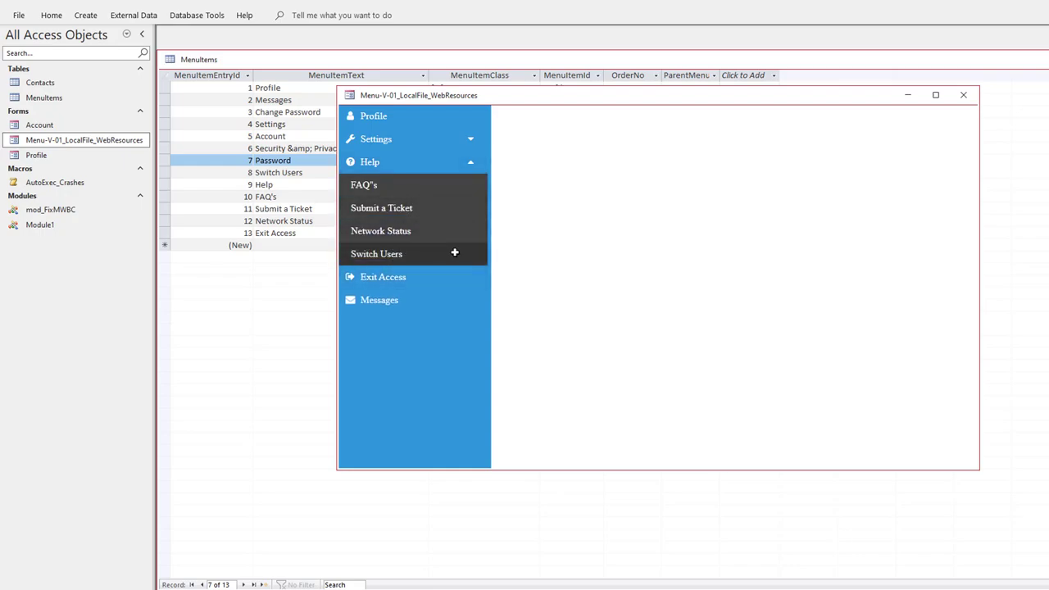
mouse_move(630, 267)
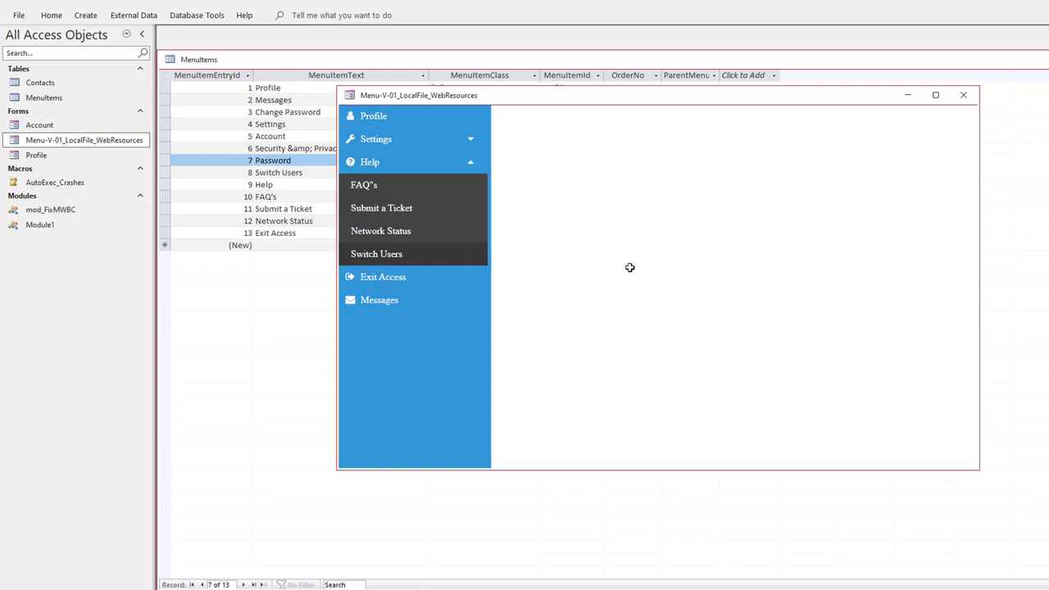
click(963, 93)
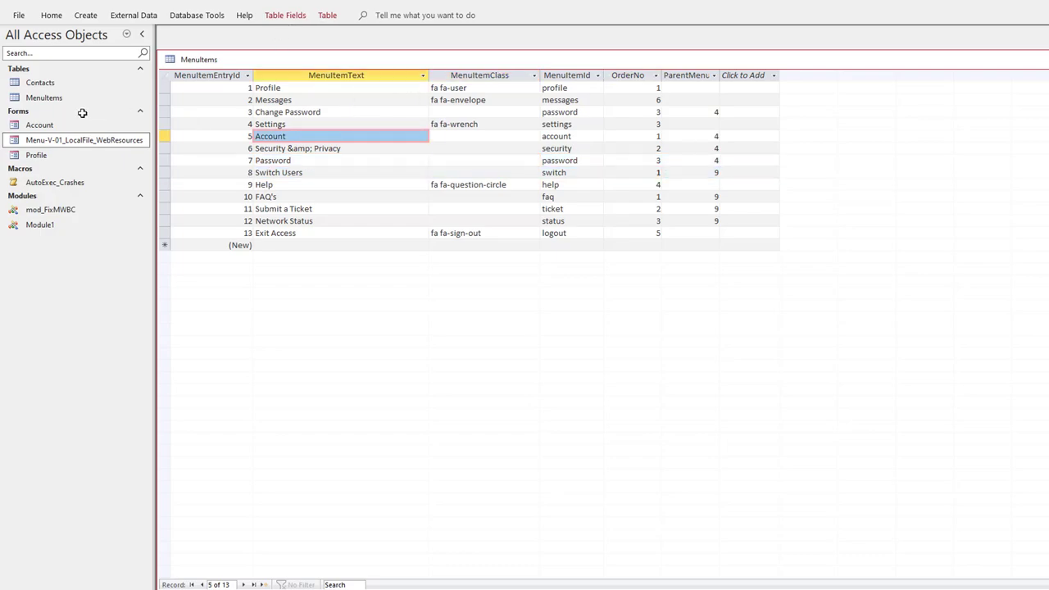
Step: Save FAQ's OrderNo as 2 and re-preview the form so Switch Users leads the Help submenu
double_click(85, 139)
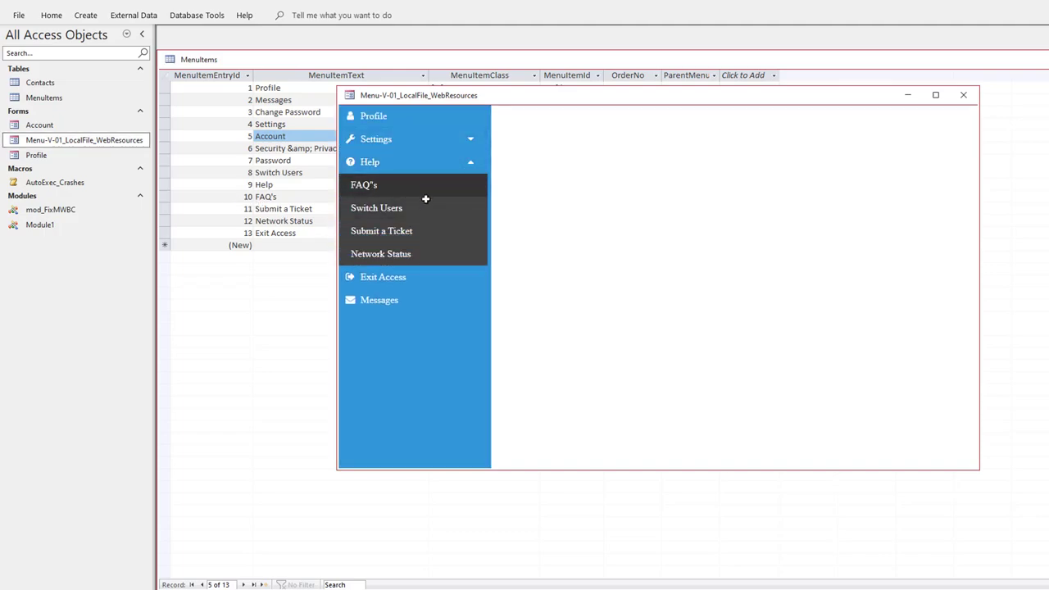
click(963, 93)
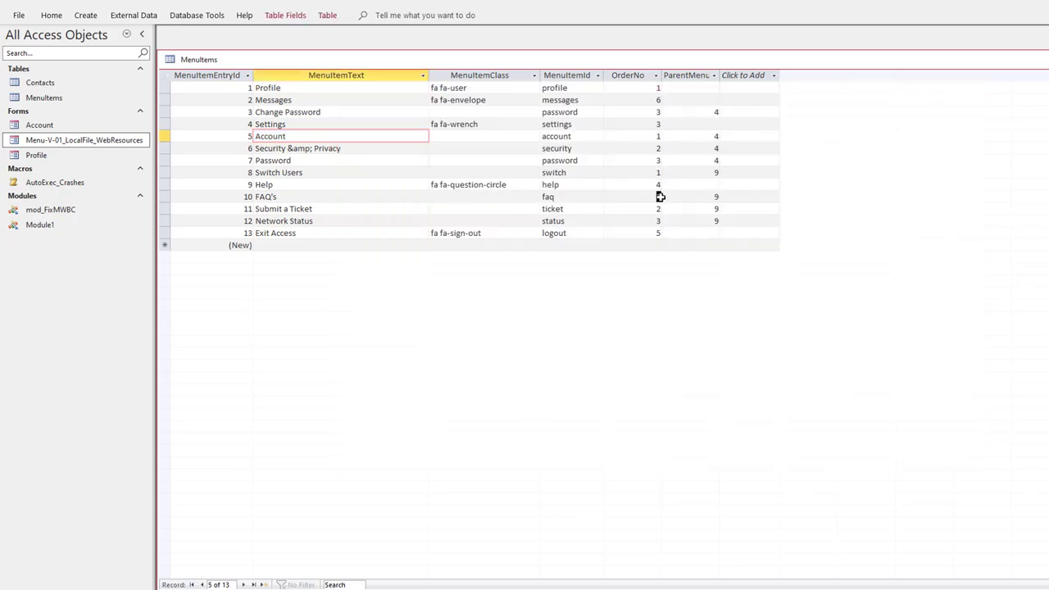
click(631, 197)
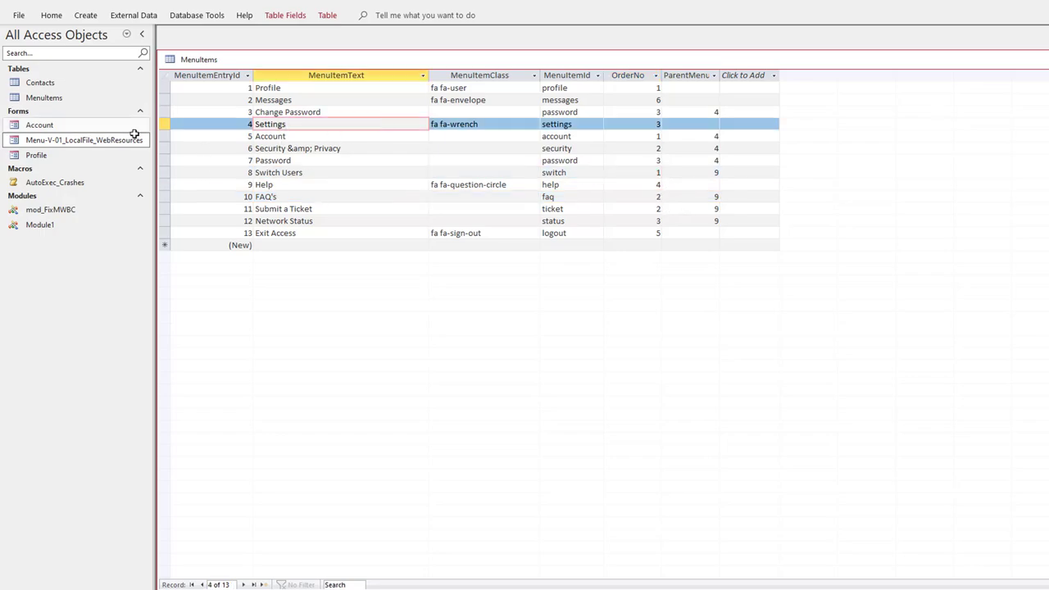
double_click(86, 139)
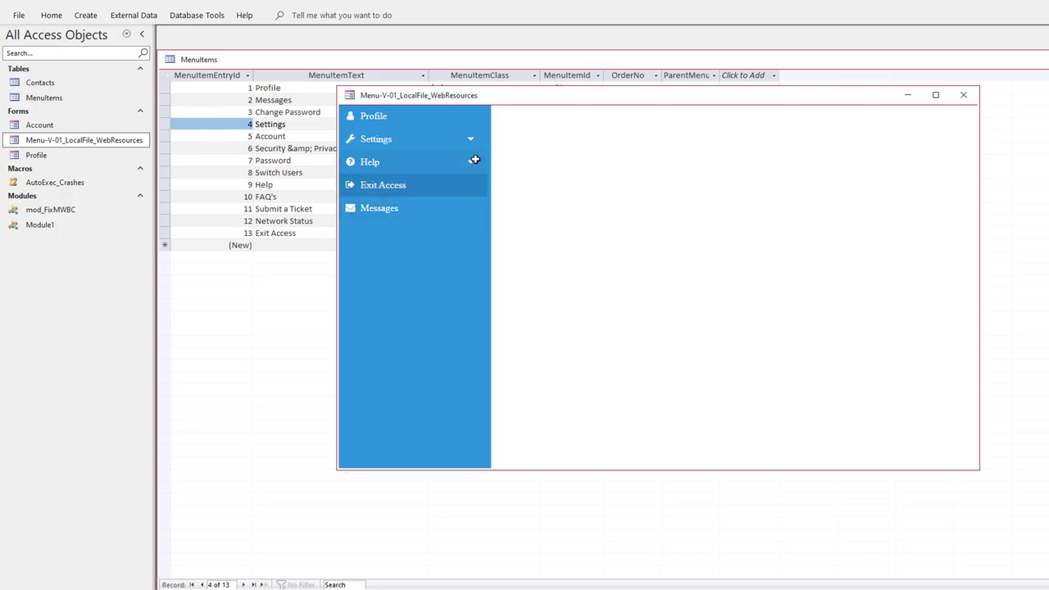
click(370, 163)
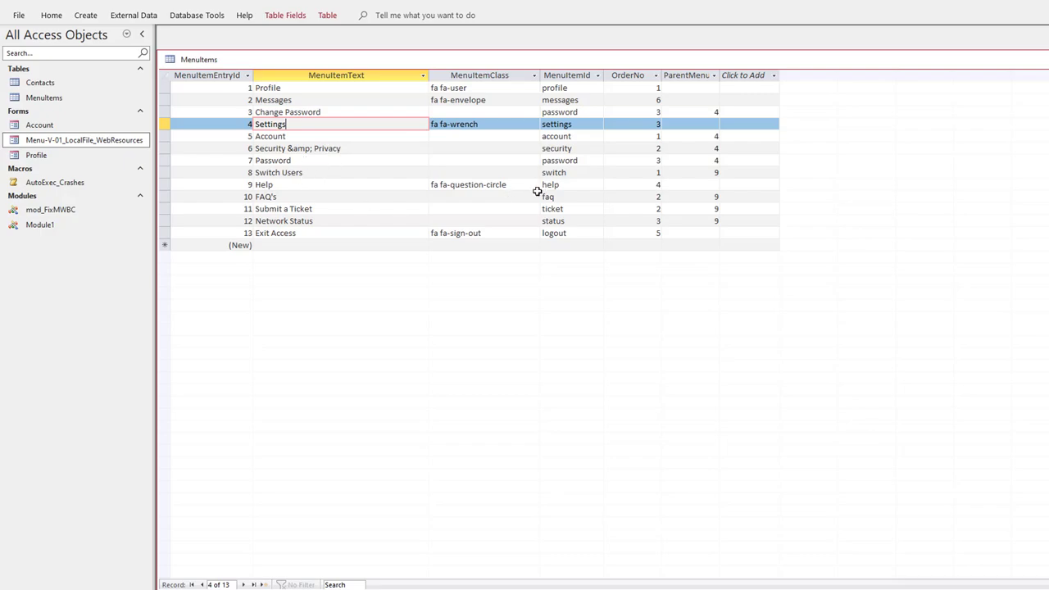
mouse_move(656, 206)
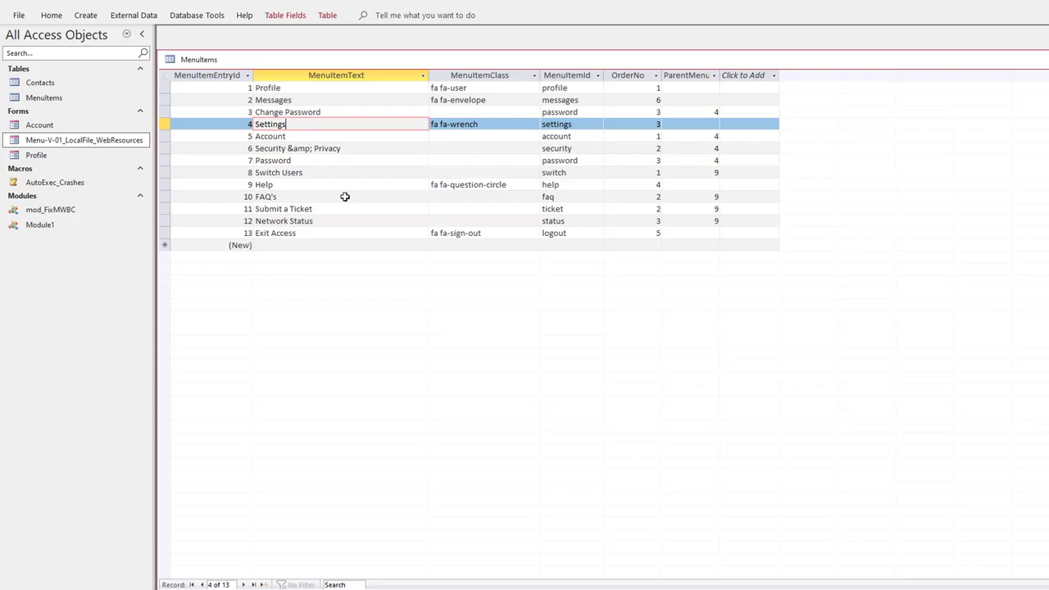
mouse_move(338, 194)
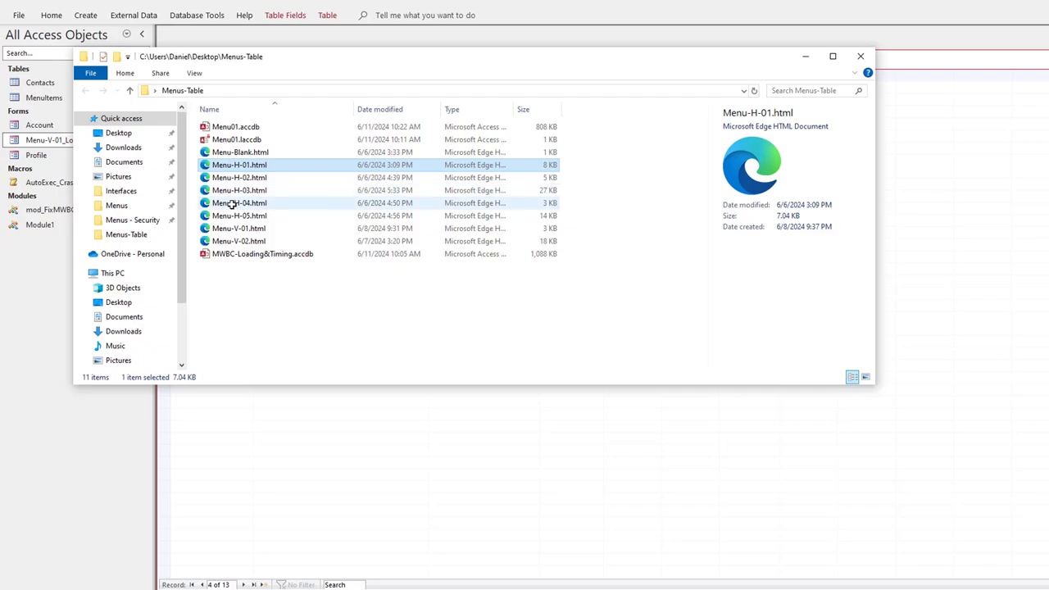
mouse_move(238, 203)
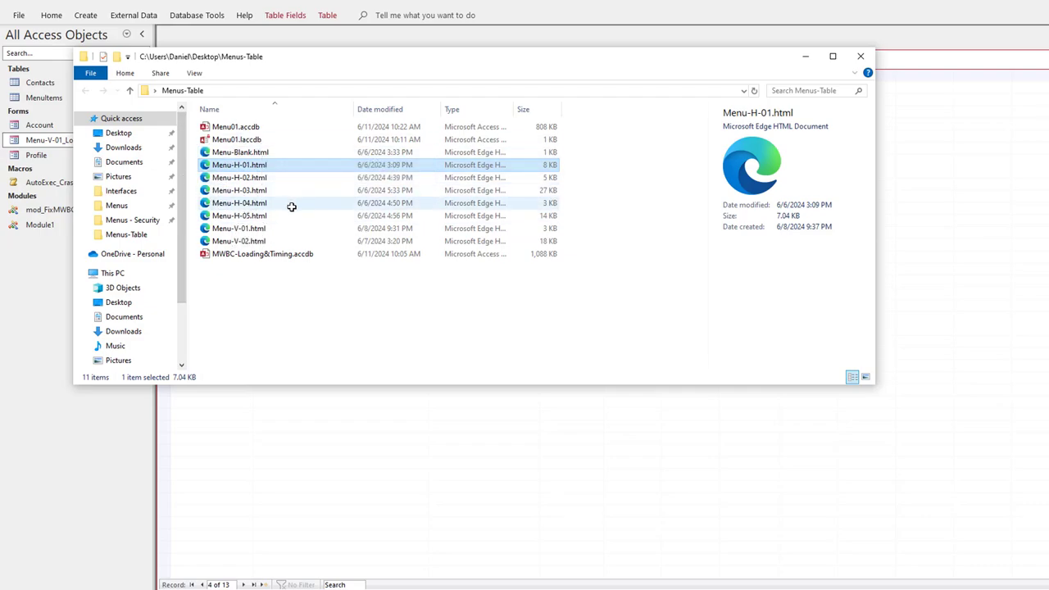
mouse_move(292, 207)
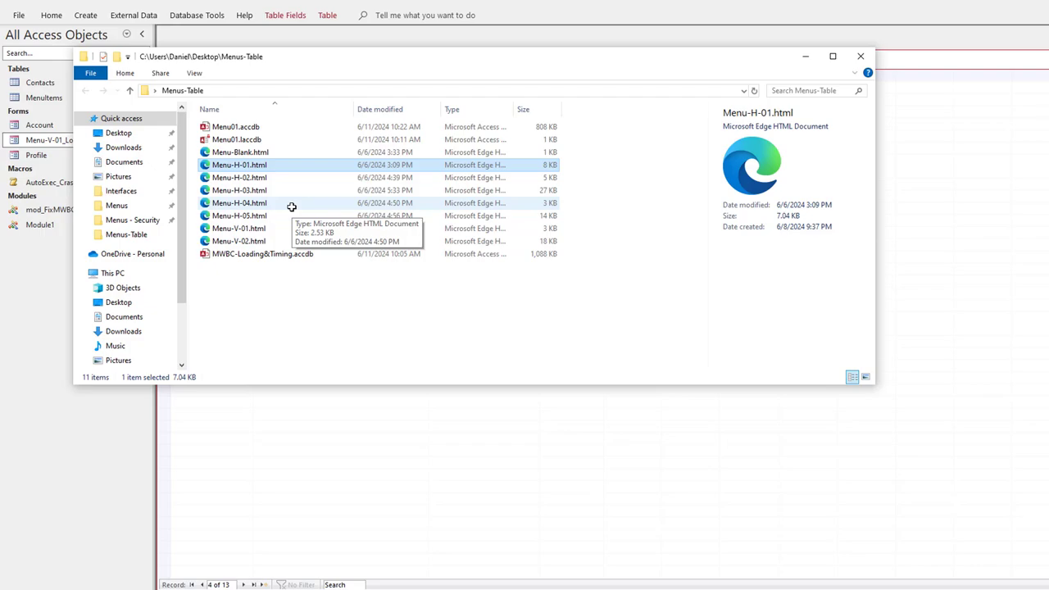
mouse_move(245, 157)
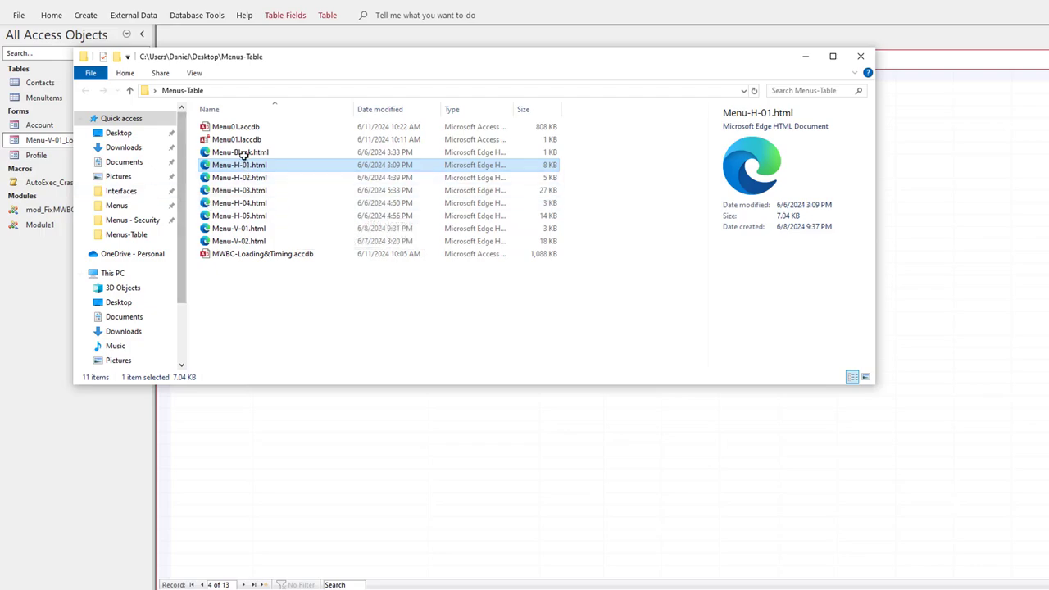
mouse_move(249, 217)
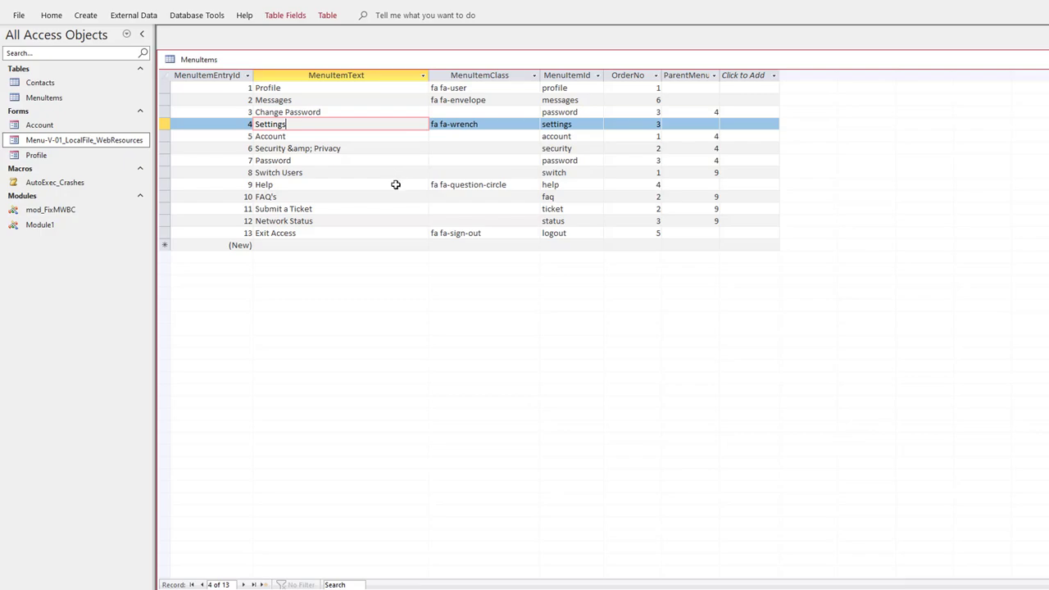
mouse_move(433, 233)
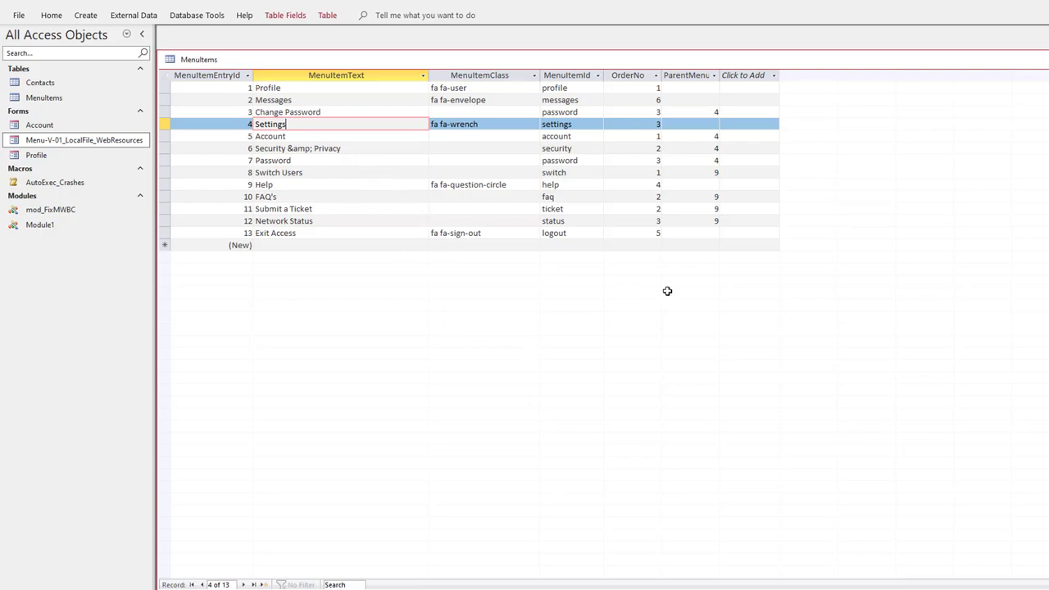
mouse_move(626, 311)
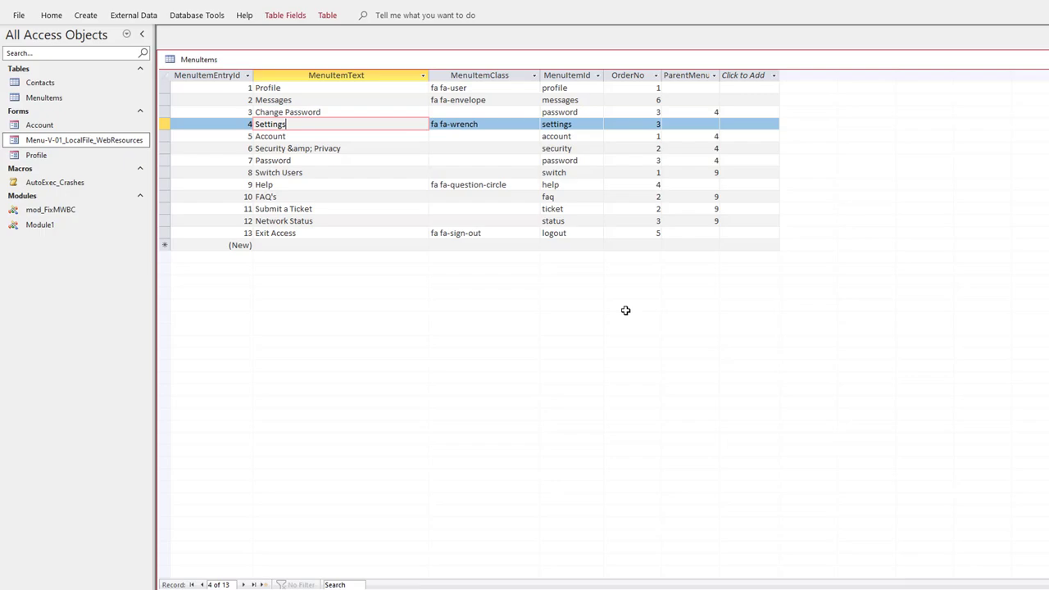
mouse_move(620, 321)
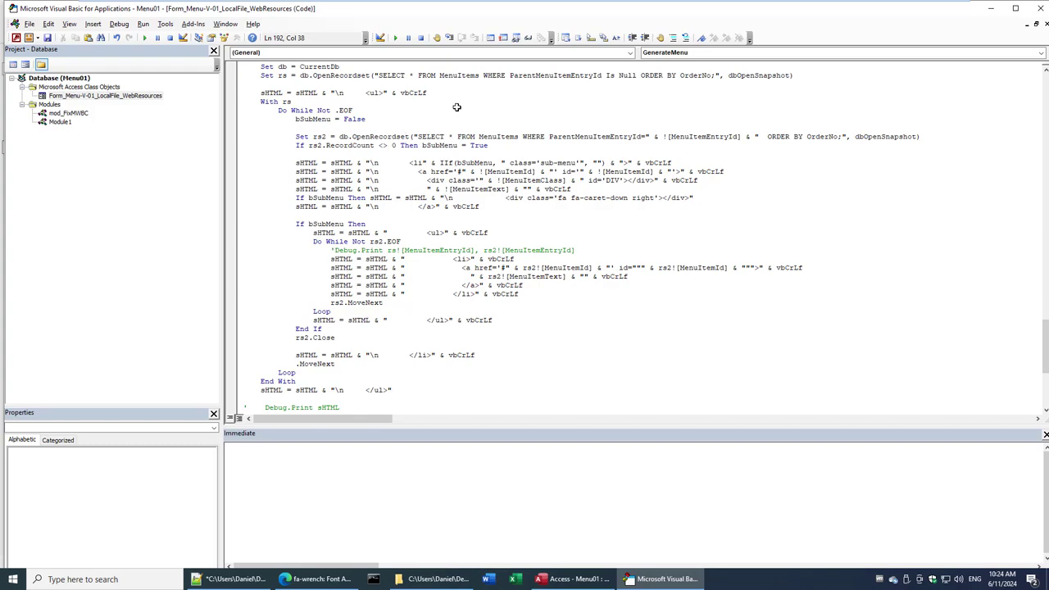
Step: Return from the VBA Editor to the Access window showing the MenuItems datasheet
click(570, 580)
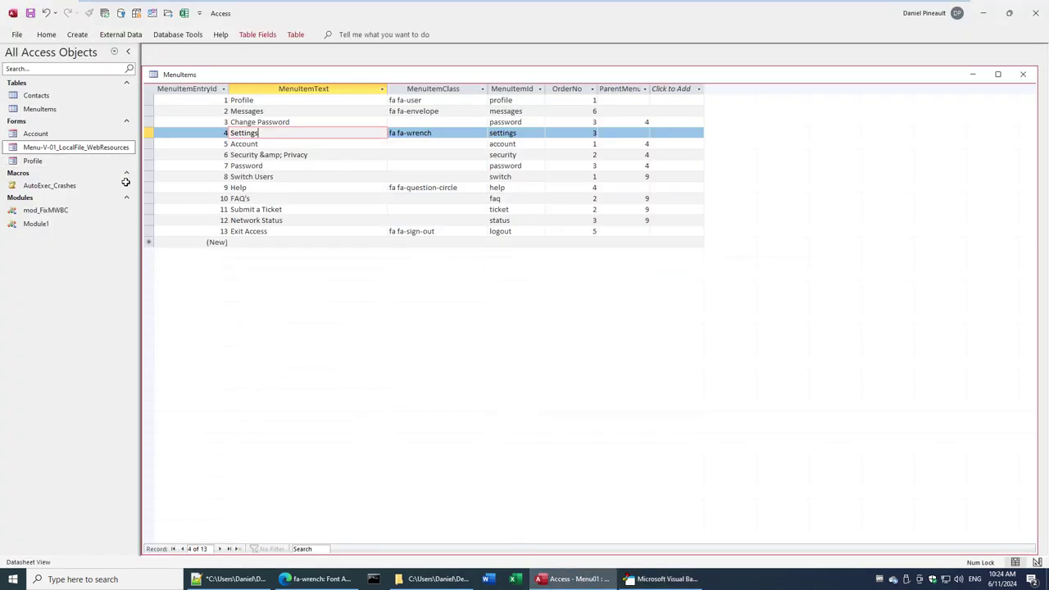
mouse_move(128, 197)
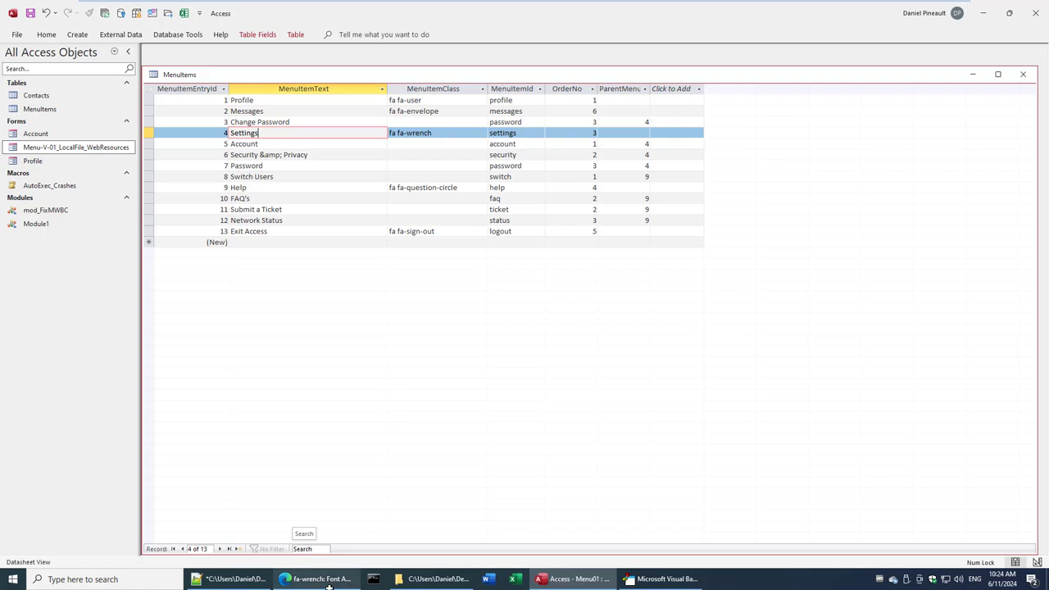
mouse_move(318, 581)
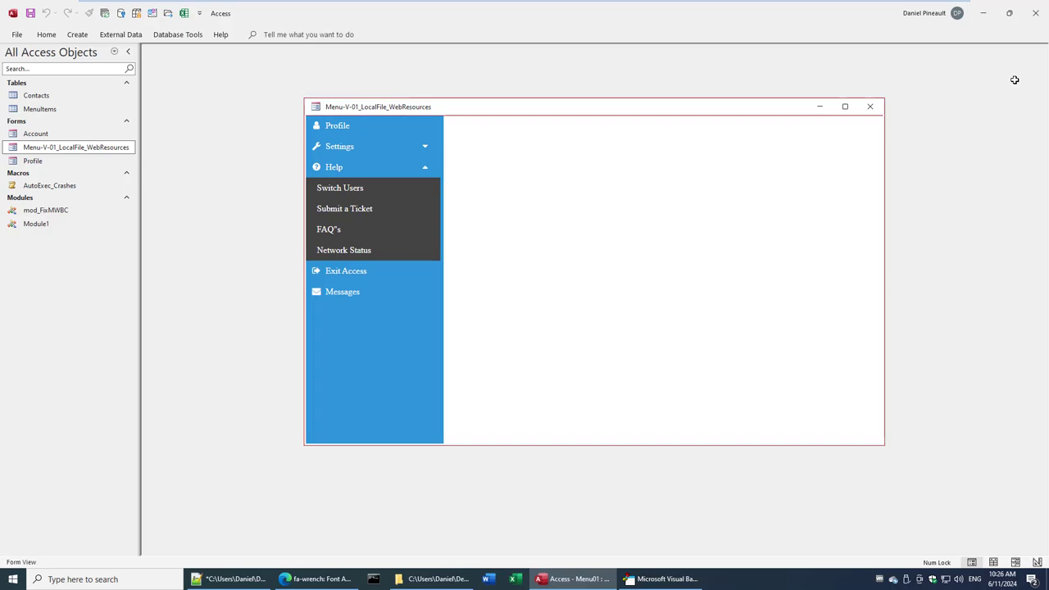
mouse_move(616, 72)
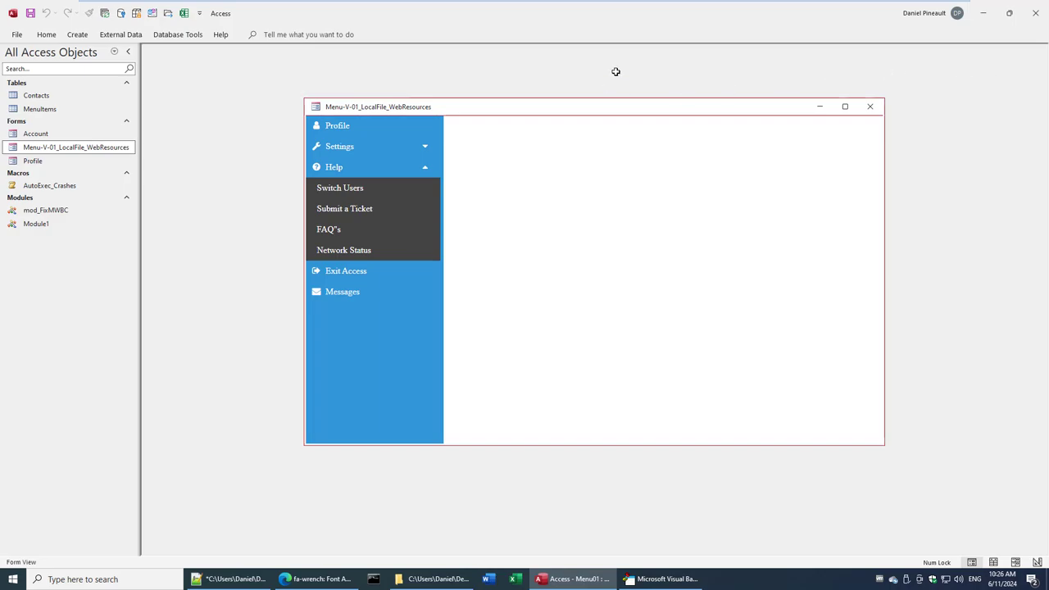
mouse_move(344, 334)
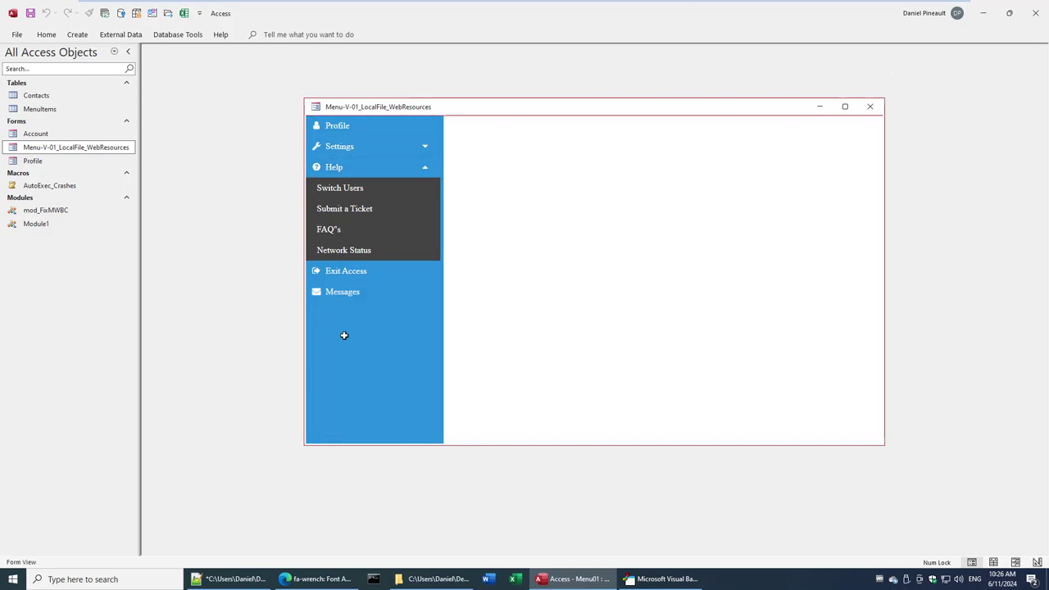
mouse_move(393, 295)
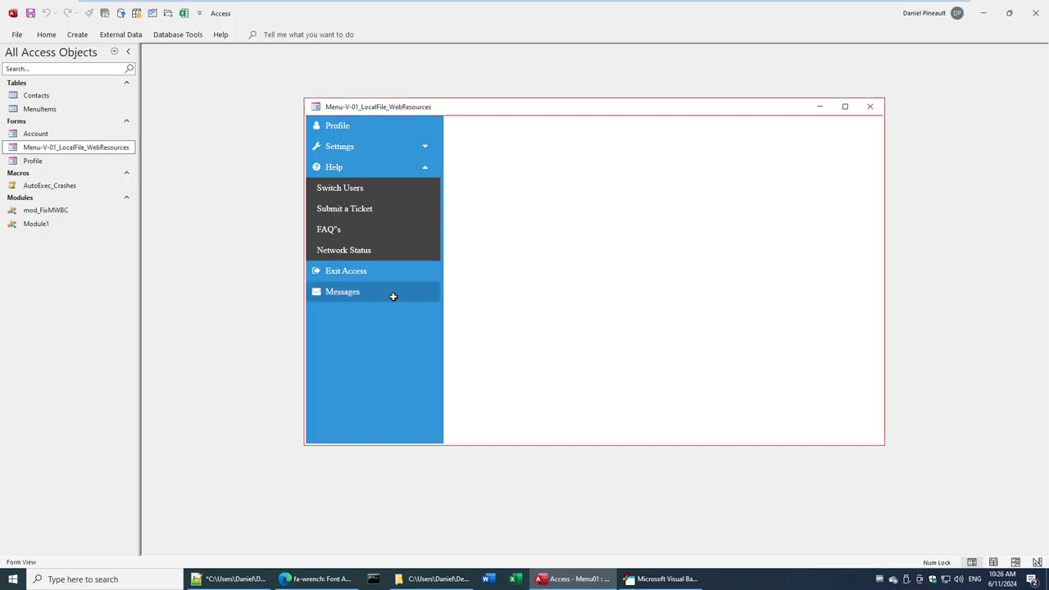